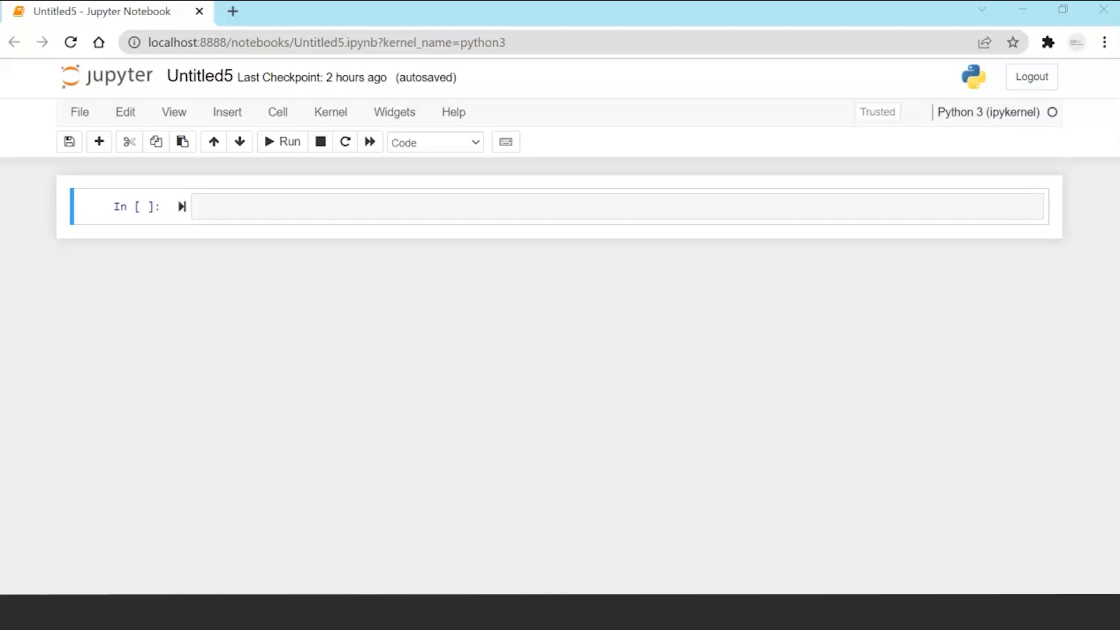
Write class Batsman with an __init__(self, s1, s2) storing both scores, and run it.
click(351, 206)
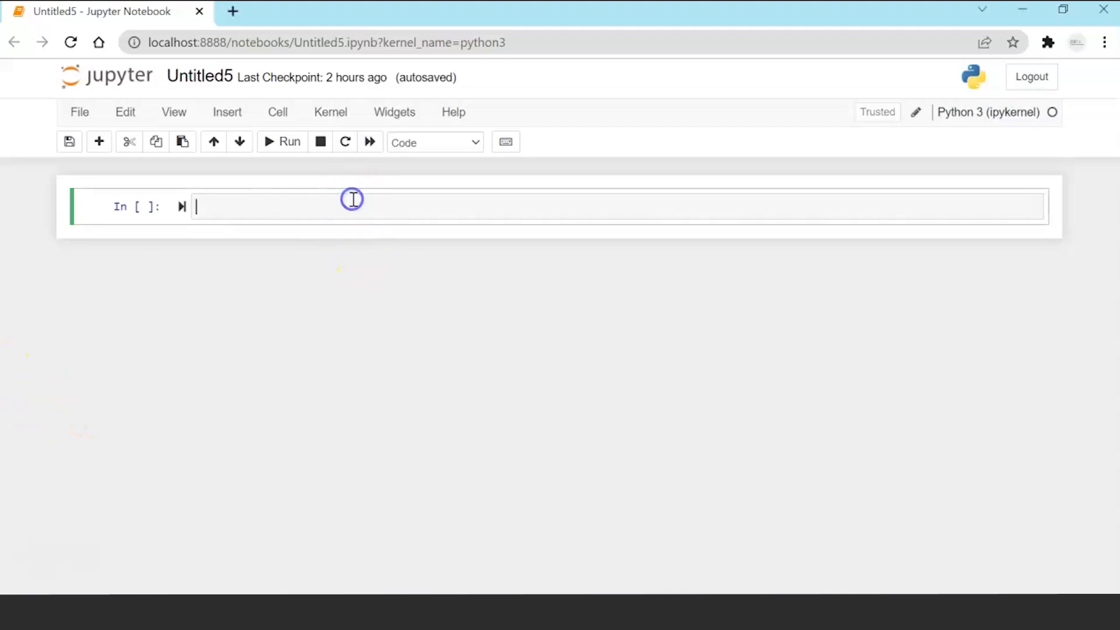
text(class Batsman:)
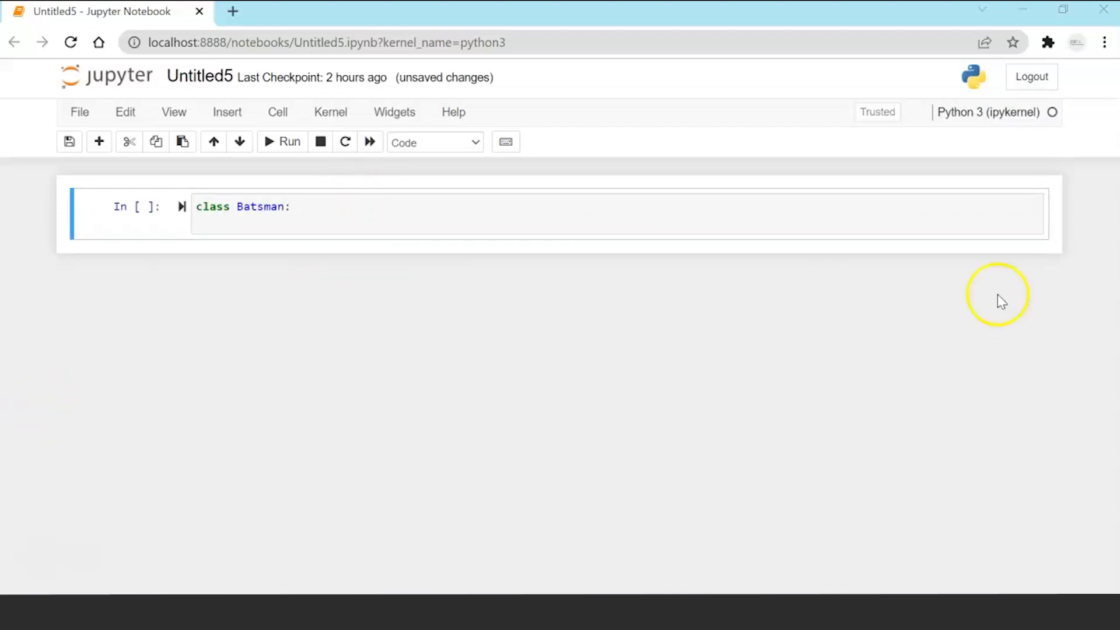
text(def __init__(self,s1,s2):)
text(self.s1 = s1)
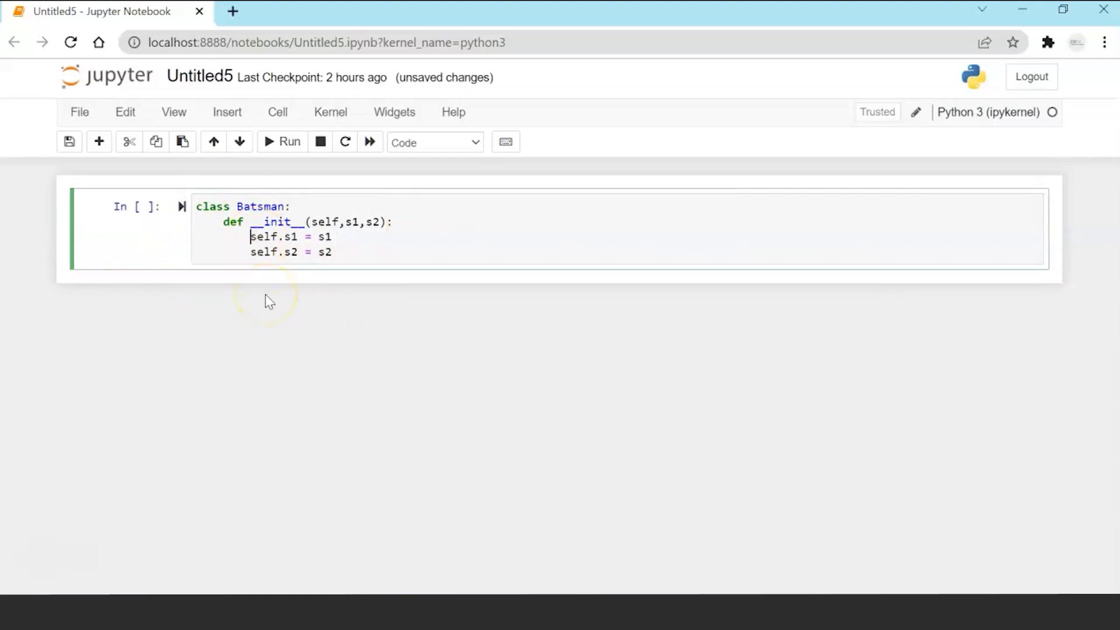
click(283, 141)
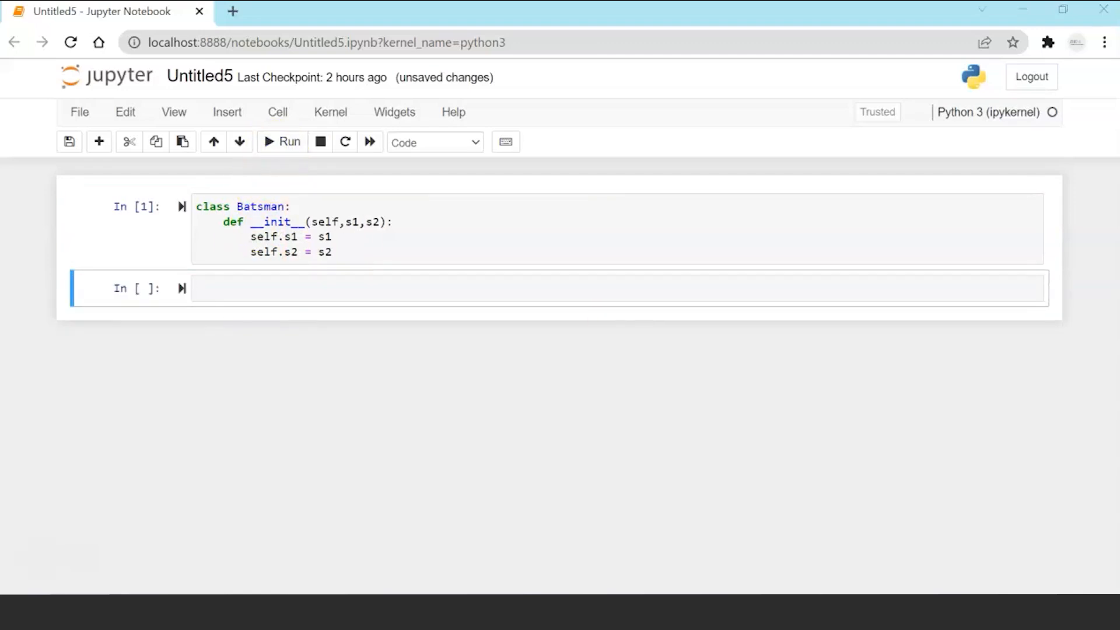
Add an __add__ method summing s1 and s2 into B3 = Batsman(s1,s2) and returning B3.
click(332, 237)
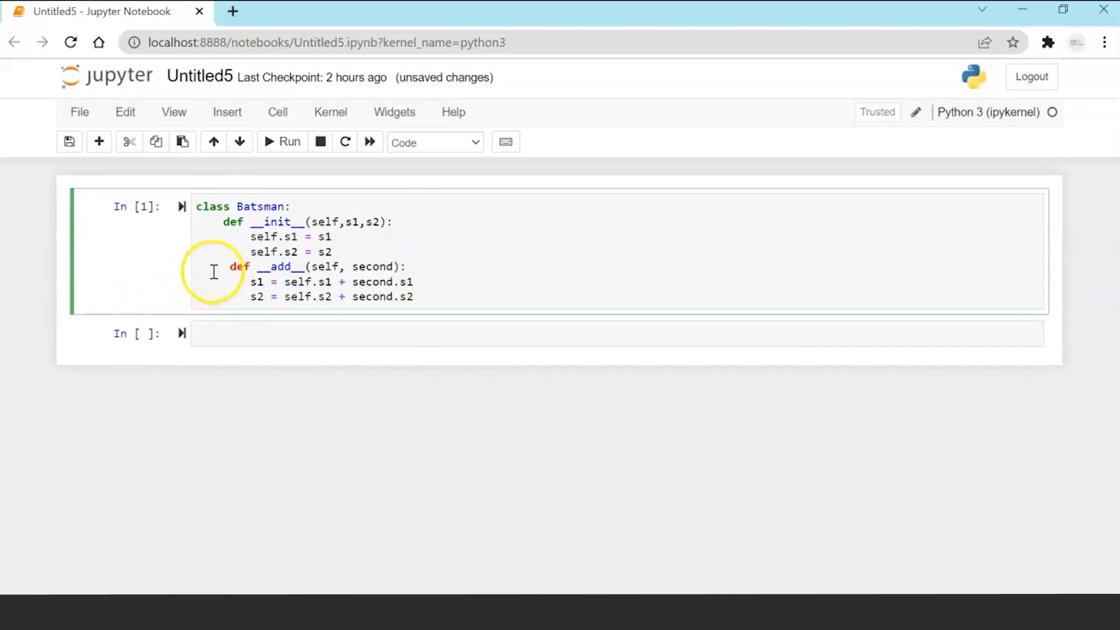
mouse_move(255, 318)
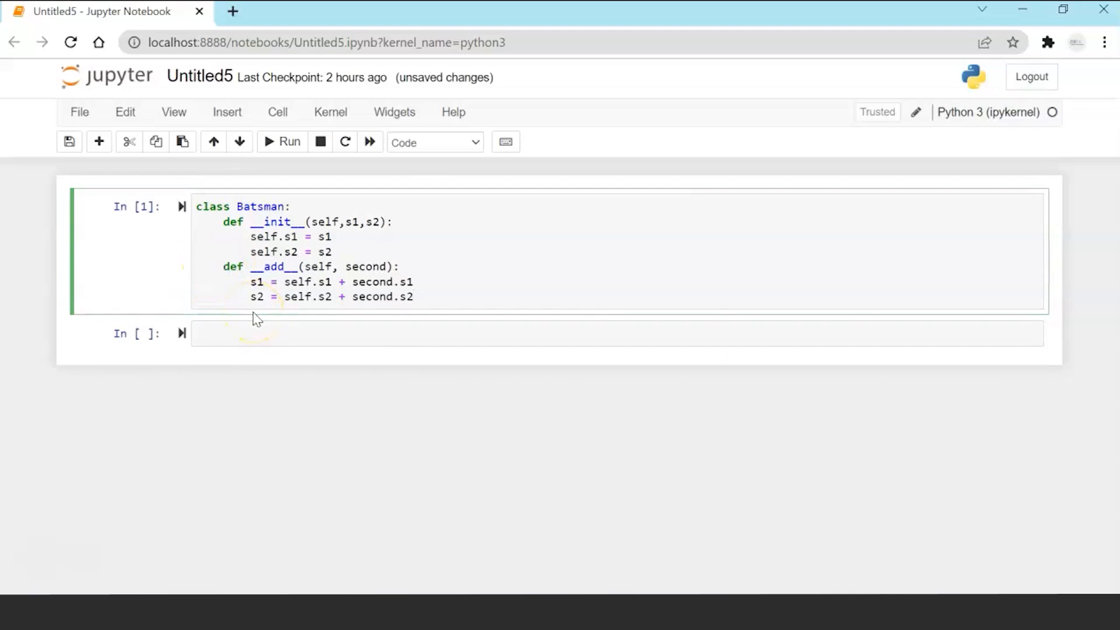
click(283, 142)
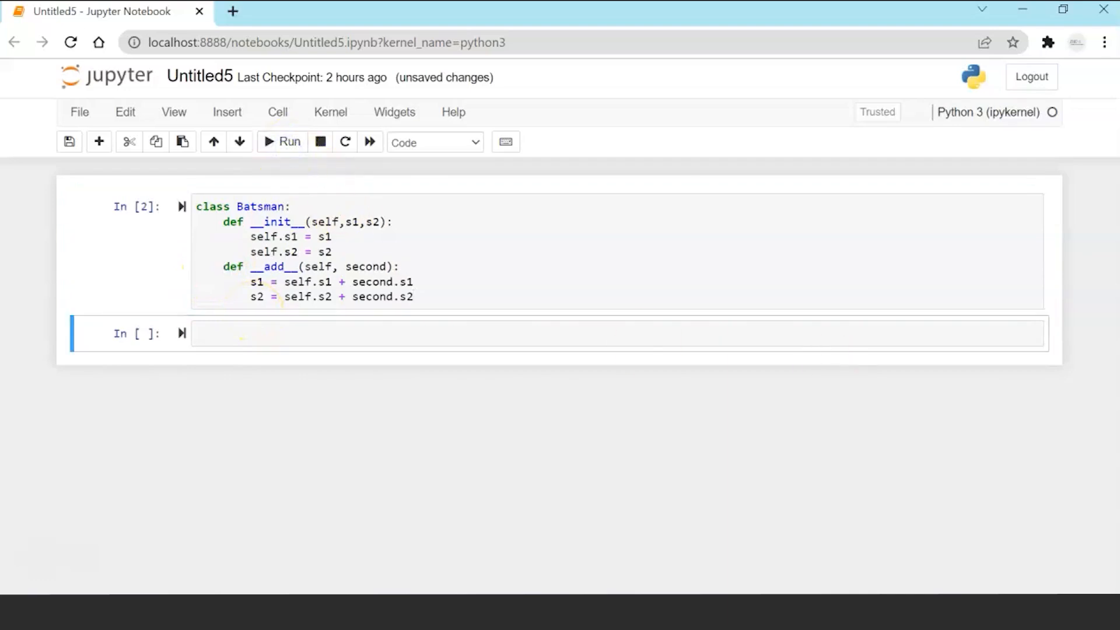
mouse_move(443, 375)
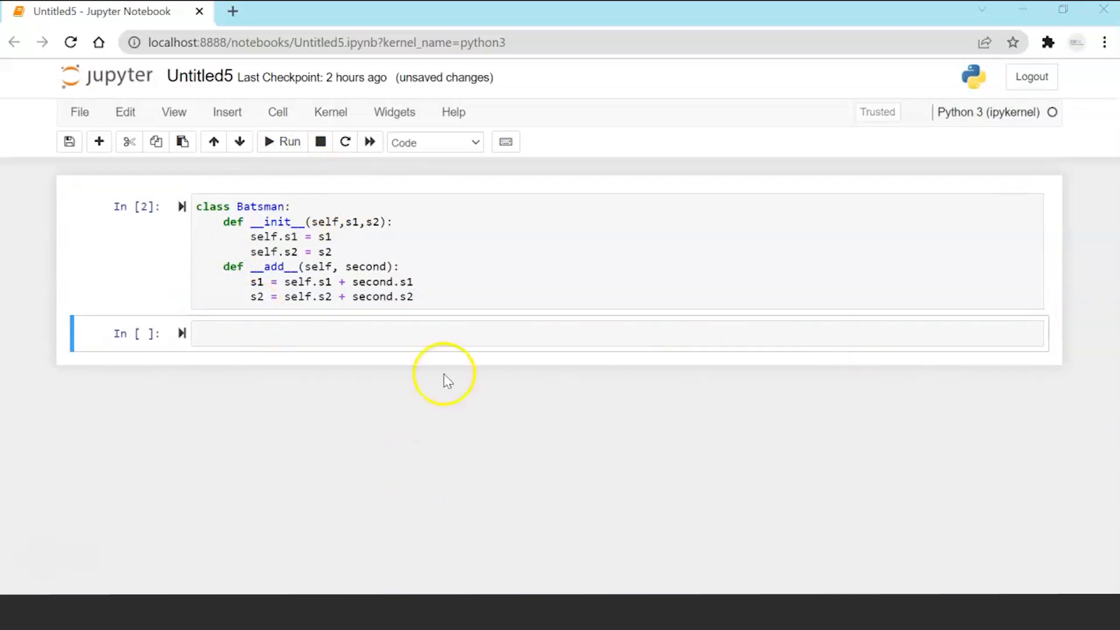
click(429, 296)
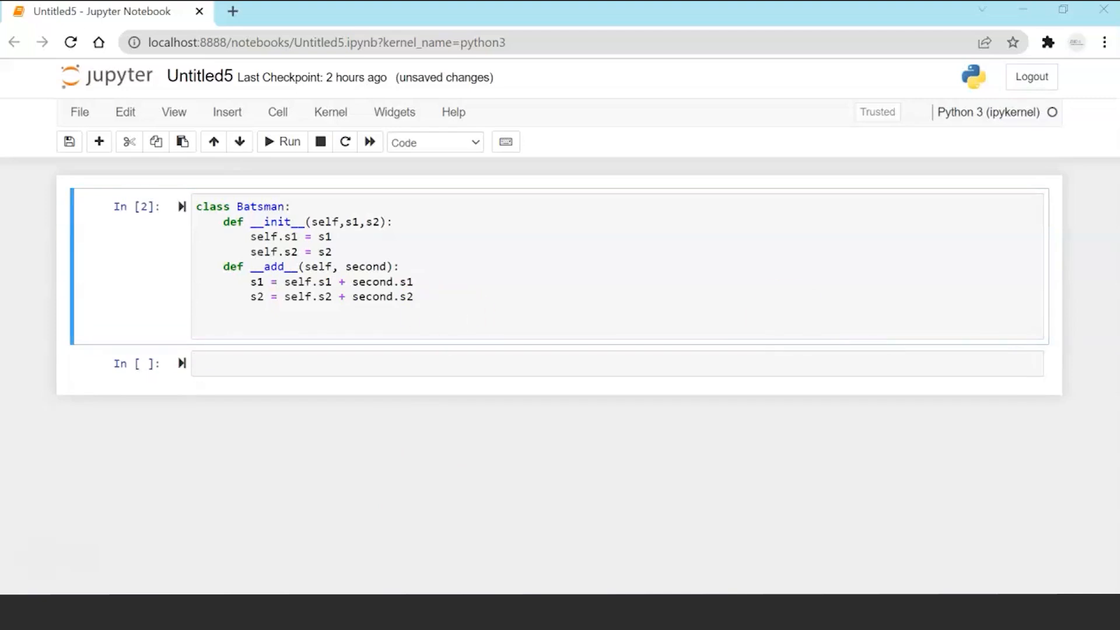
text(B3 = Batsman(s1,s2))
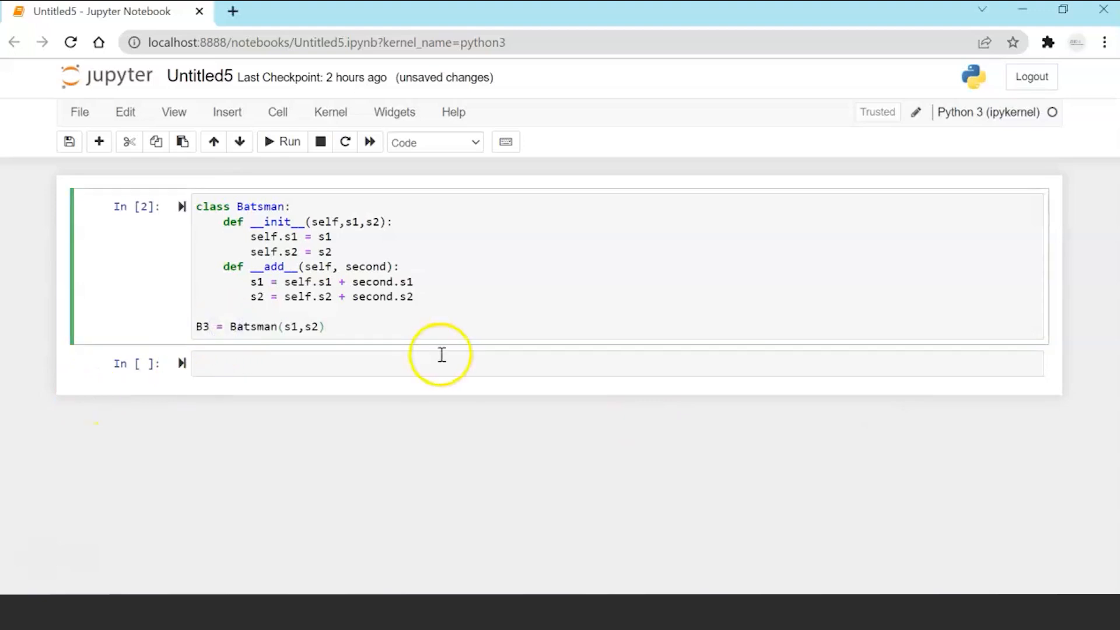
mouse_move(443, 354)
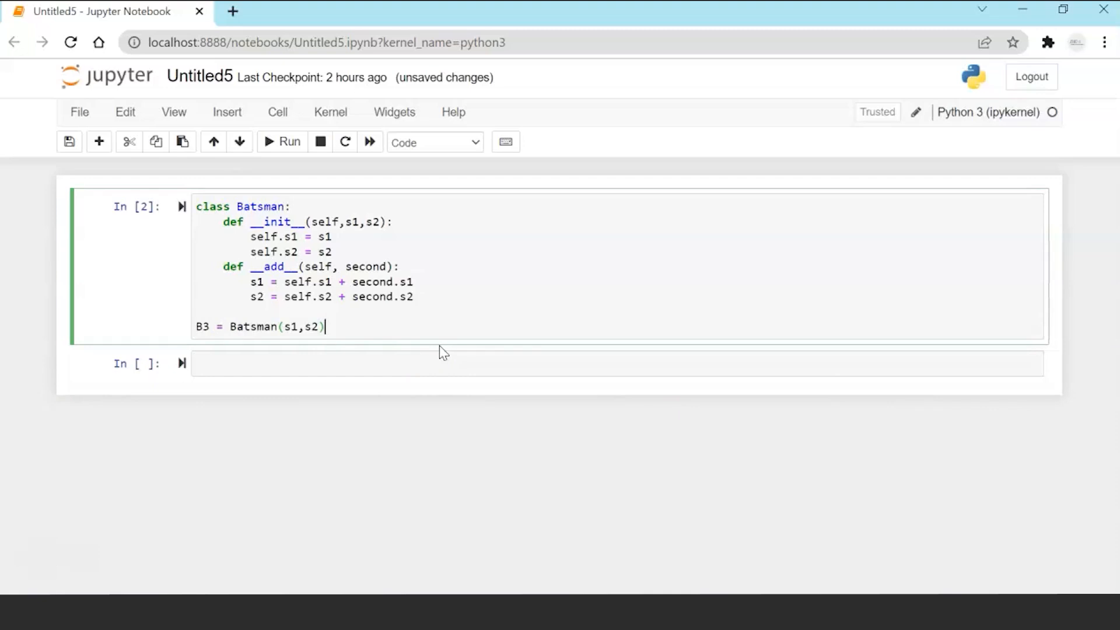
mouse_move(439, 355)
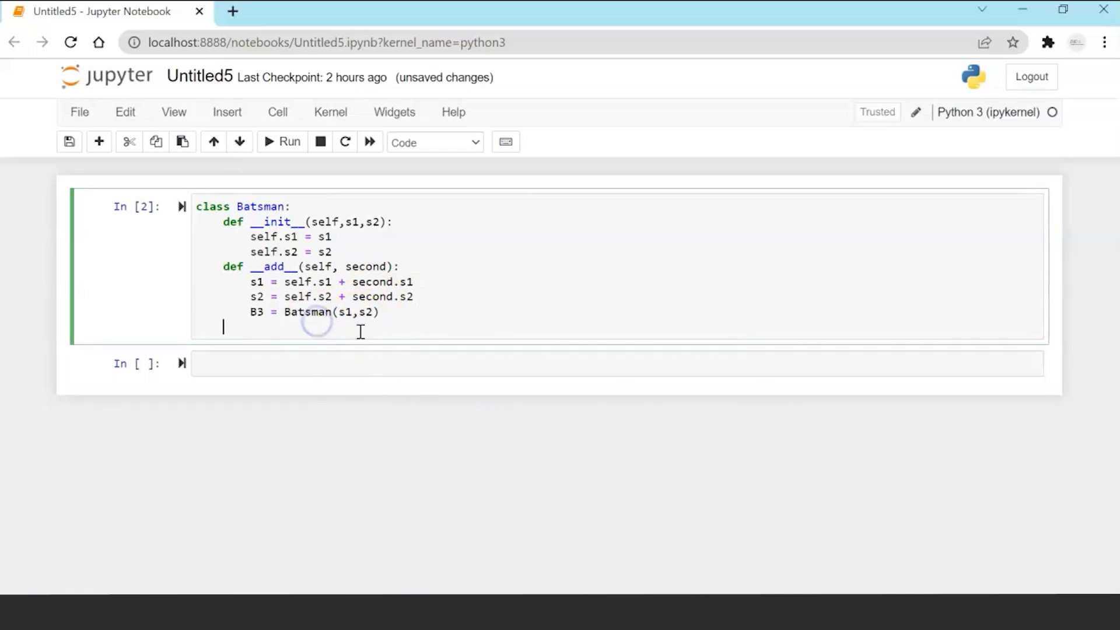
text(return B3)
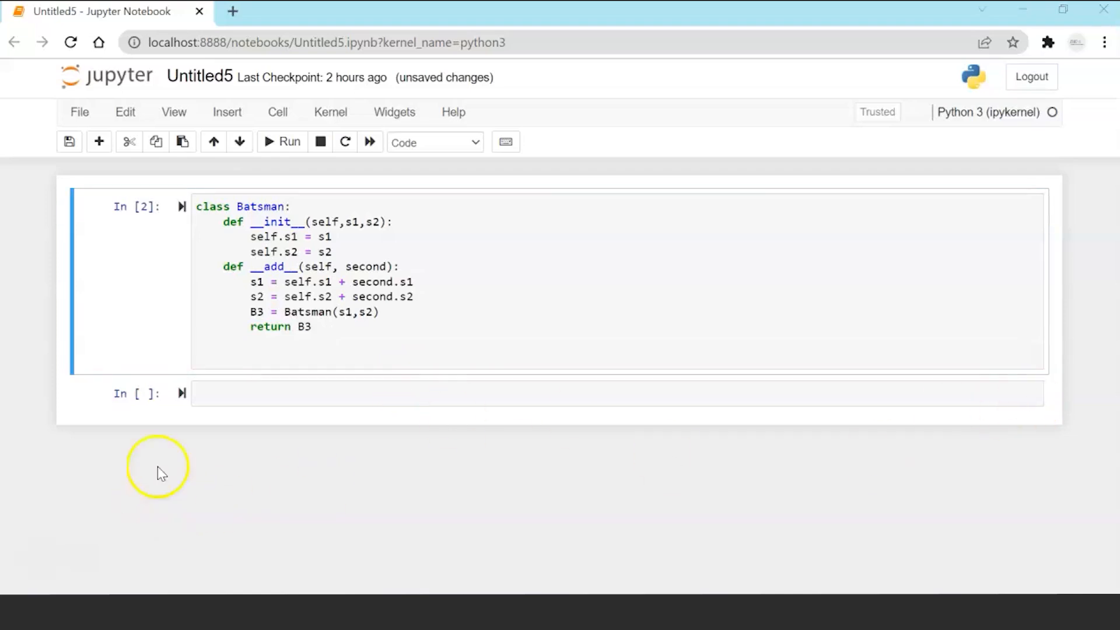
Create B1 = Batsman(66,78) and B2 = Batsman(23,59), set B3 = B1+B2, and run.
click(336, 336)
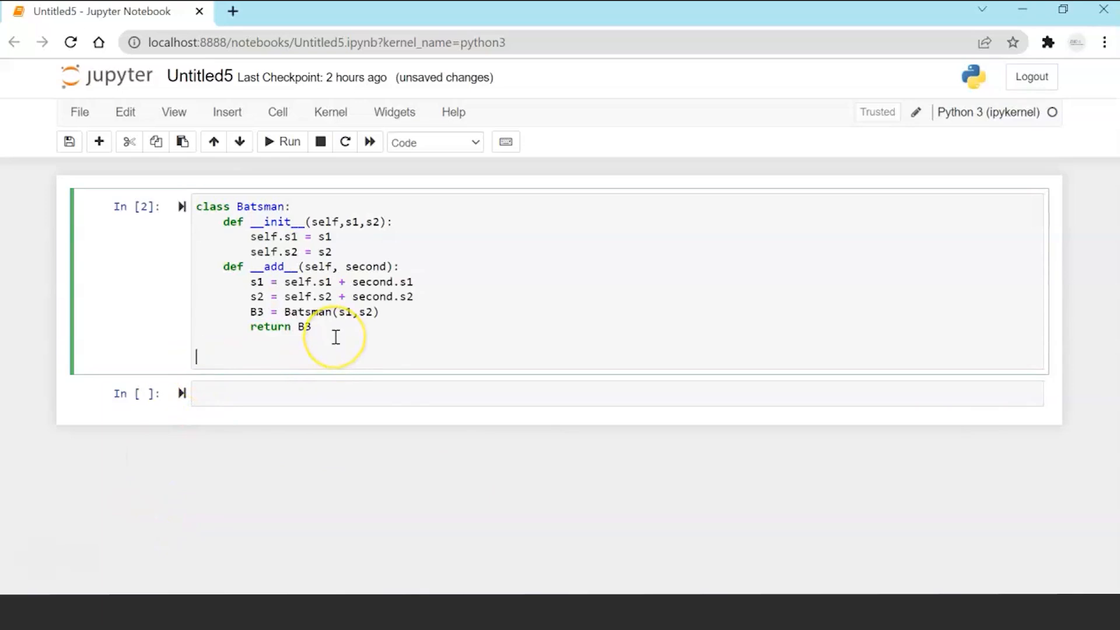
text(B1 = Batsman(66,78))
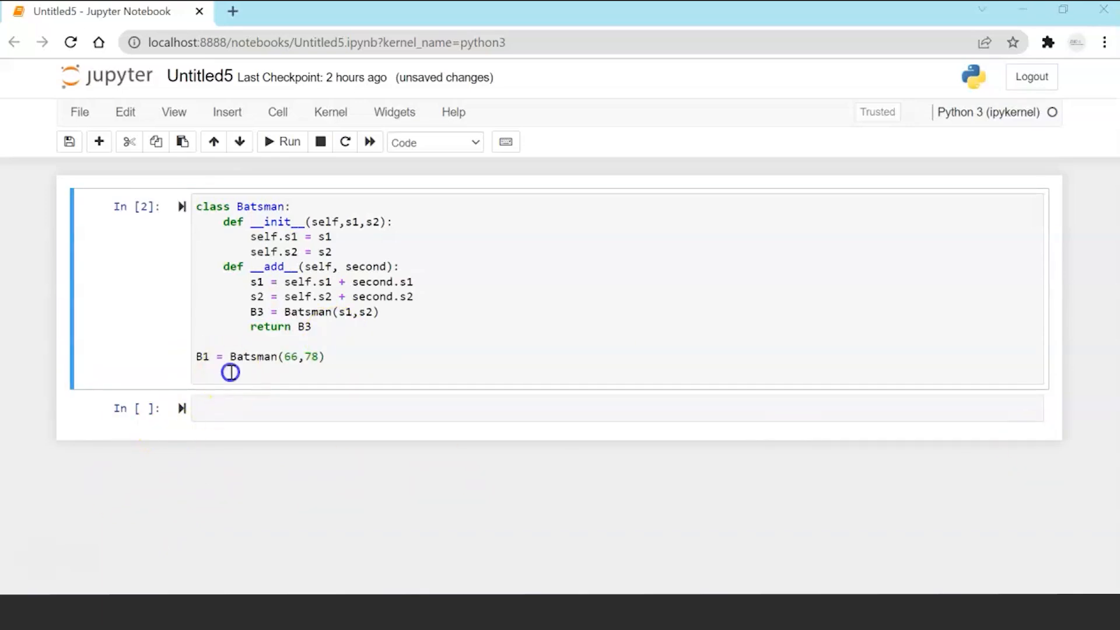
text(B2 = Batsman(23,59))
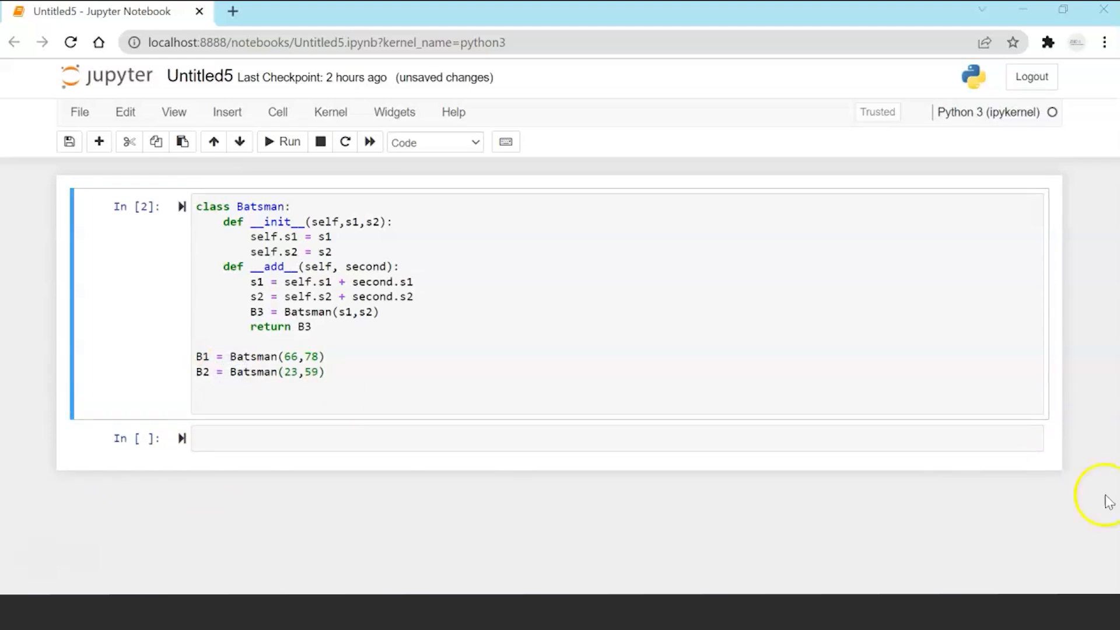
text(B3 = B1+B2)
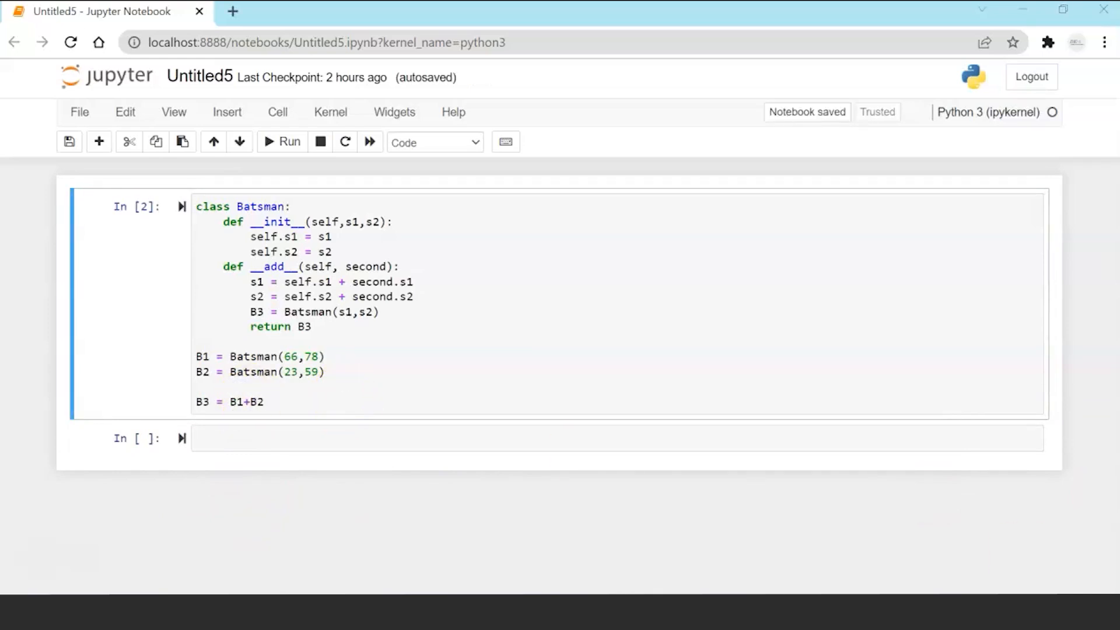
click(281, 141)
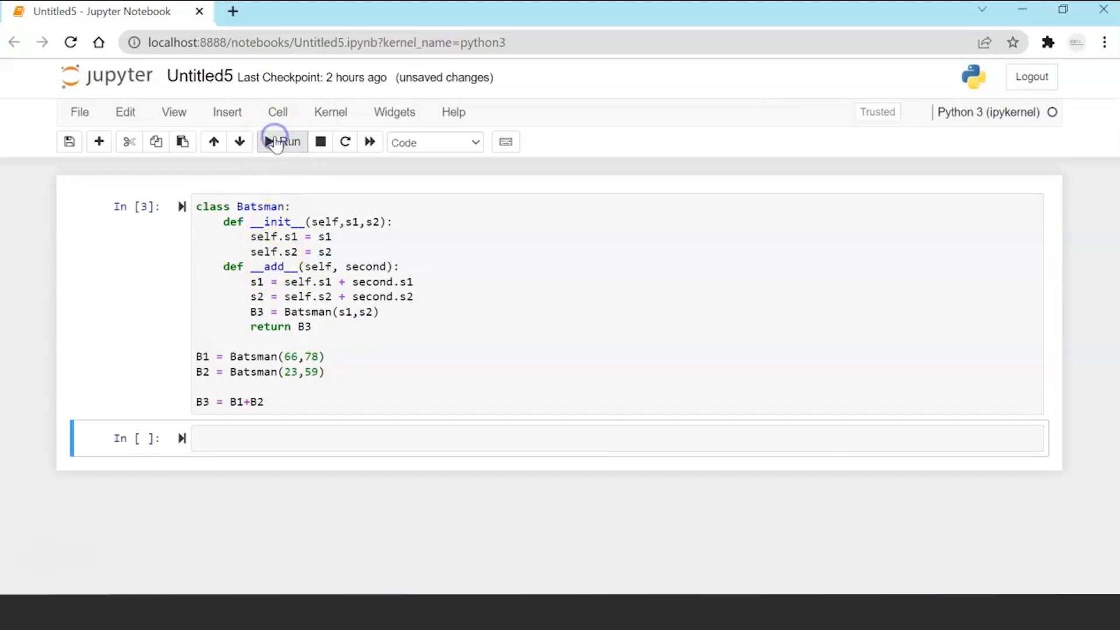
Add print(B3.s1) to the cell and rerun, printing 89.
click(295, 401)
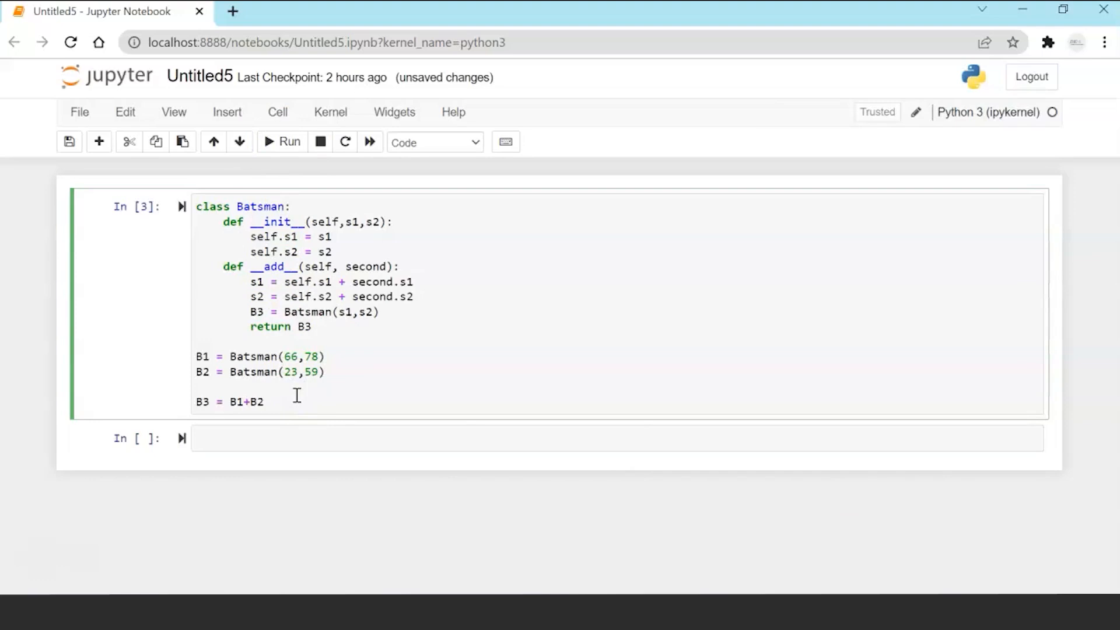
mouse_move(287, 442)
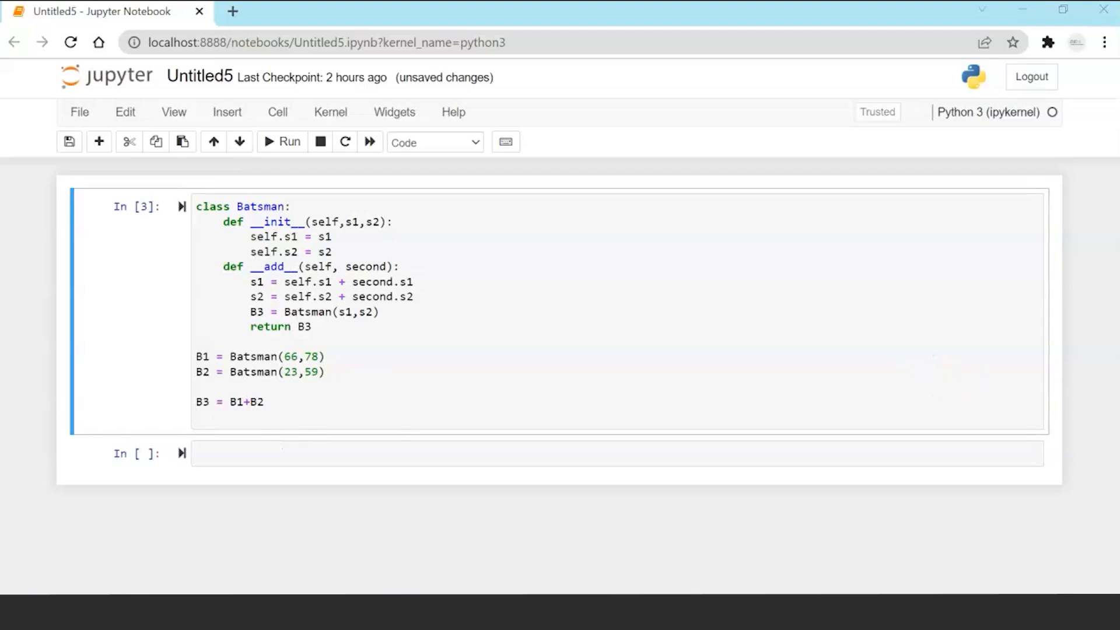
text(print(B3.s1))
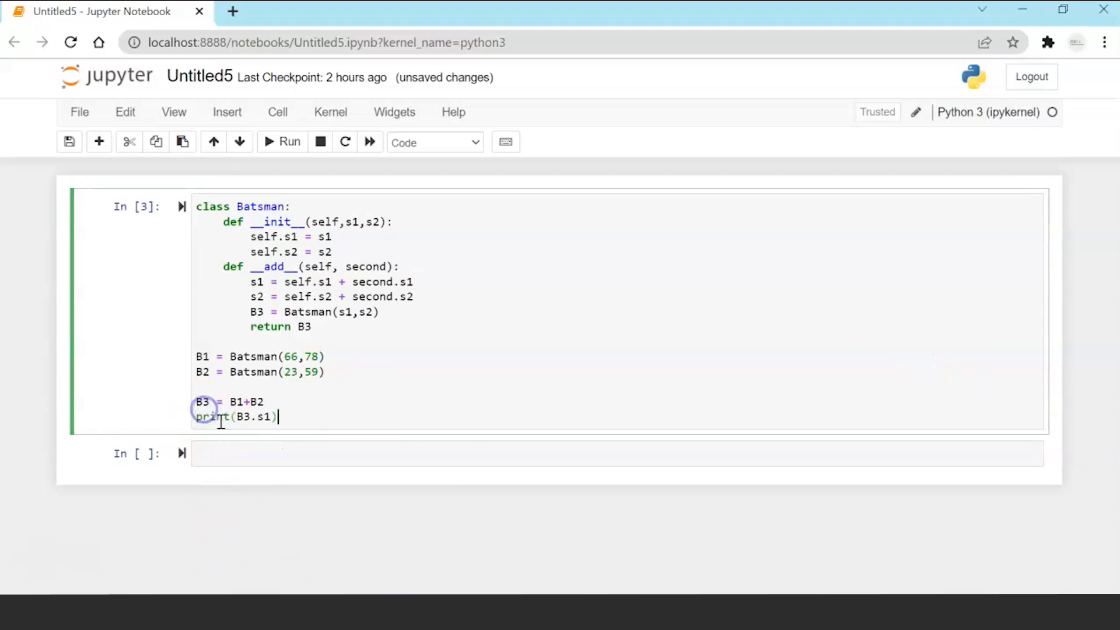
click(281, 140)
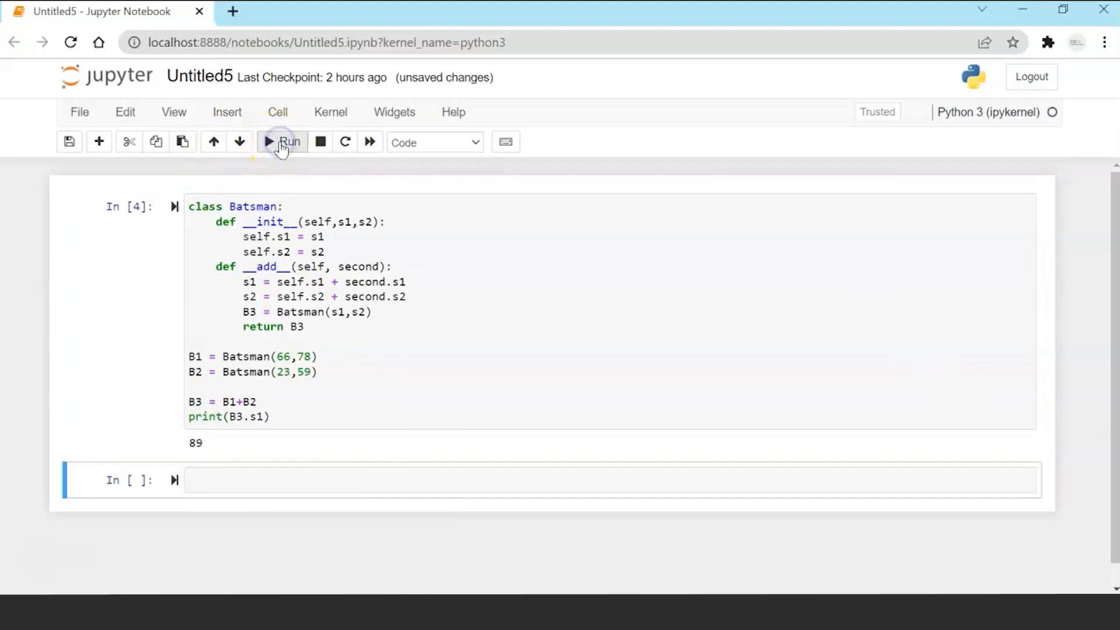
mouse_move(338, 470)
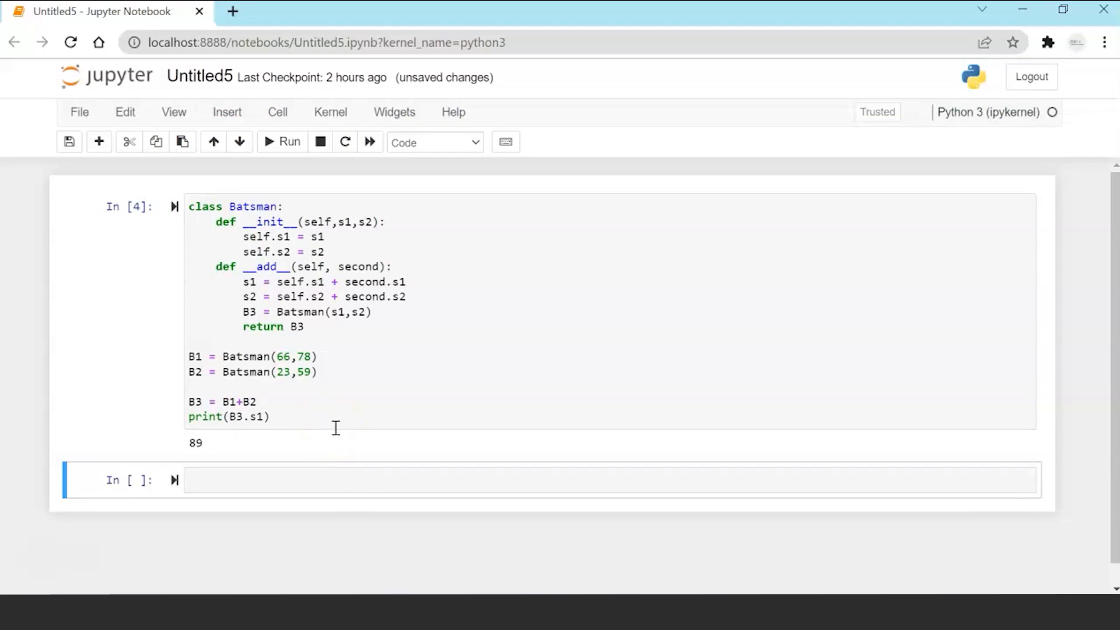
mouse_move(330, 469)
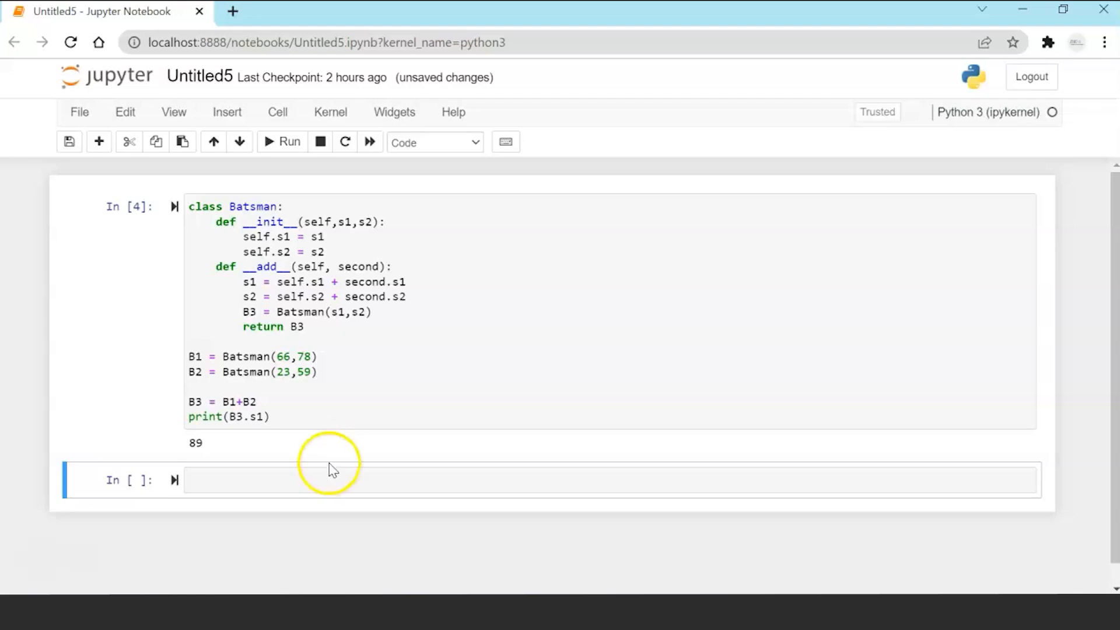
mouse_move(332, 469)
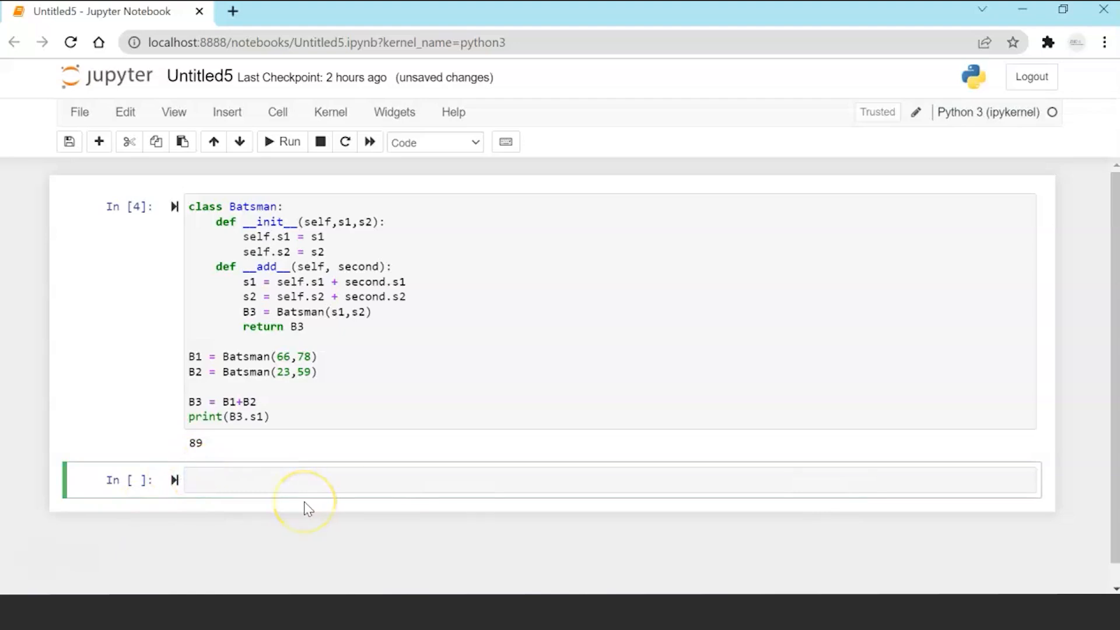
Write a cell with a = 44, b = 7 and print(a+b).
text(a = 44)
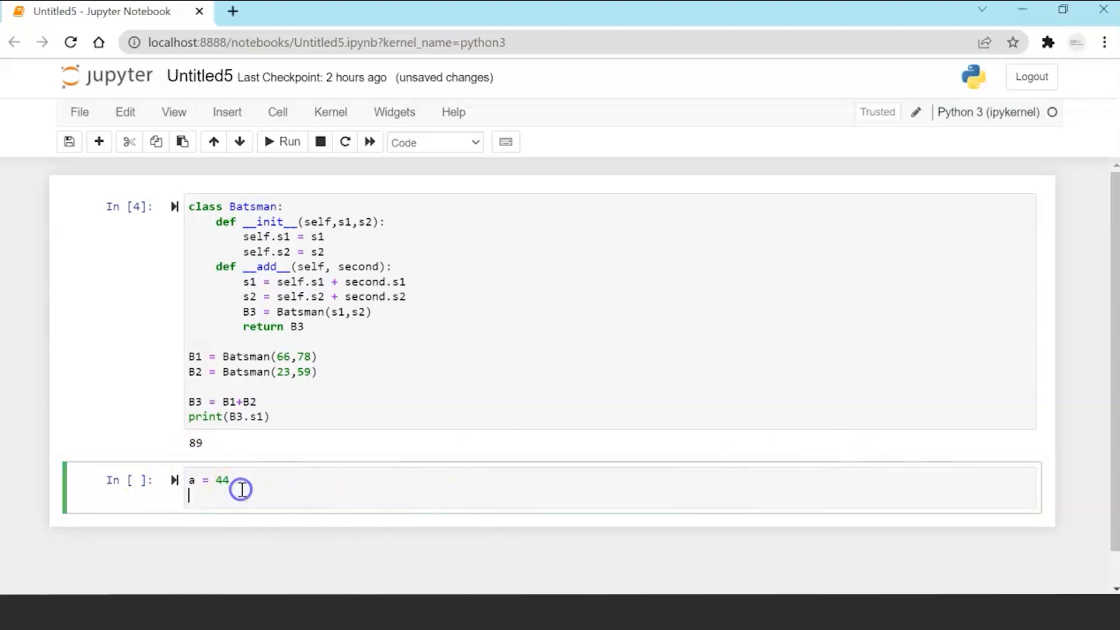
text(b = 7)
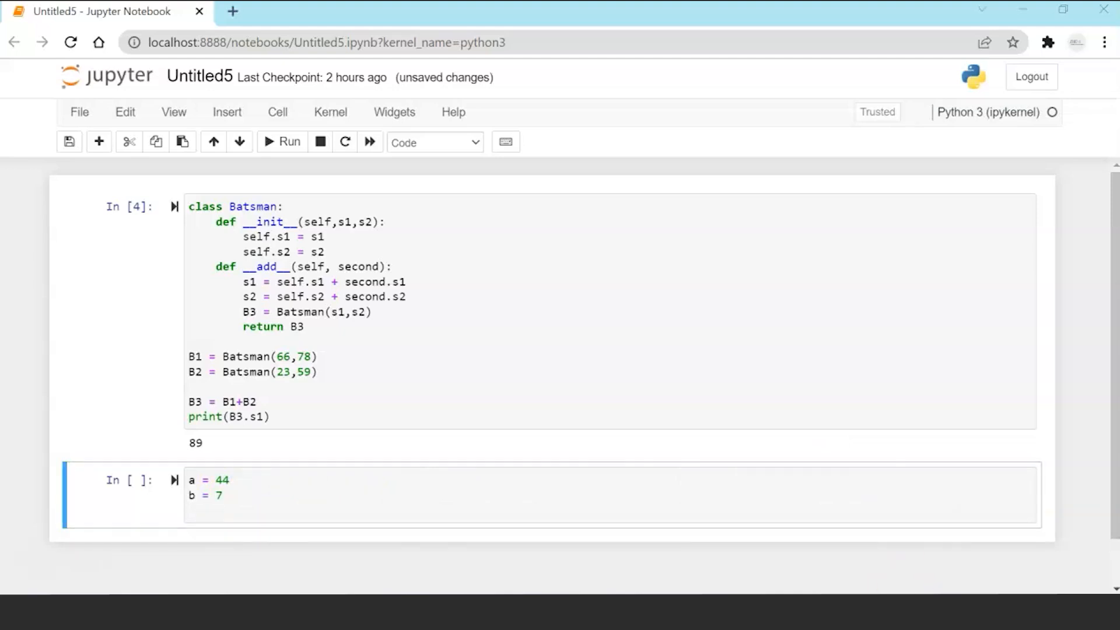
text(print(a+b))
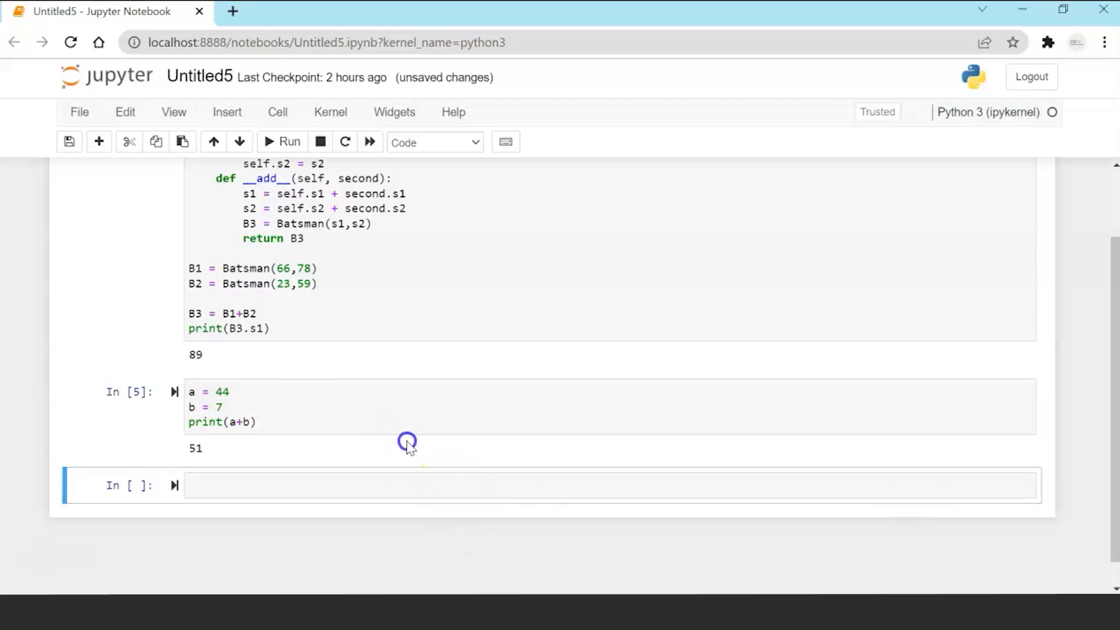
Add print(int.__add__(a,b)) and rerun, printing 51 twice.
click(407, 422)
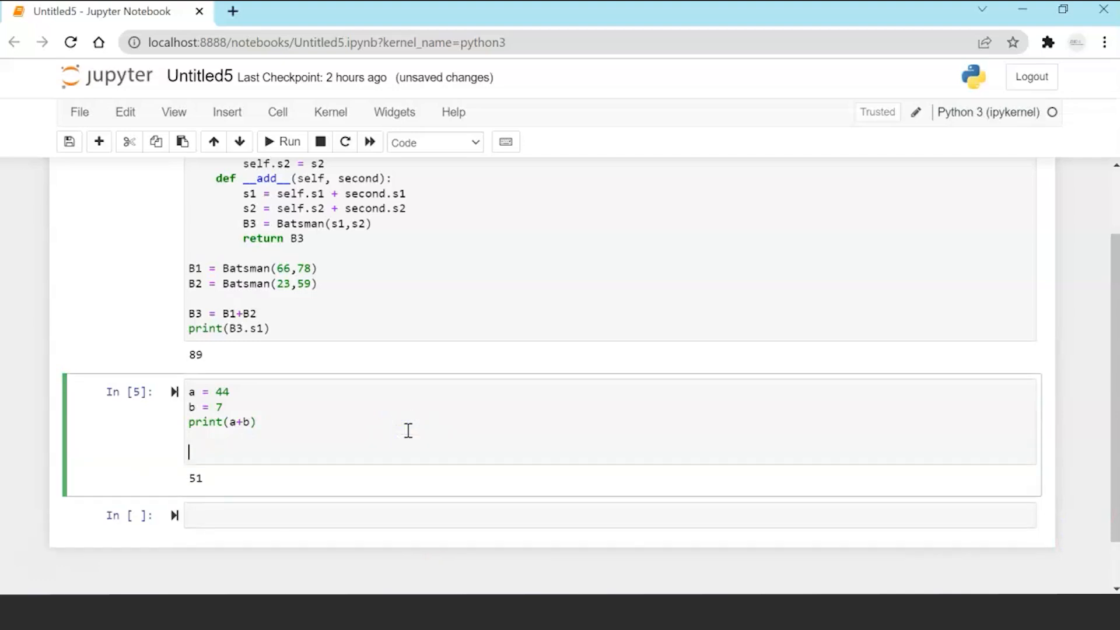
text(print(int.__add__(a,b)))
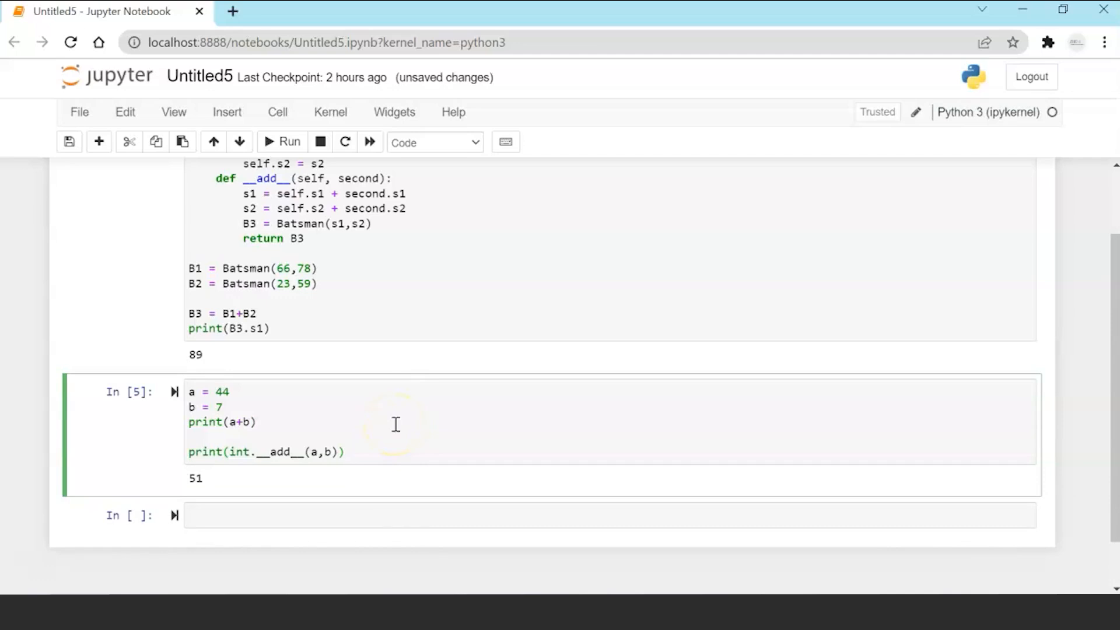
click(345, 451)
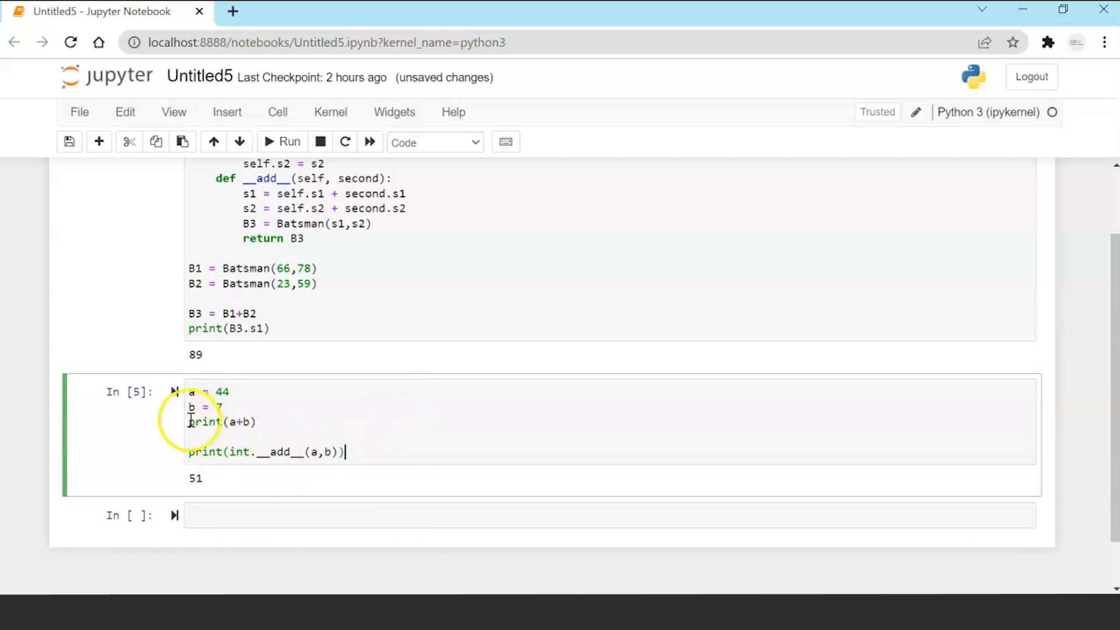
click(281, 141)
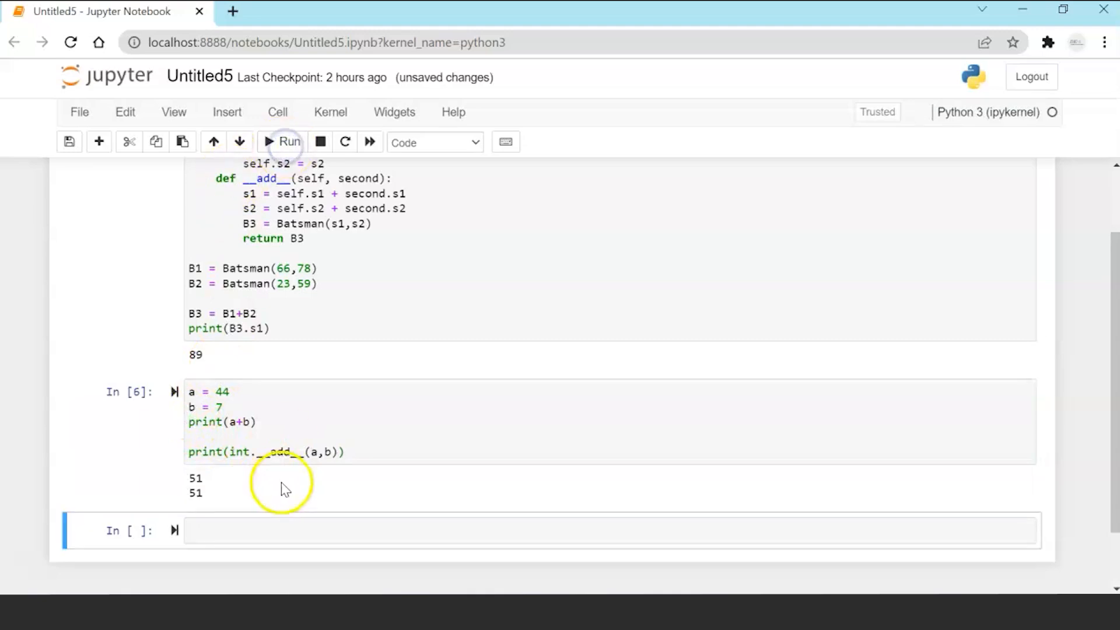
mouse_move(384, 497)
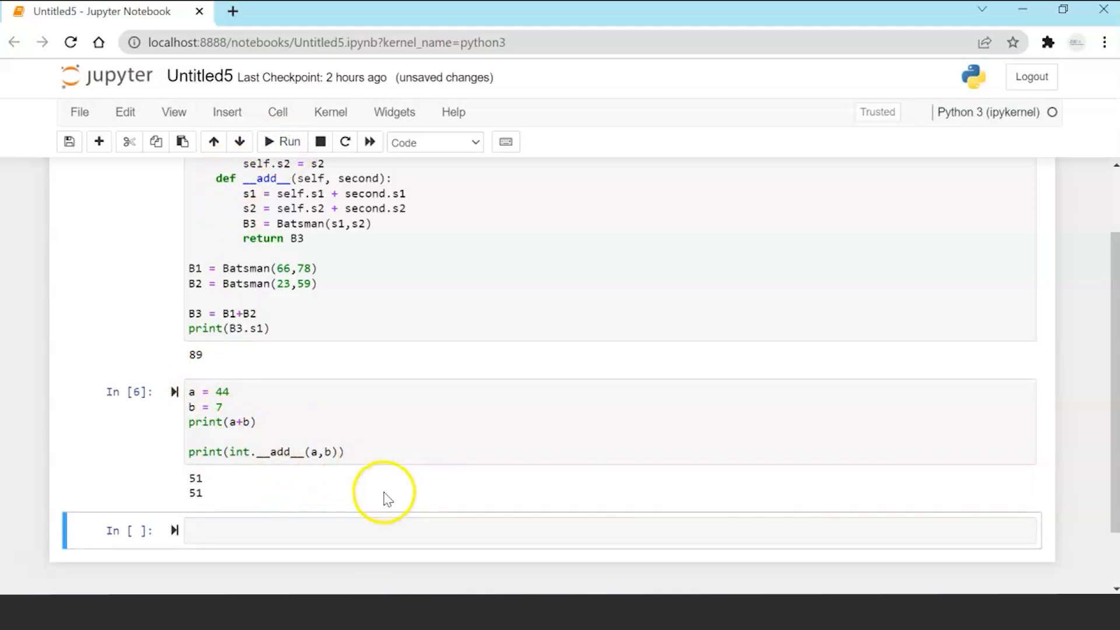
mouse_move(385, 497)
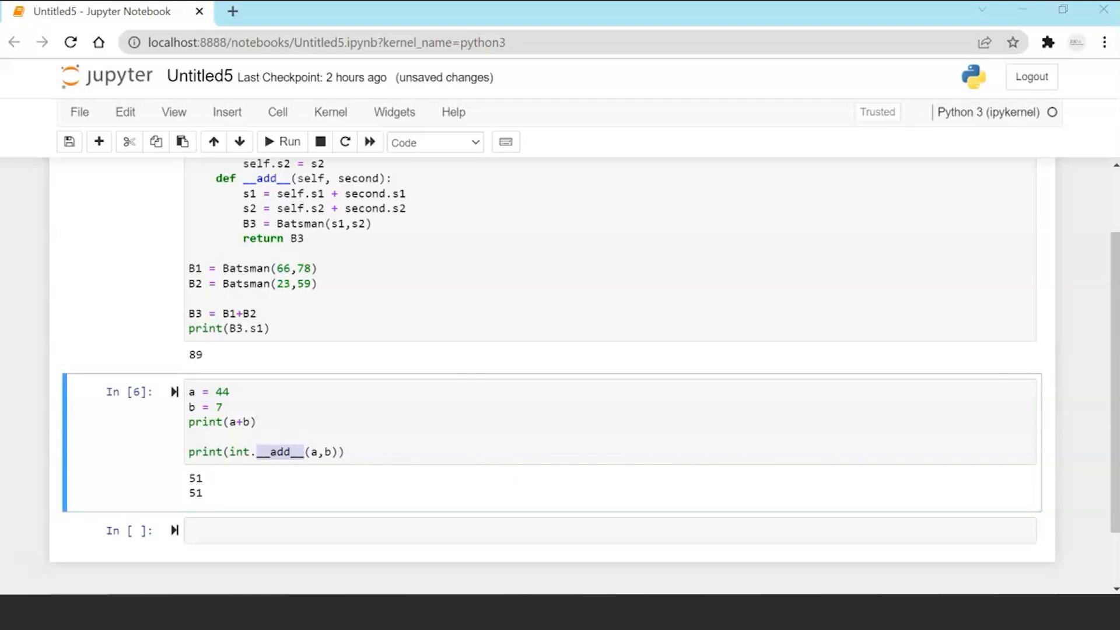
text(a = 44)
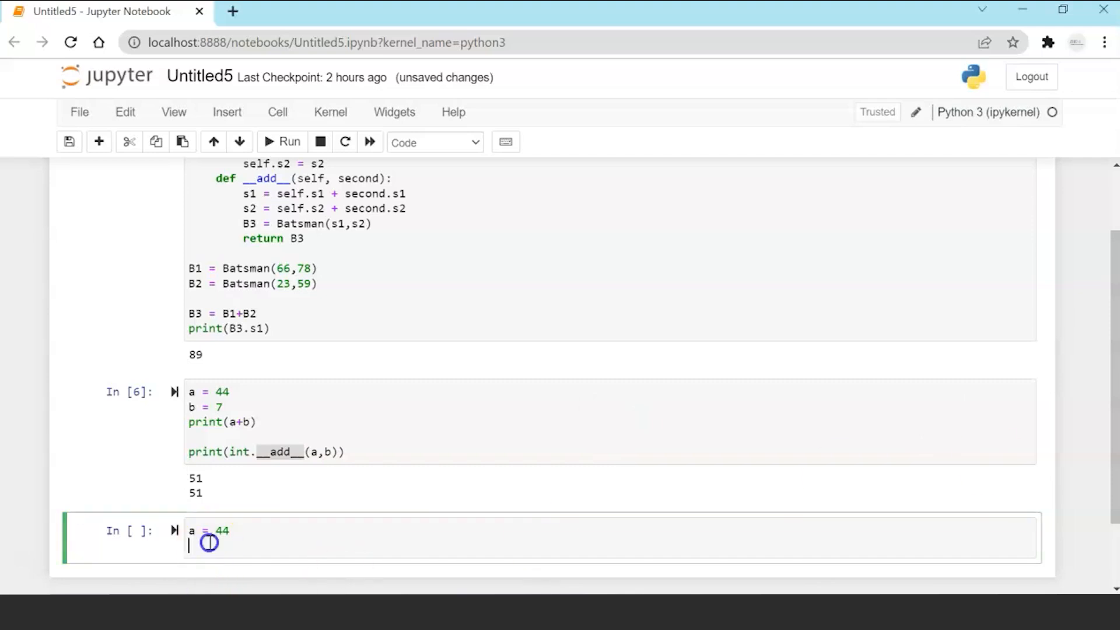
Complete the cell with b = 6.5 and print(a+b), running it to print 50.5.
text(b = 6.5)
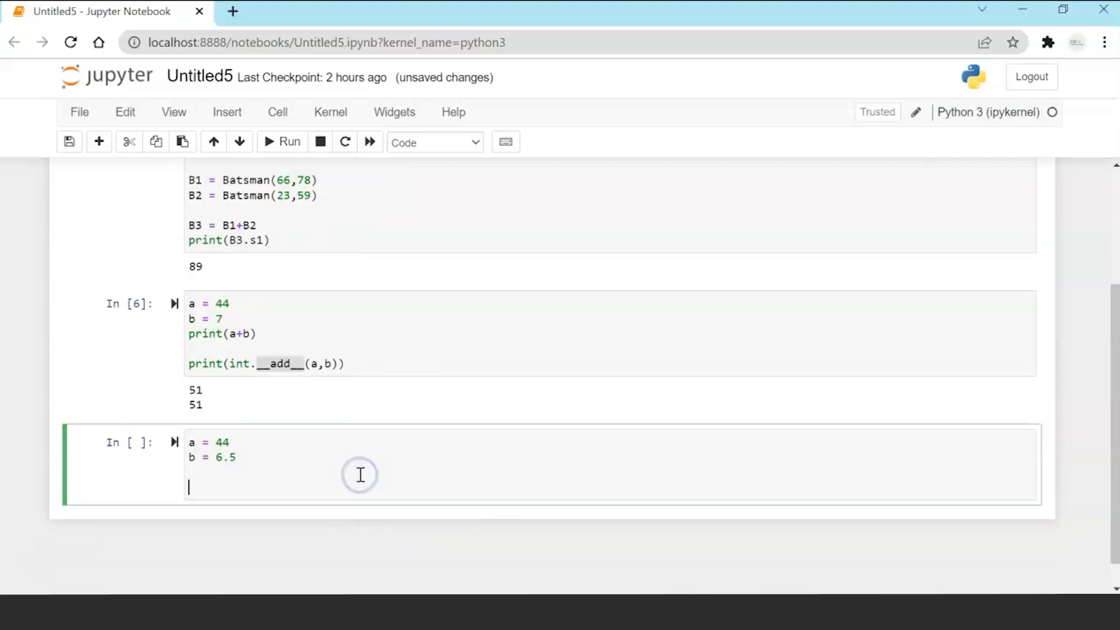
text(print(a+b))
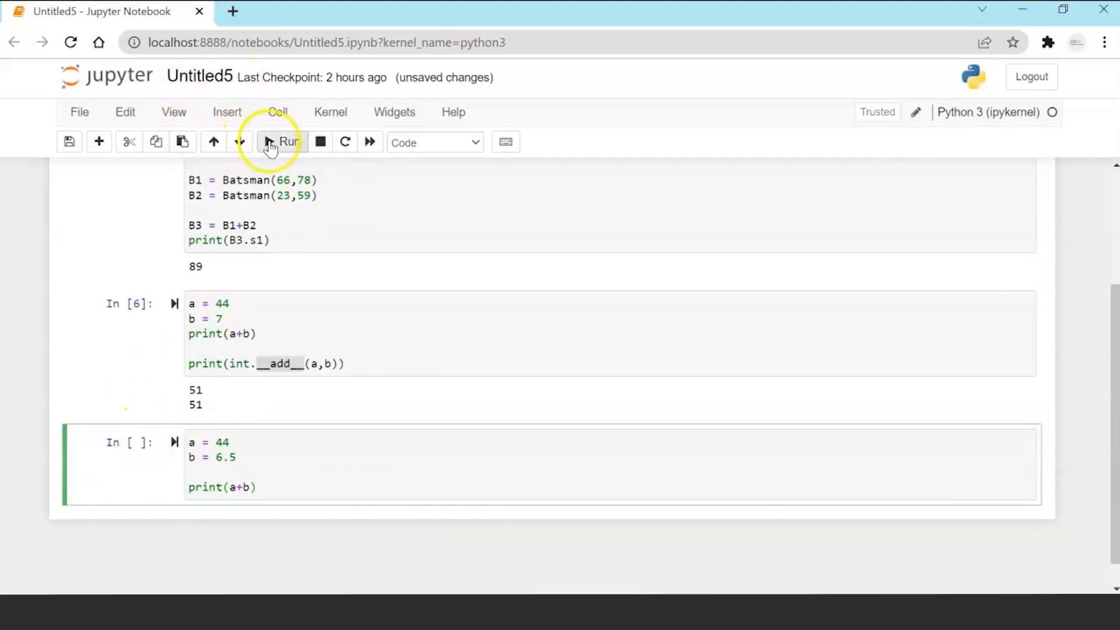
click(283, 141)
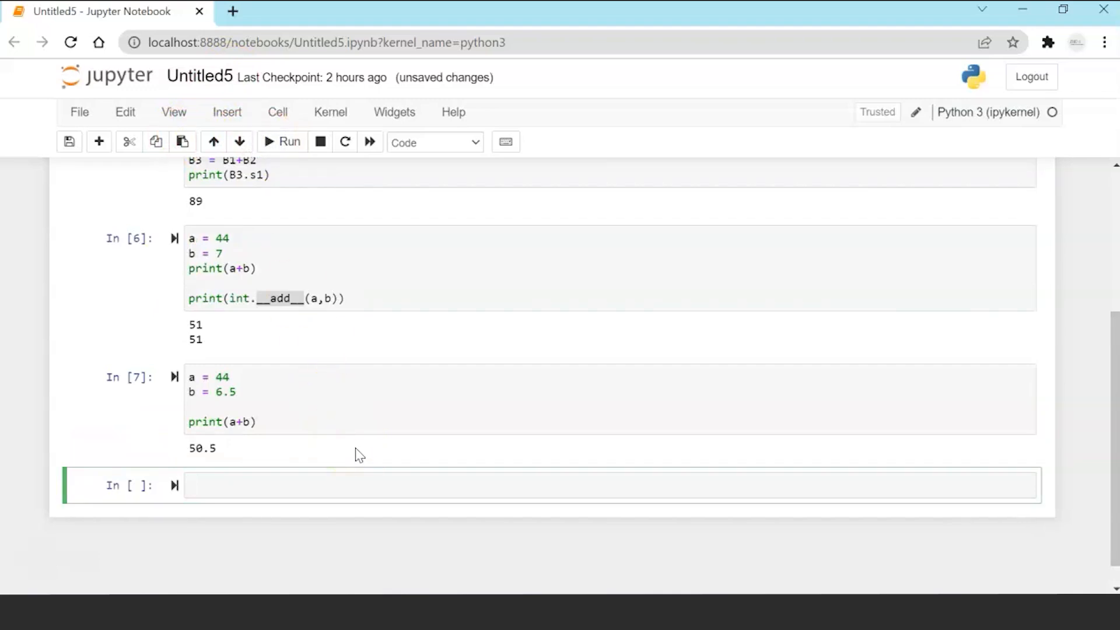
mouse_move(350, 458)
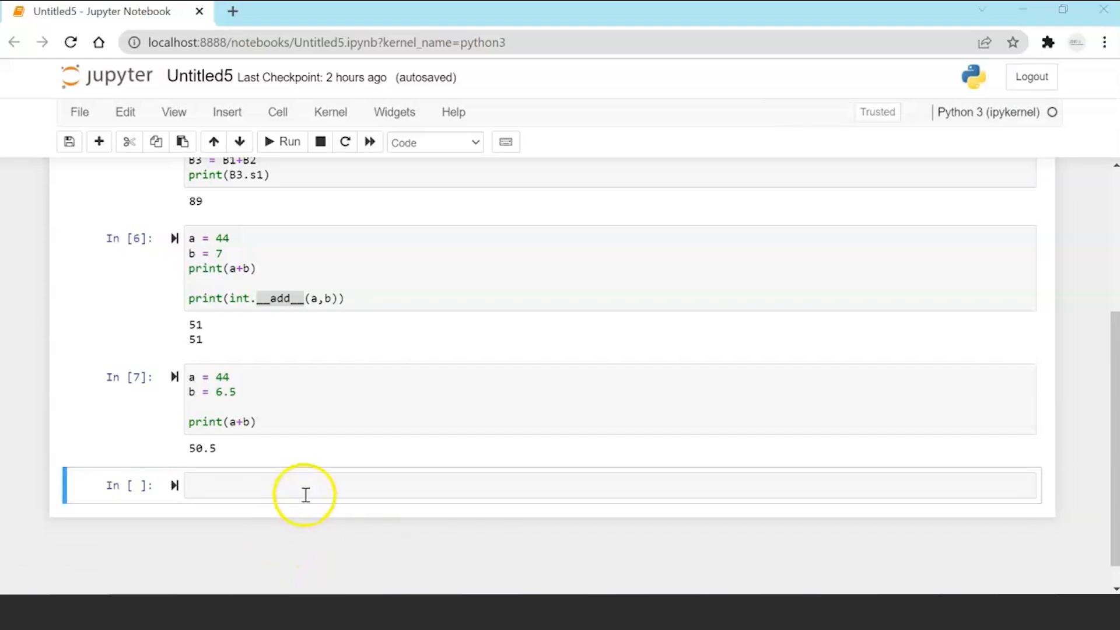
Set a = "44" with b = "6.5" and run print(a+b), giving 446.5.
text(a = "44")
text(b = "6.5")
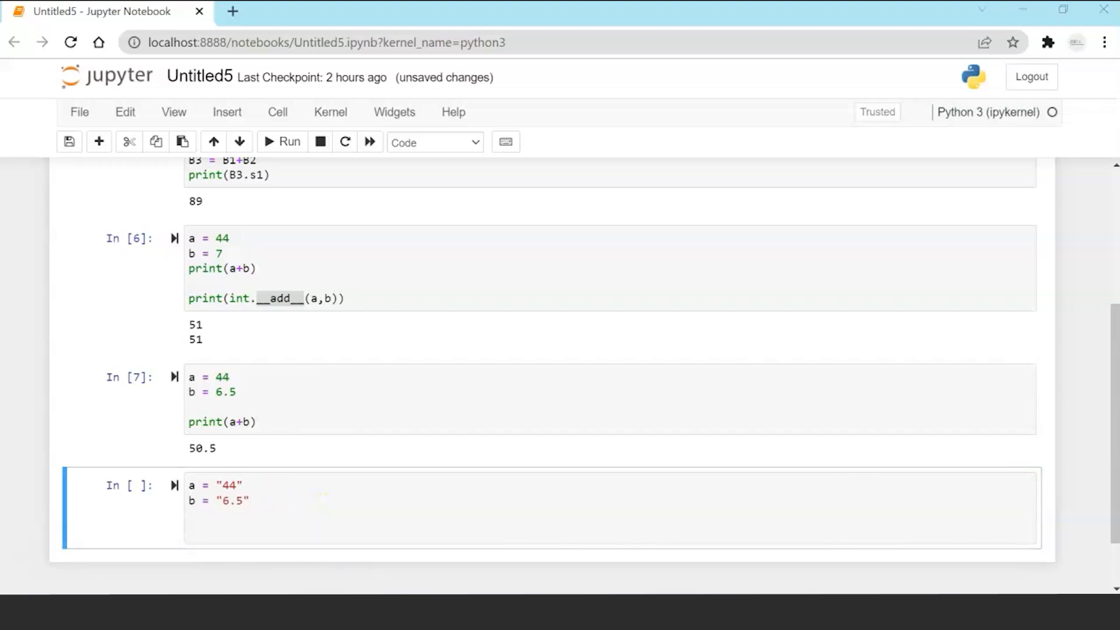
click(251, 536)
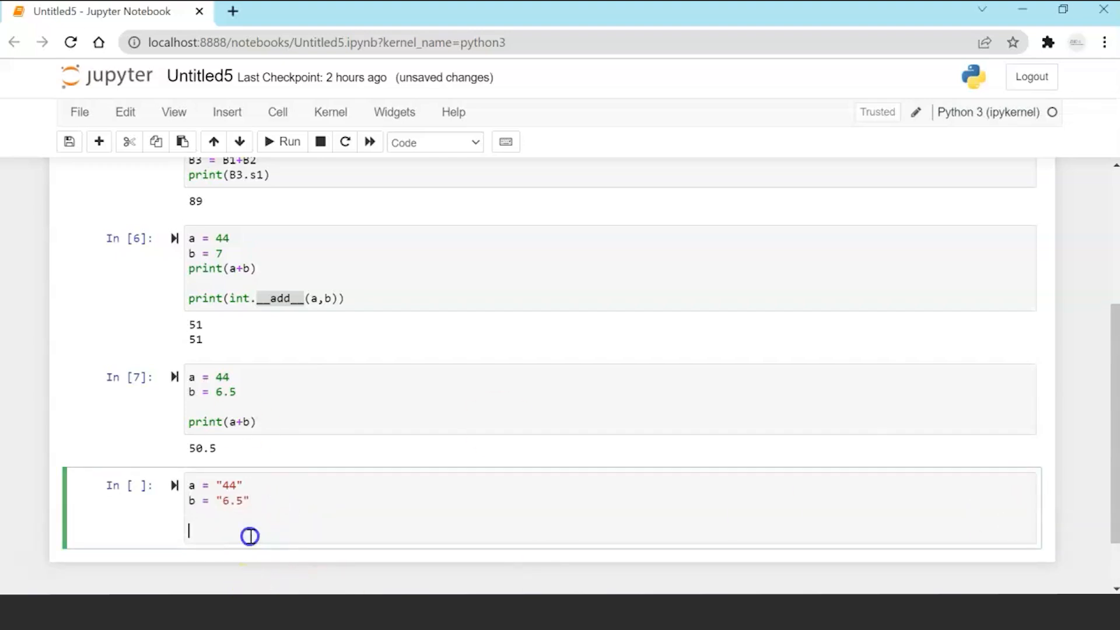
text(print(a+b))
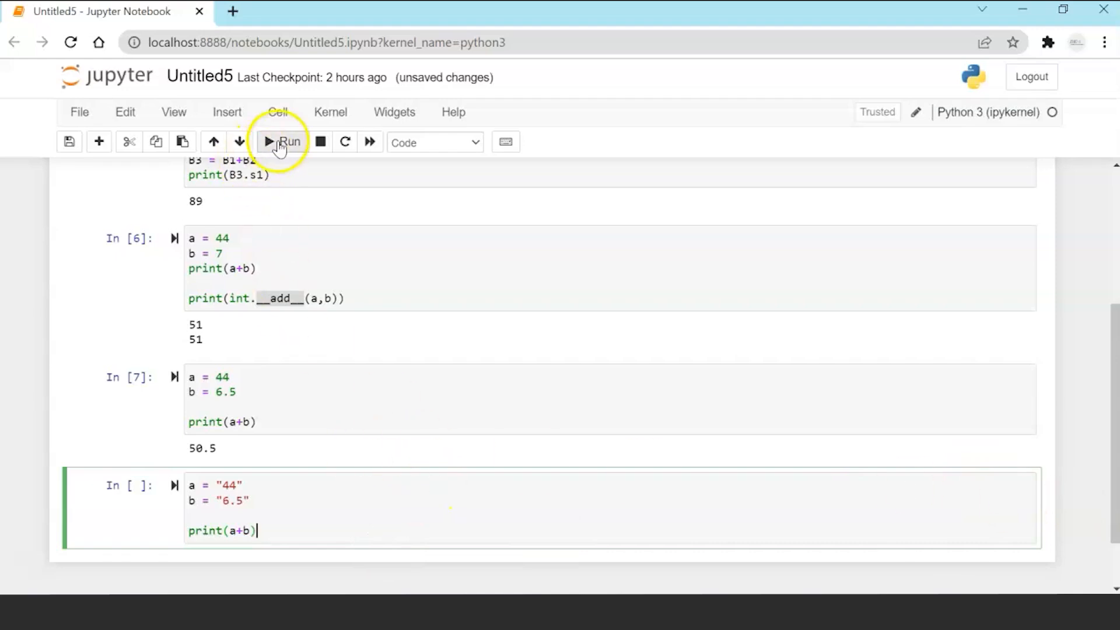
click(281, 141)
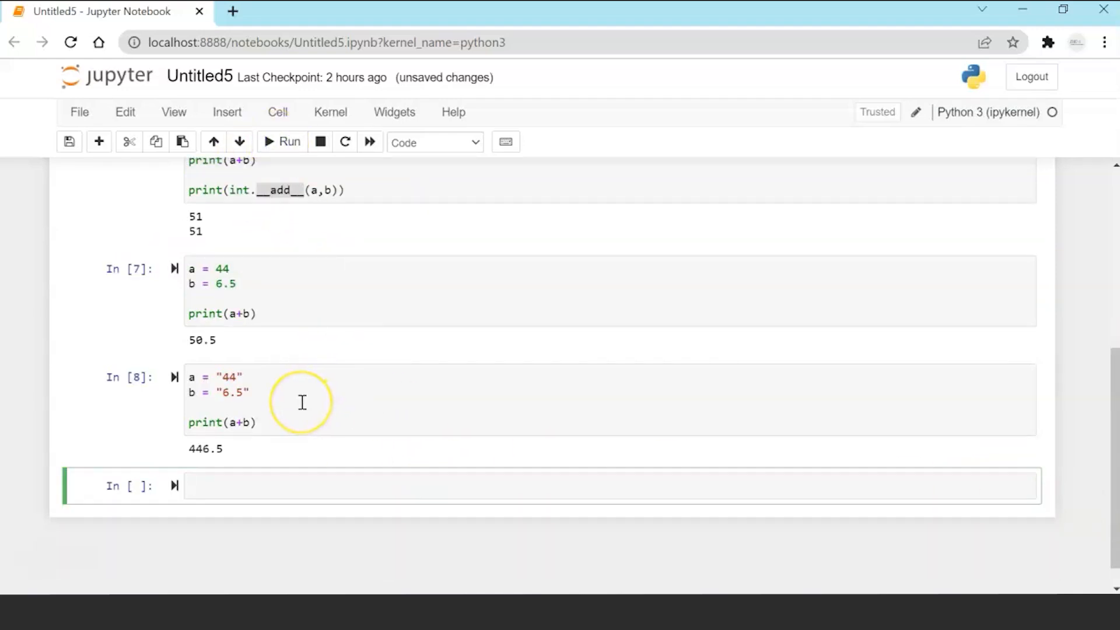
mouse_move(302, 402)
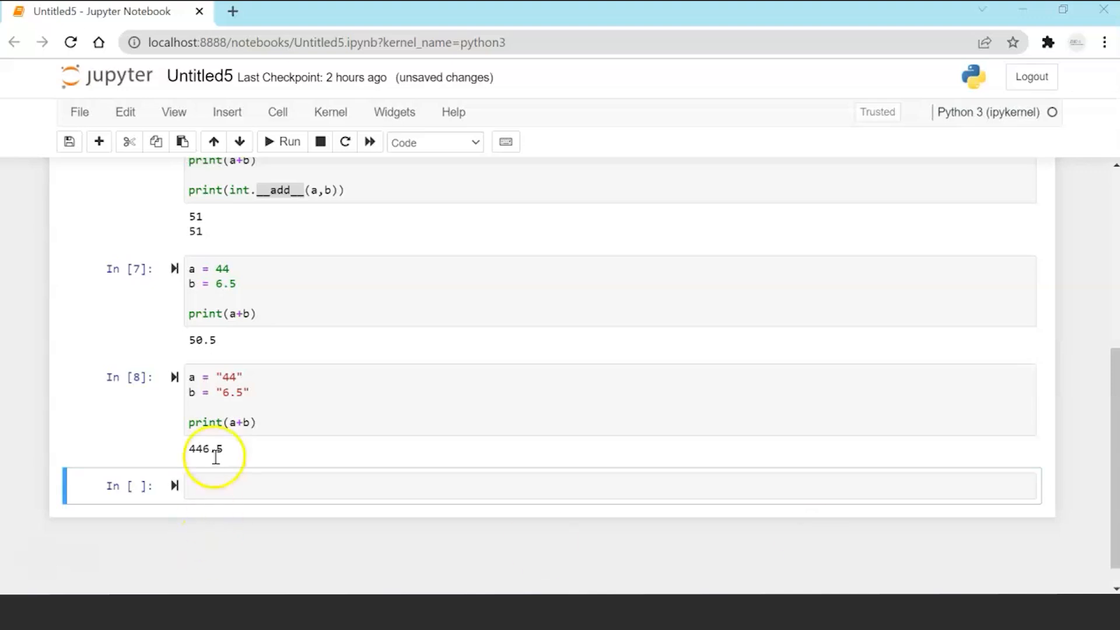
Add print(str.__add__(a,b)) and rerun, printing 446.5 again.
click(286, 411)
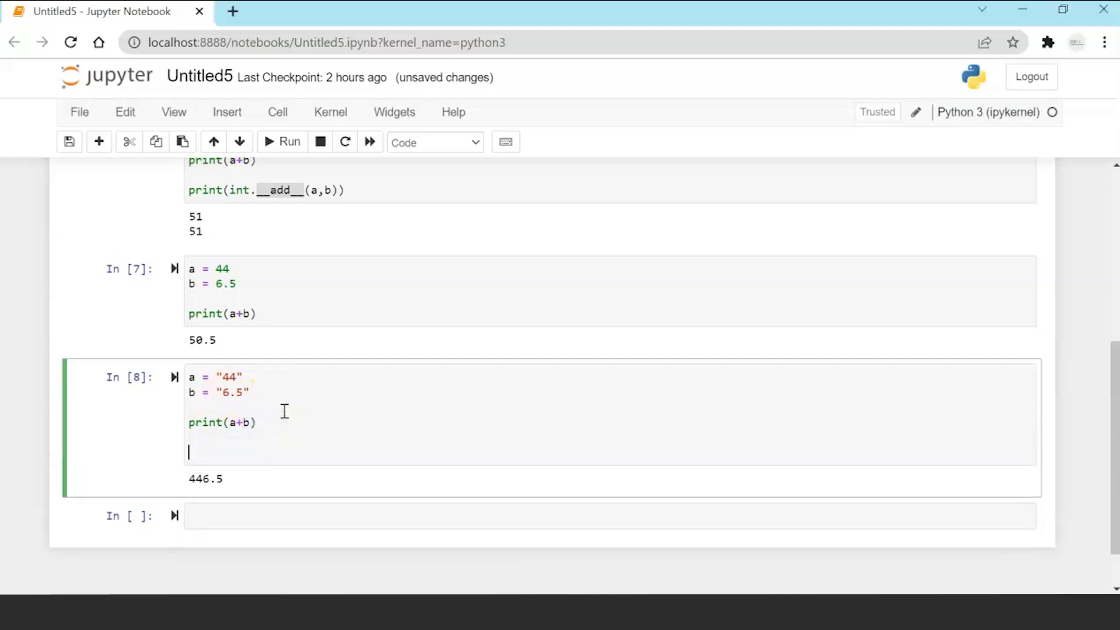
text(print(str.__add__(a,b)))
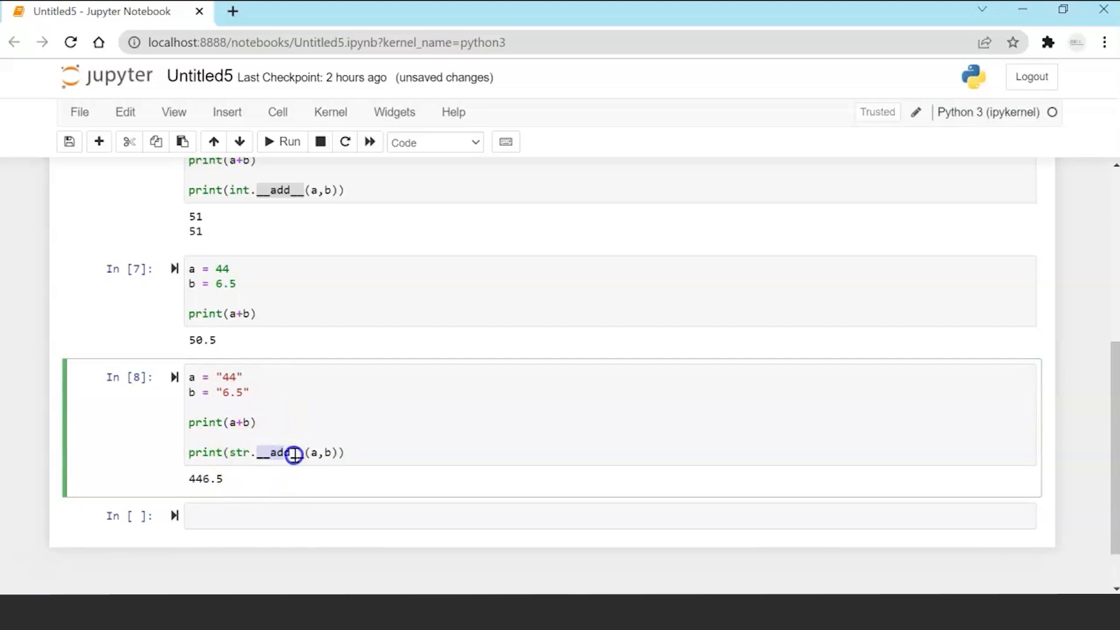
click(289, 141)
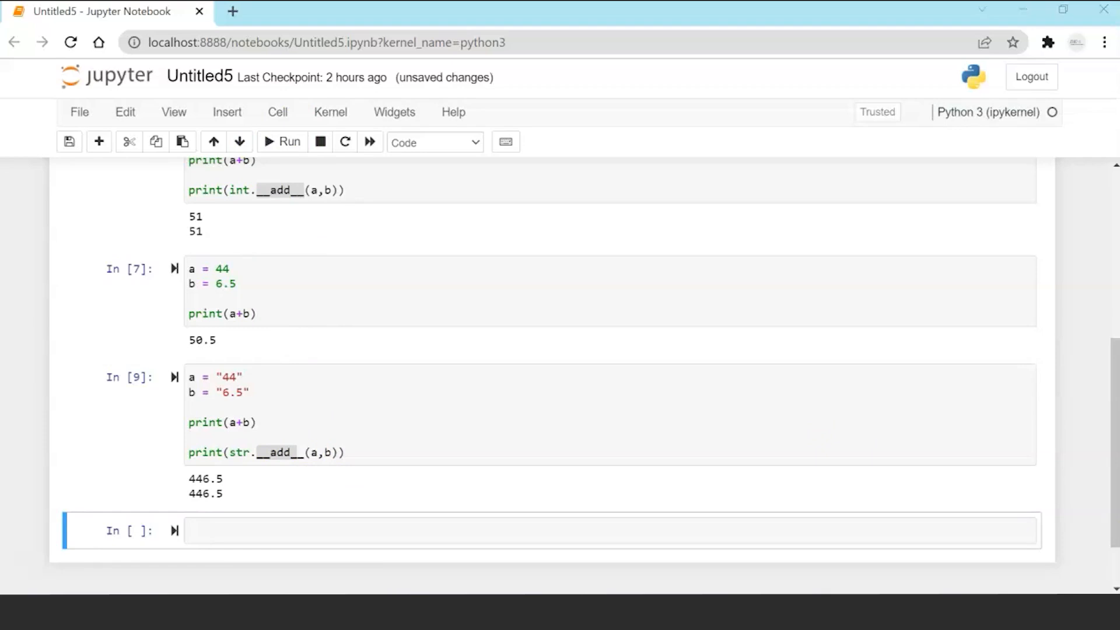
Run a = 44, b = "6.5", print(a+b) to get a TypeError, then start class Person.
text(a = 44)
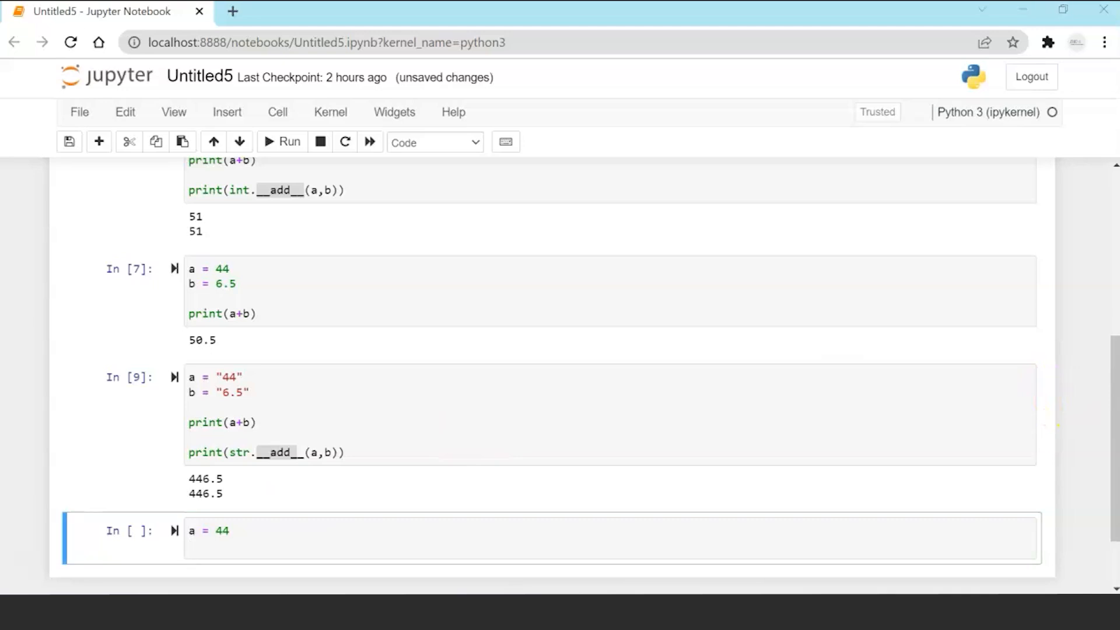
text(b = "6.5")
text(print(a+b))
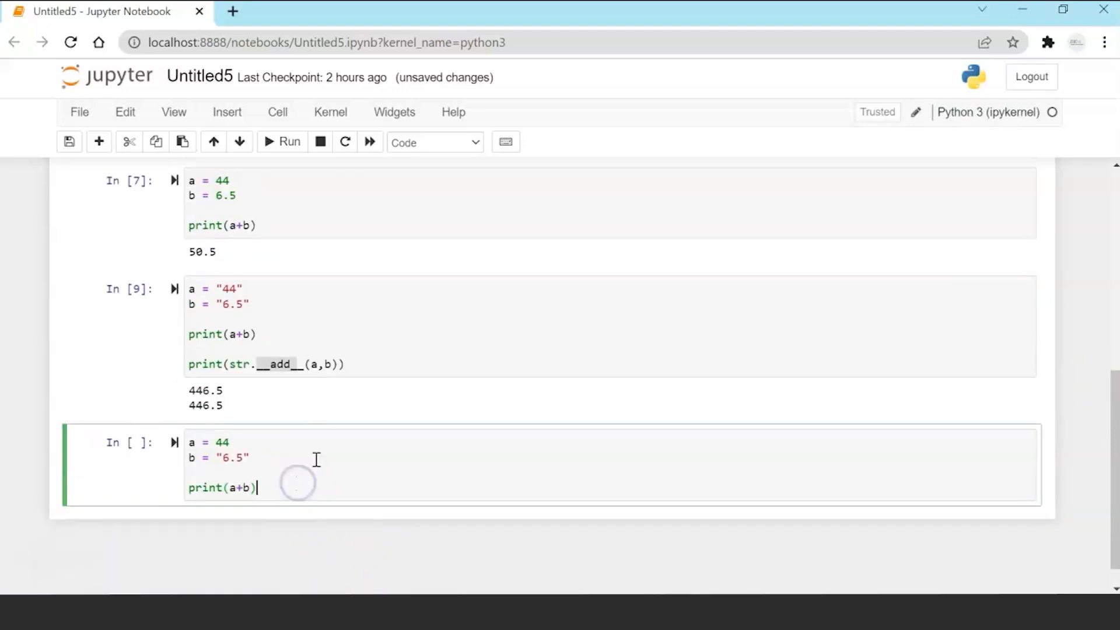
click(281, 141)
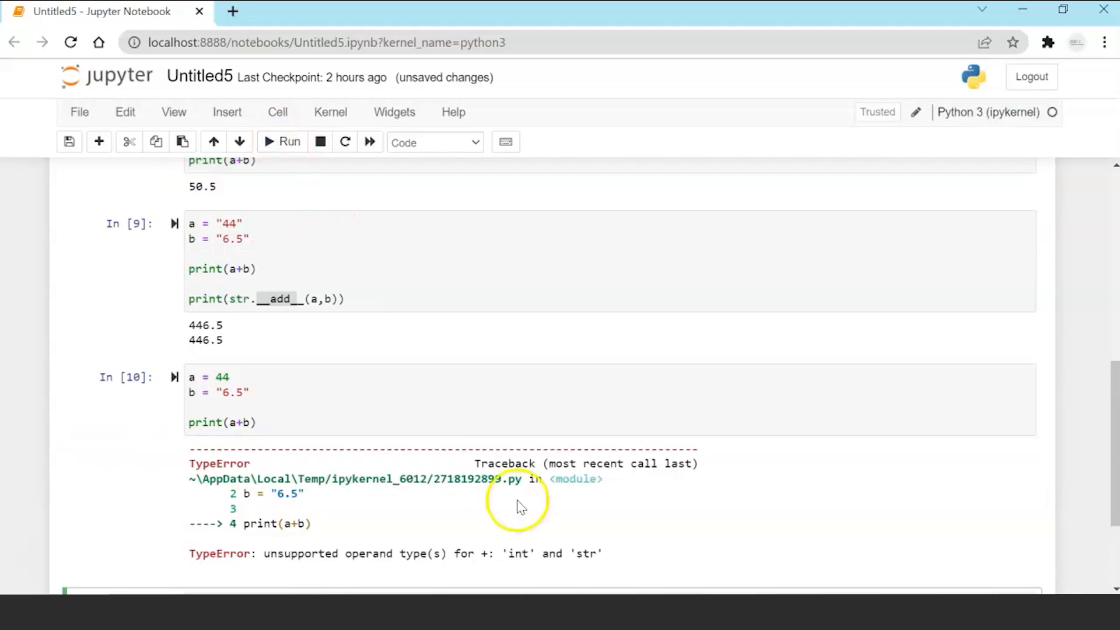
scroll(down, 3)
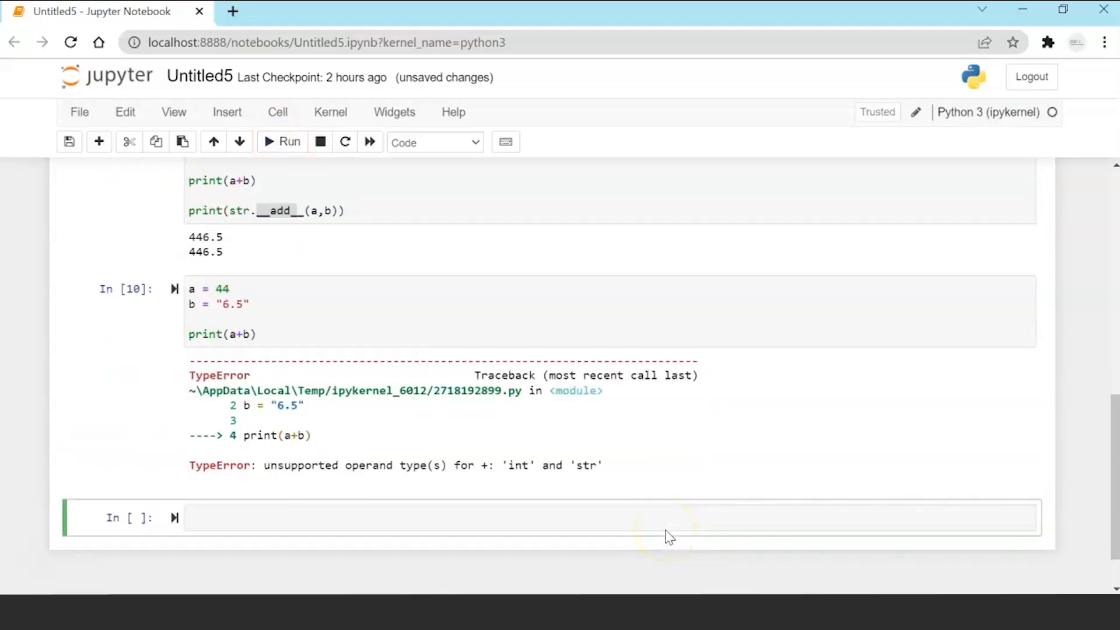
mouse_move(655, 544)
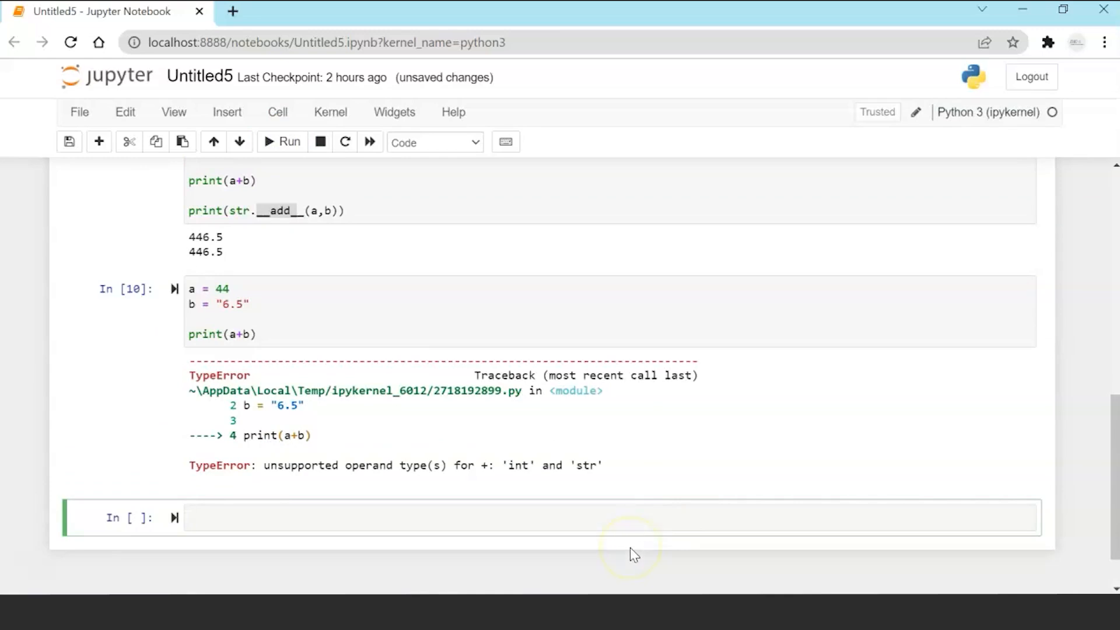
click(608, 517)
text(class Person:)
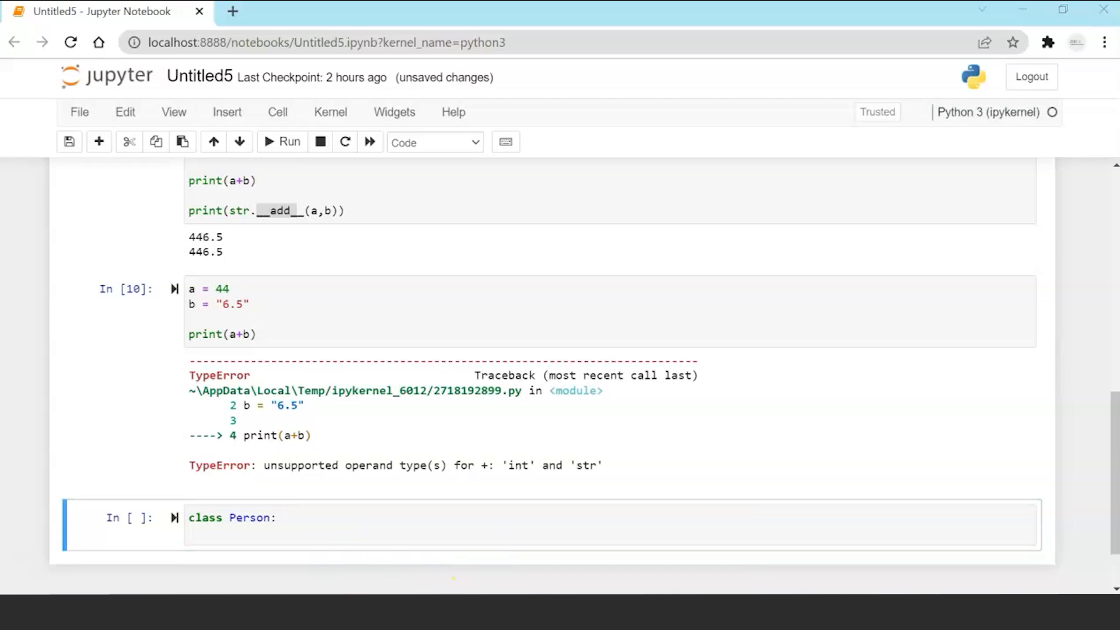
Give Person __init__(height=0, weight=0), then create and print p1 = Person(5.5, 62).
text(def __init__(self, height=0, weight=0):)
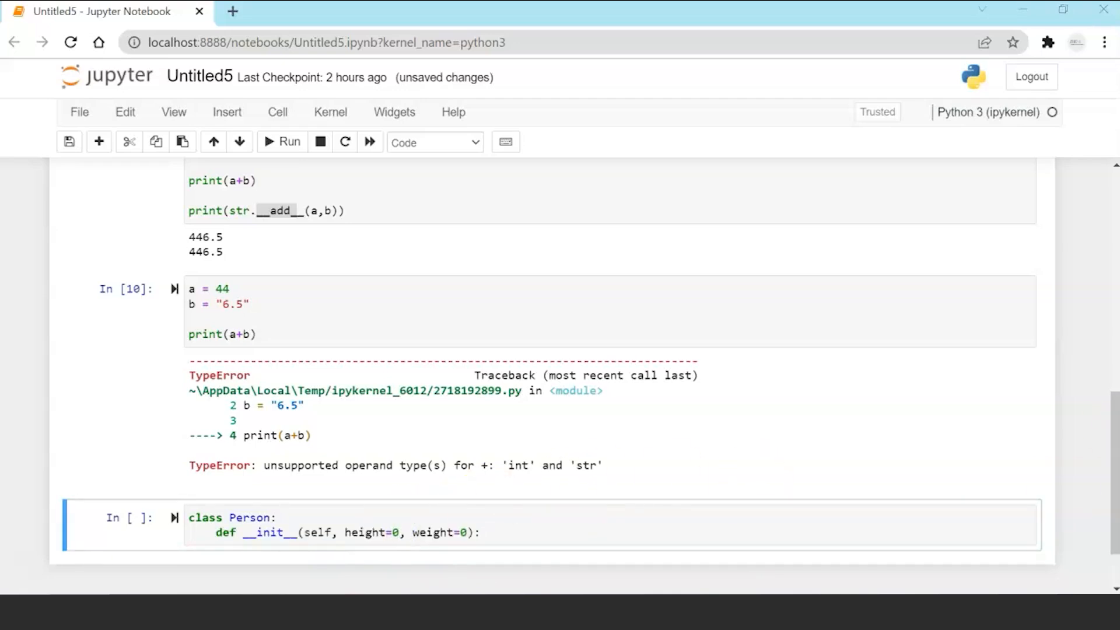
scroll(down, 3)
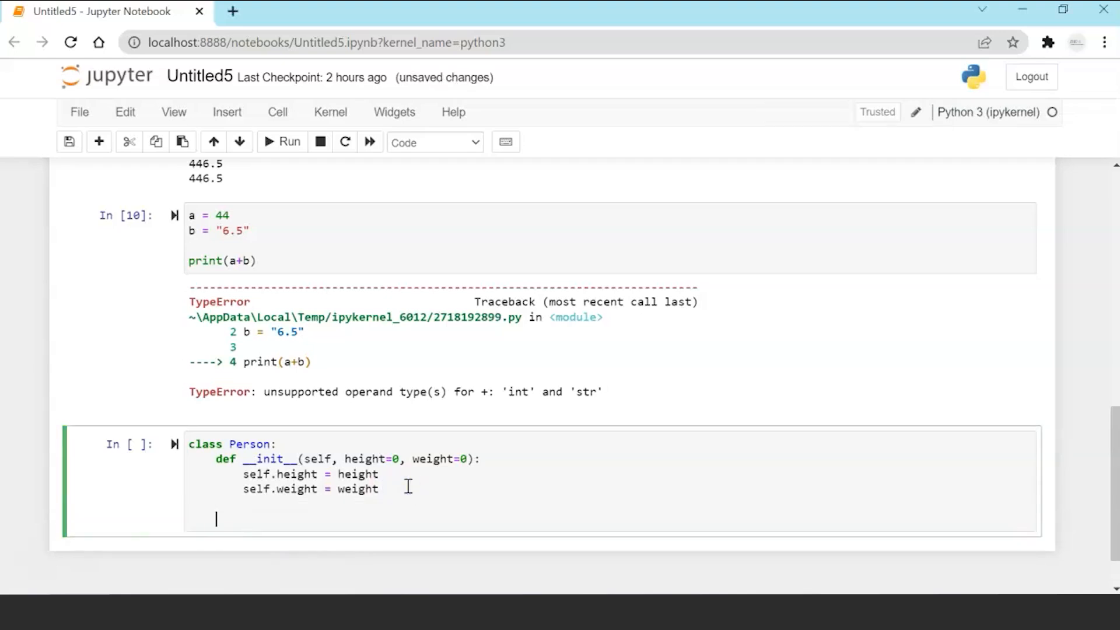
click(283, 141)
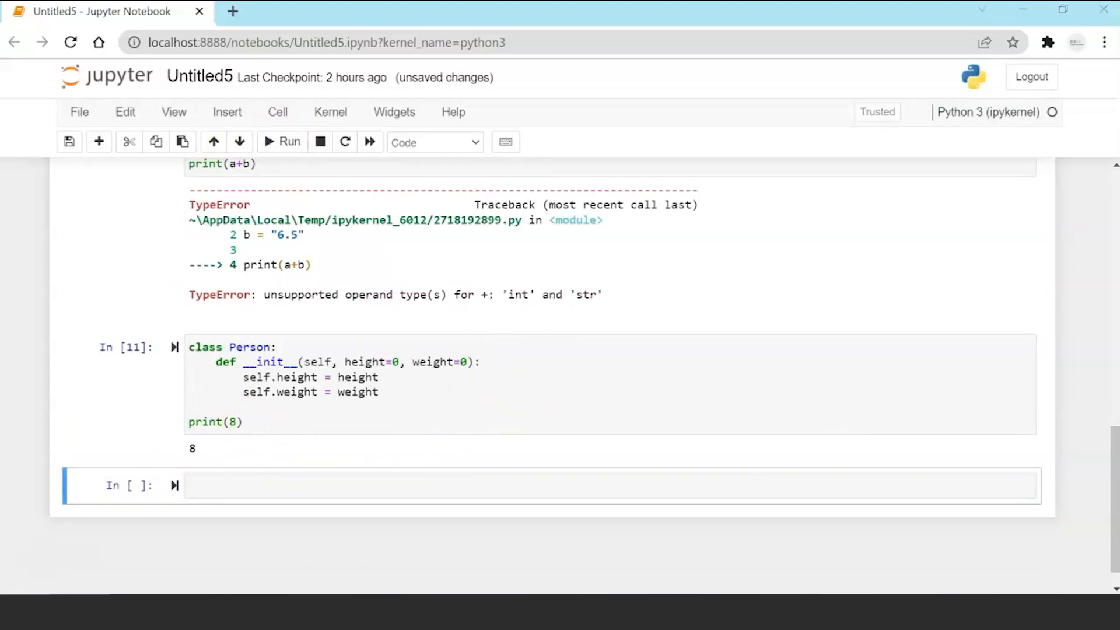
click(289, 422)
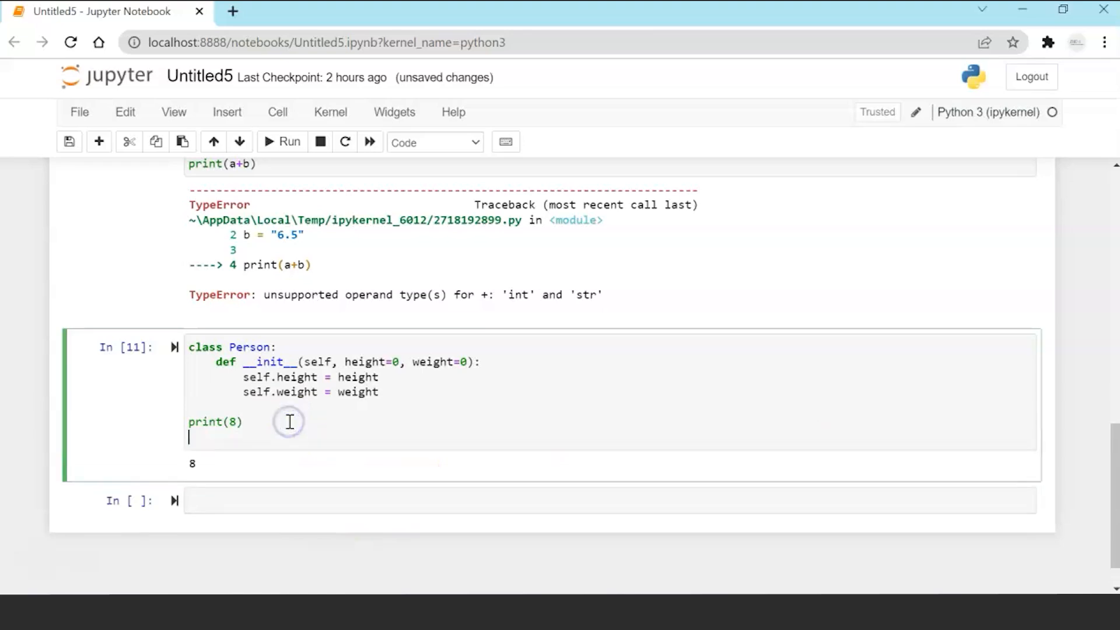
text(p1 = Person(5.5, 62))
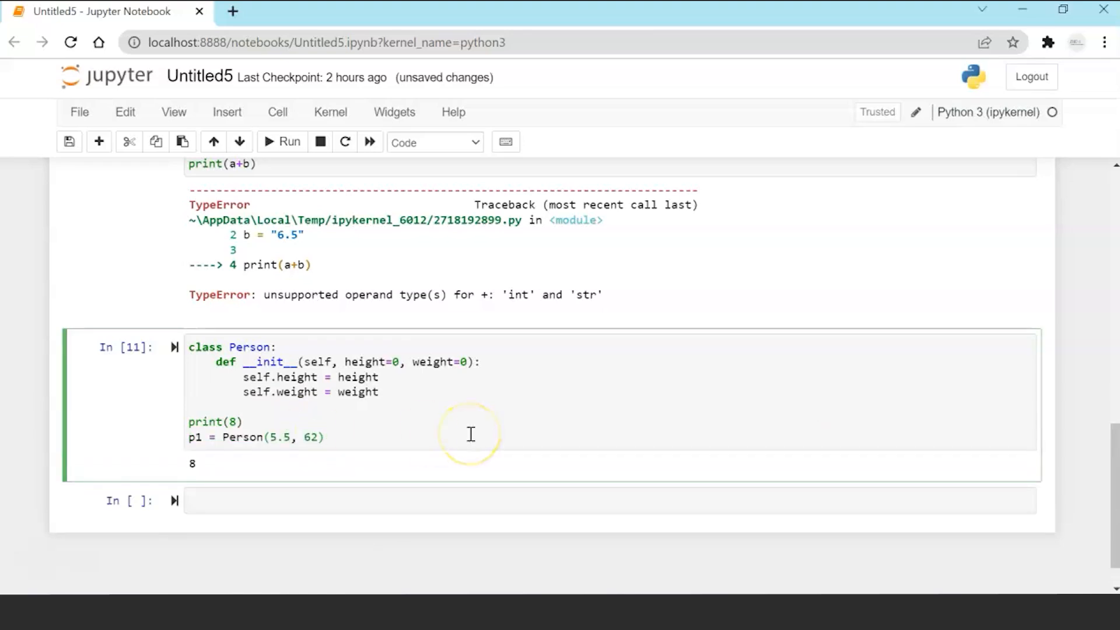
mouse_move(703, 458)
text(print(p1))
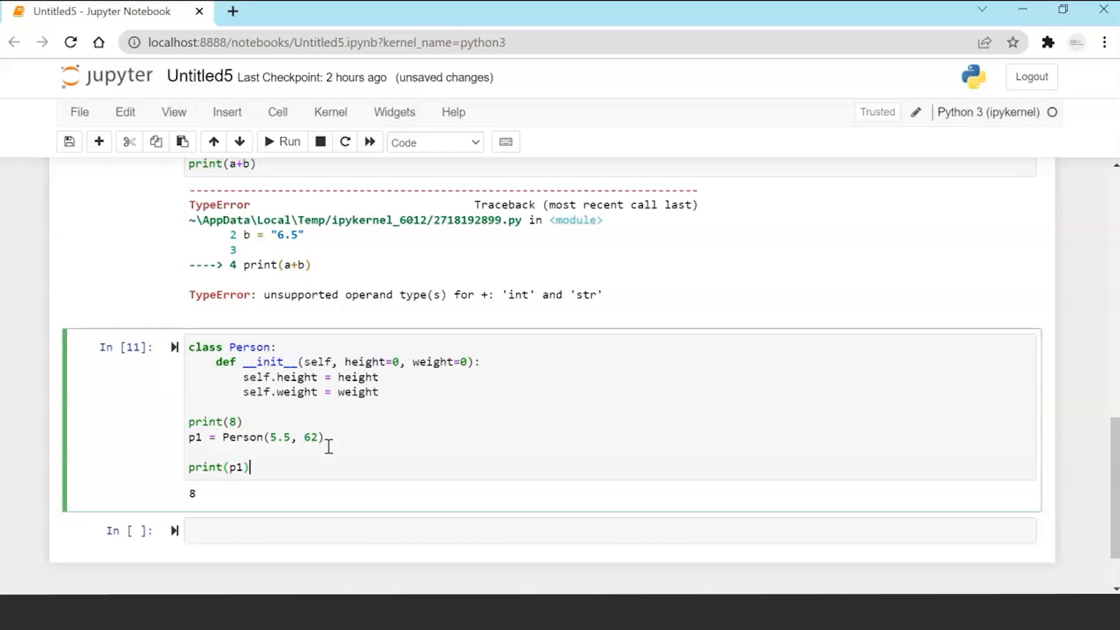
click(283, 141)
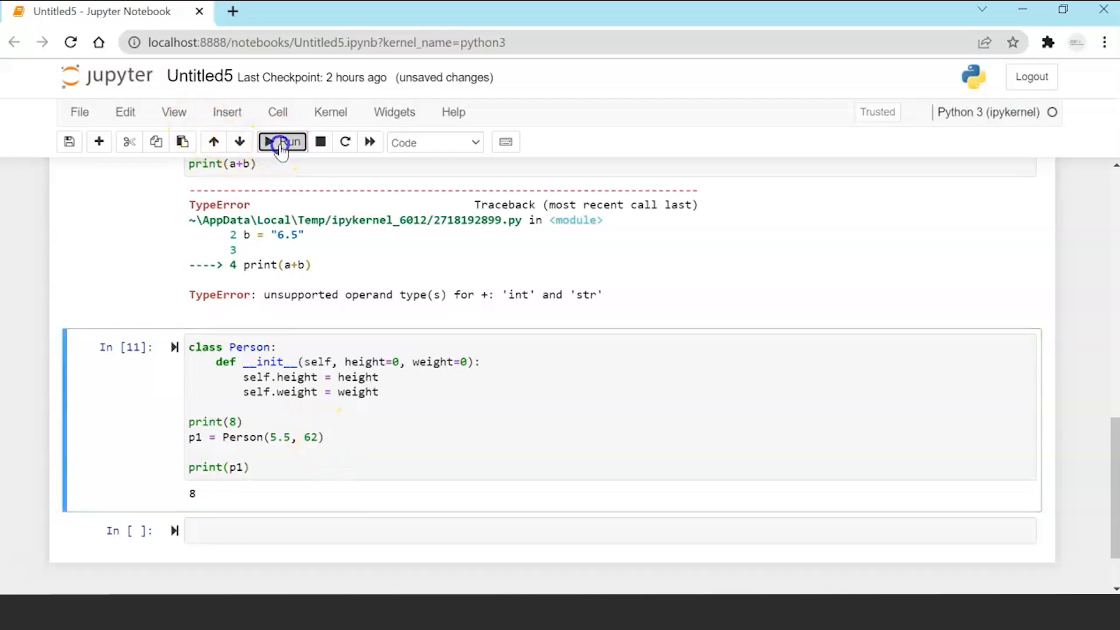
click(281, 141)
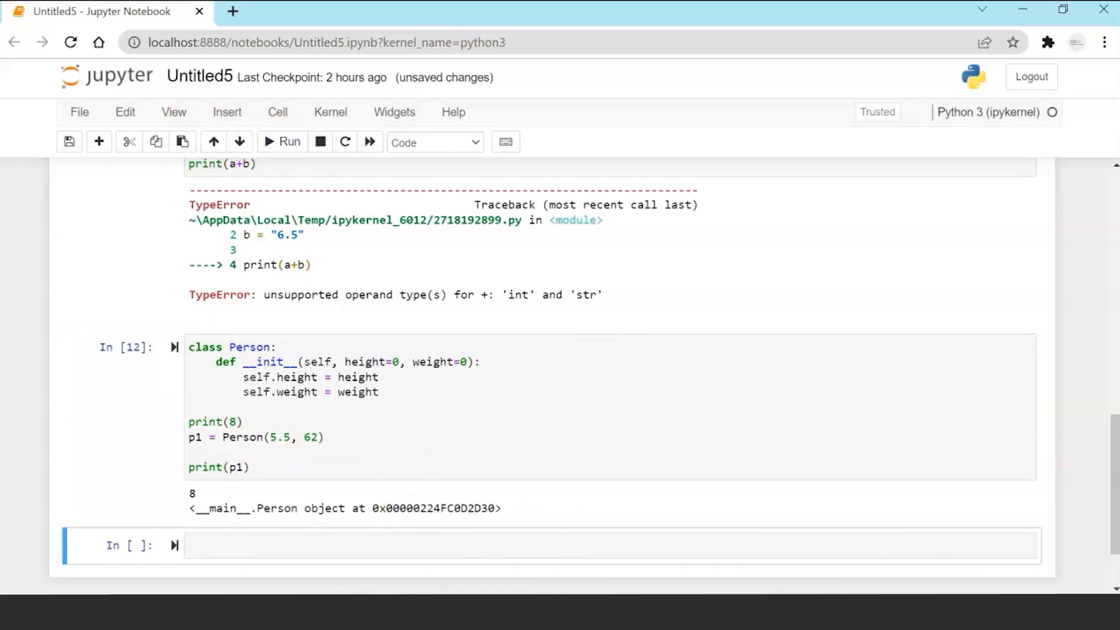
mouse_move(262, 502)
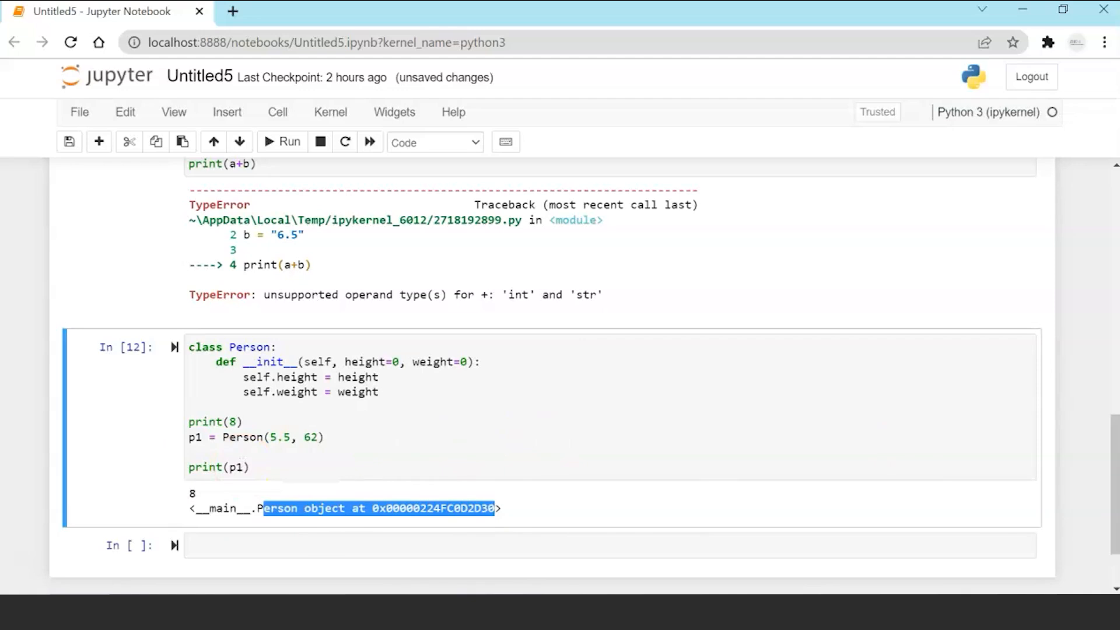
mouse_move(524, 582)
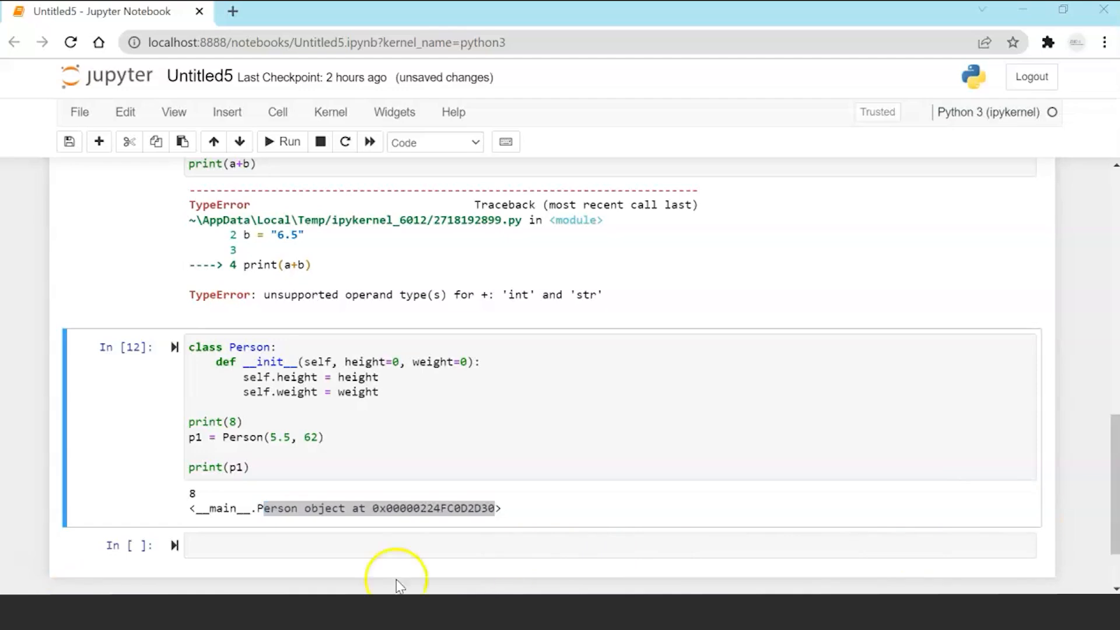
mouse_move(397, 575)
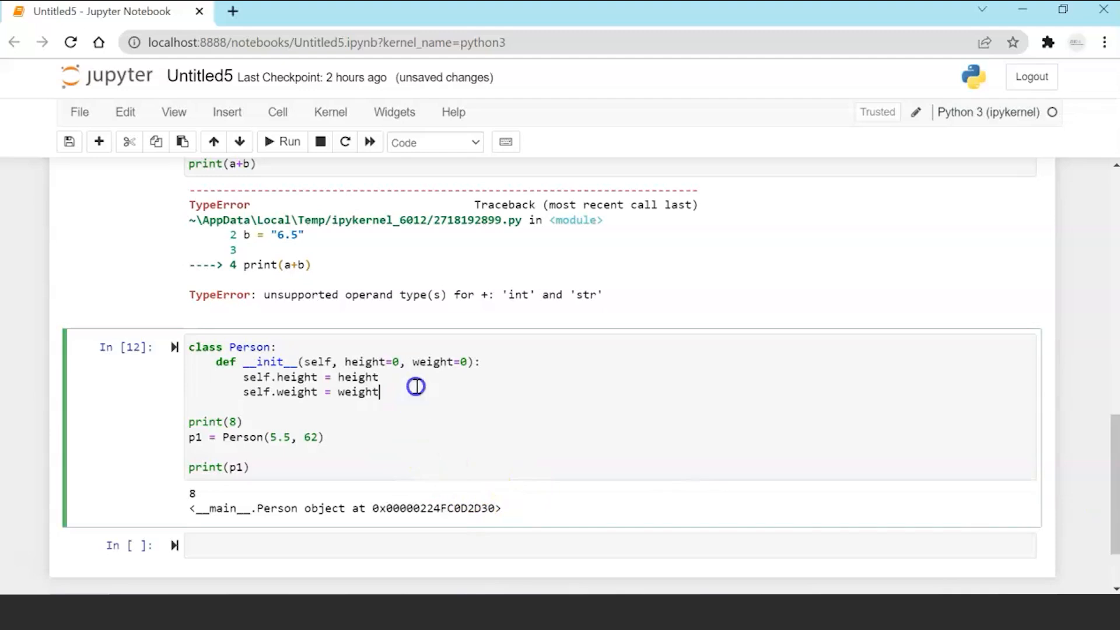
Add a __str__ method returning "({0}, {1})" formatted with height and weight, and run.
key(Enter)
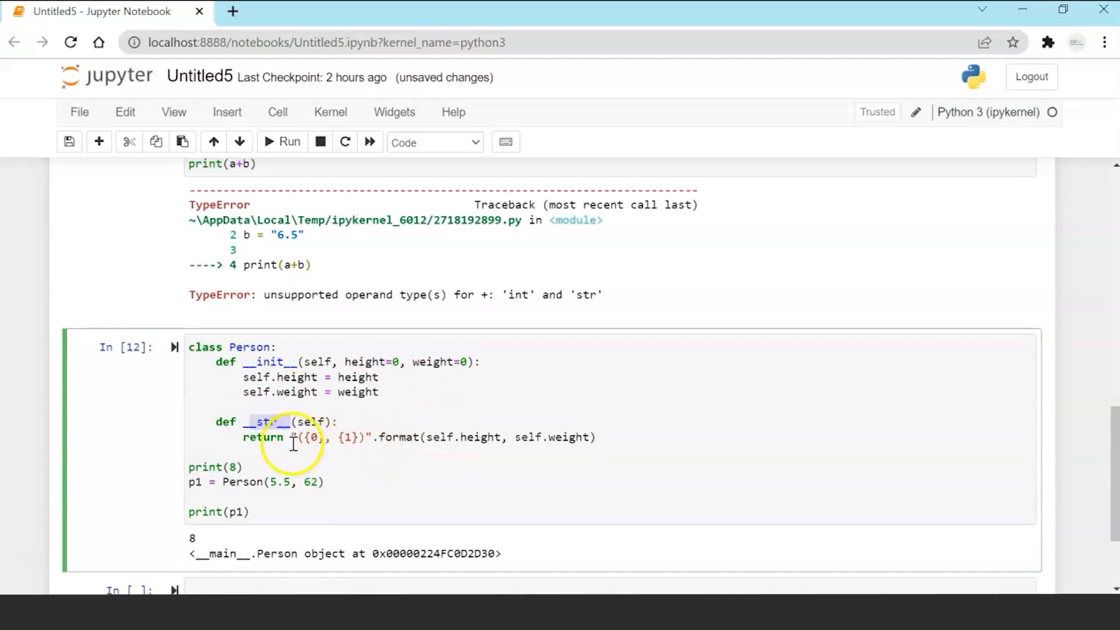
mouse_move(542, 437)
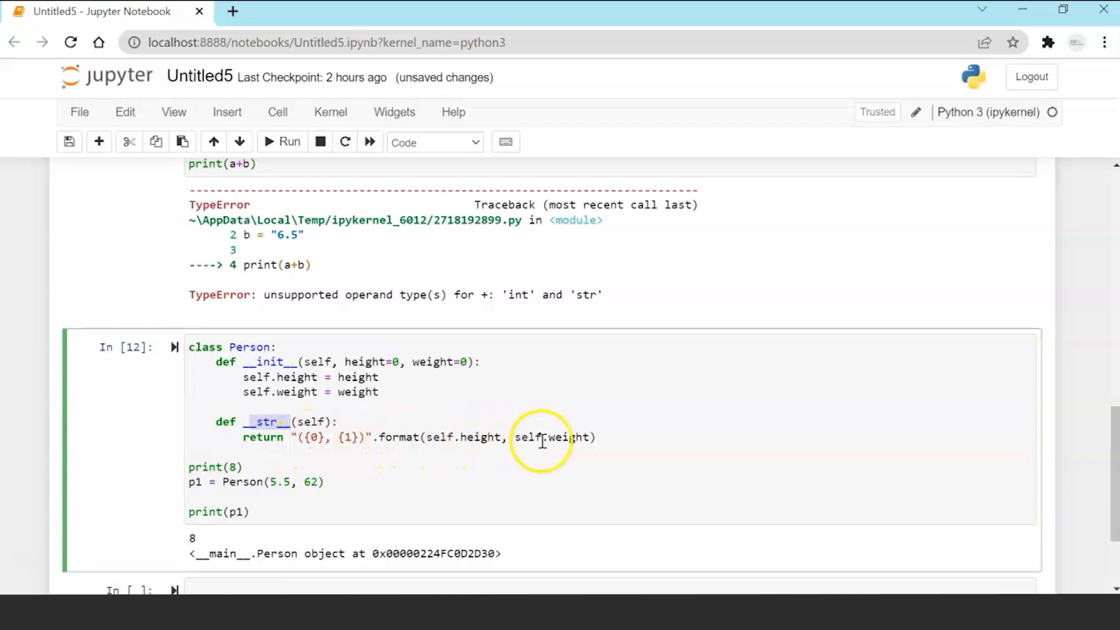
scroll(down, 3)
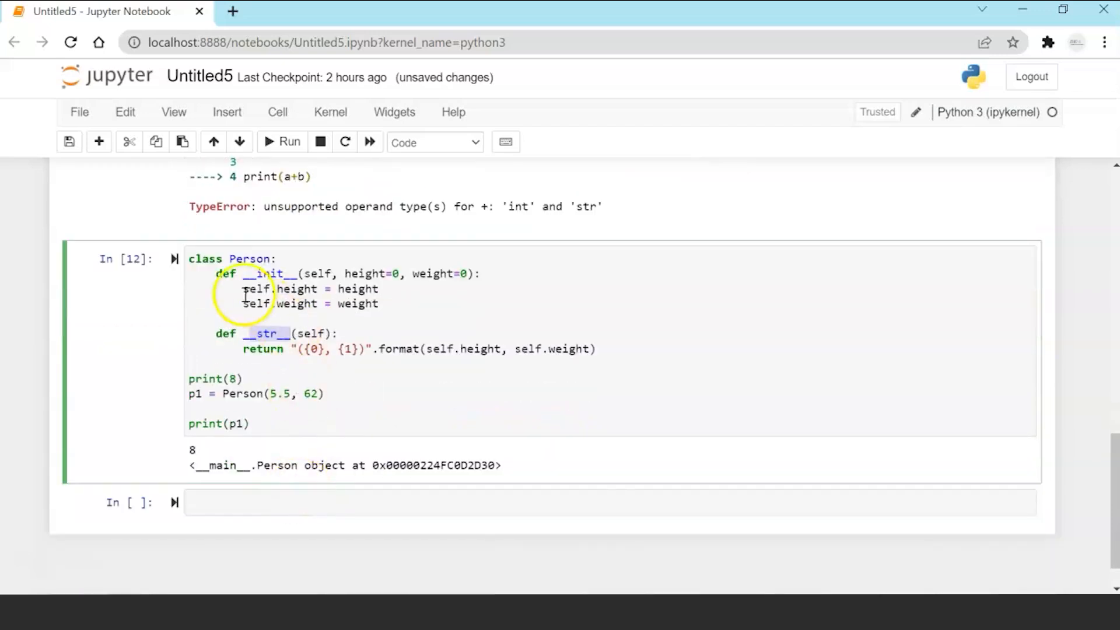
click(281, 141)
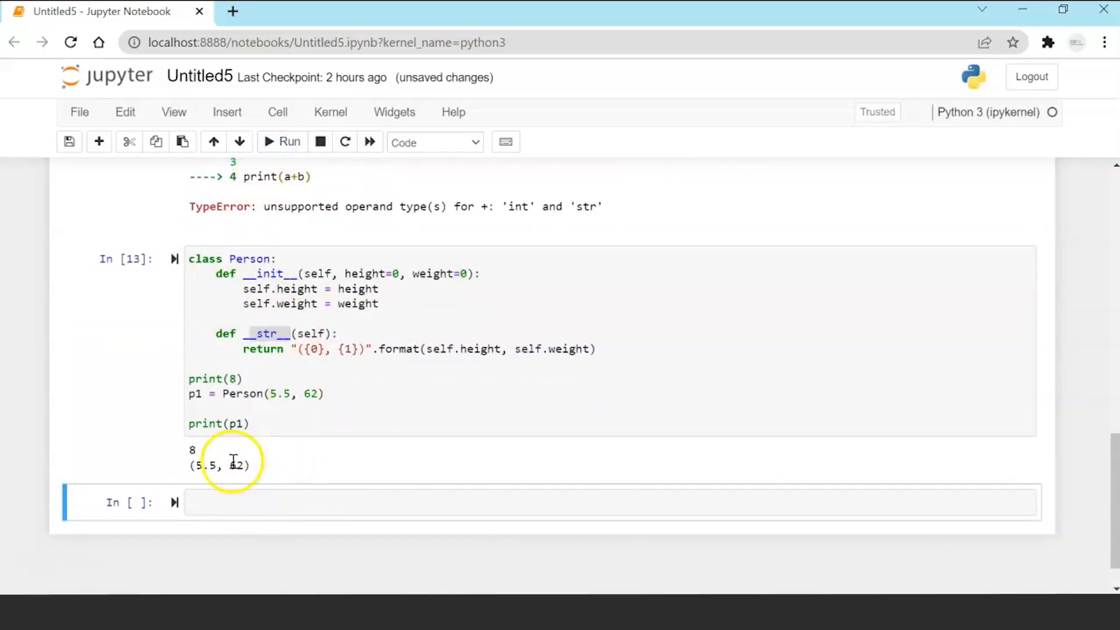
Compare the printed (5.5, 62) by rerunning without and then with __str__.
double_click(219, 465)
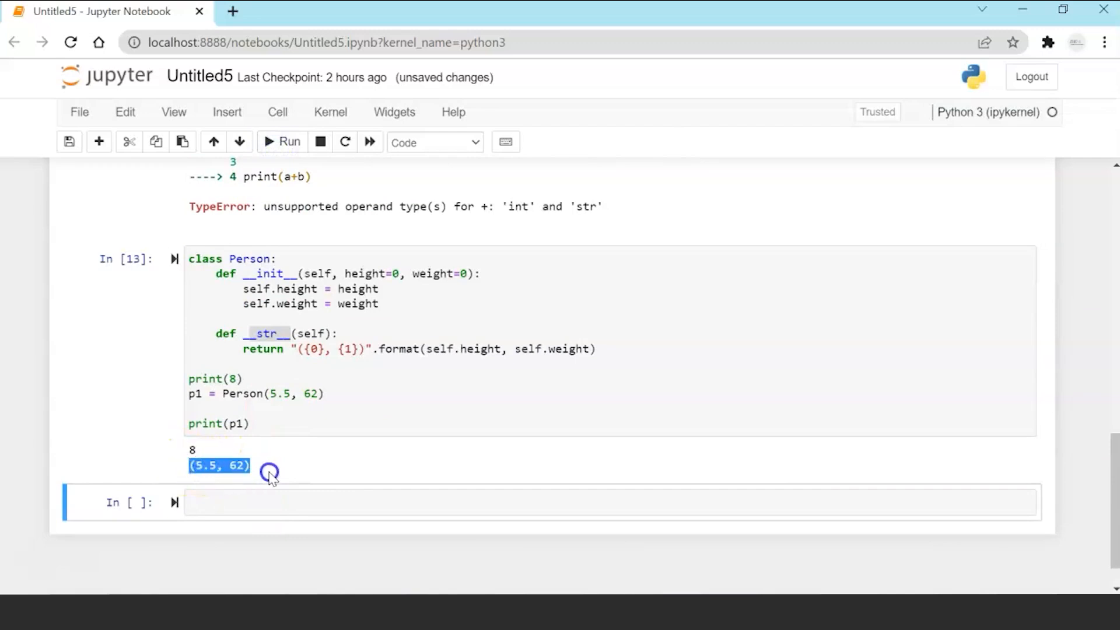
click(270, 474)
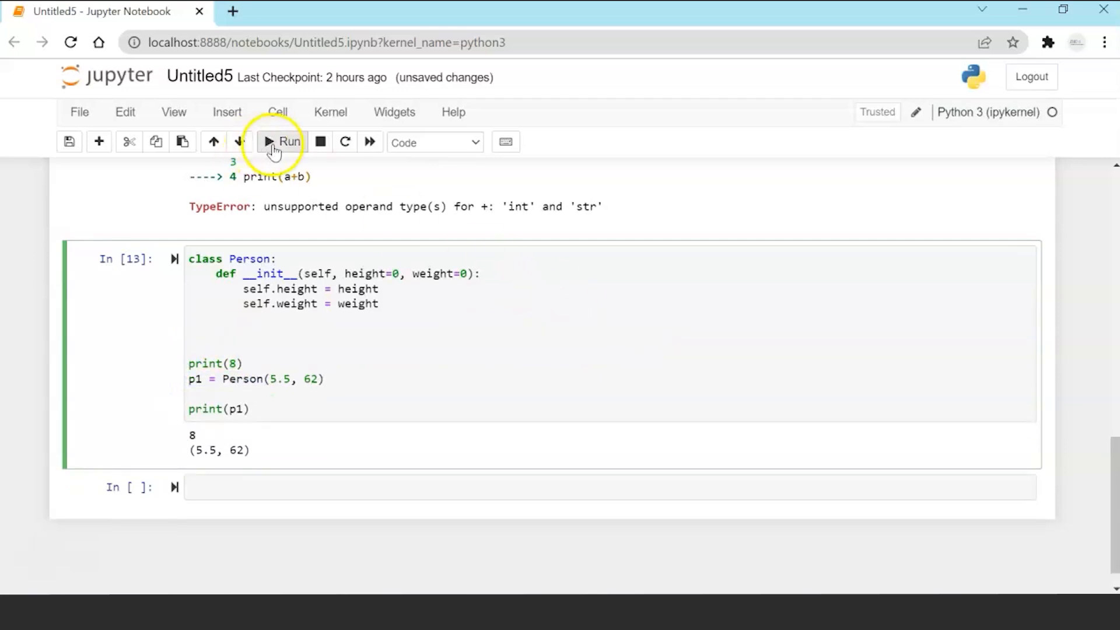
click(278, 141)
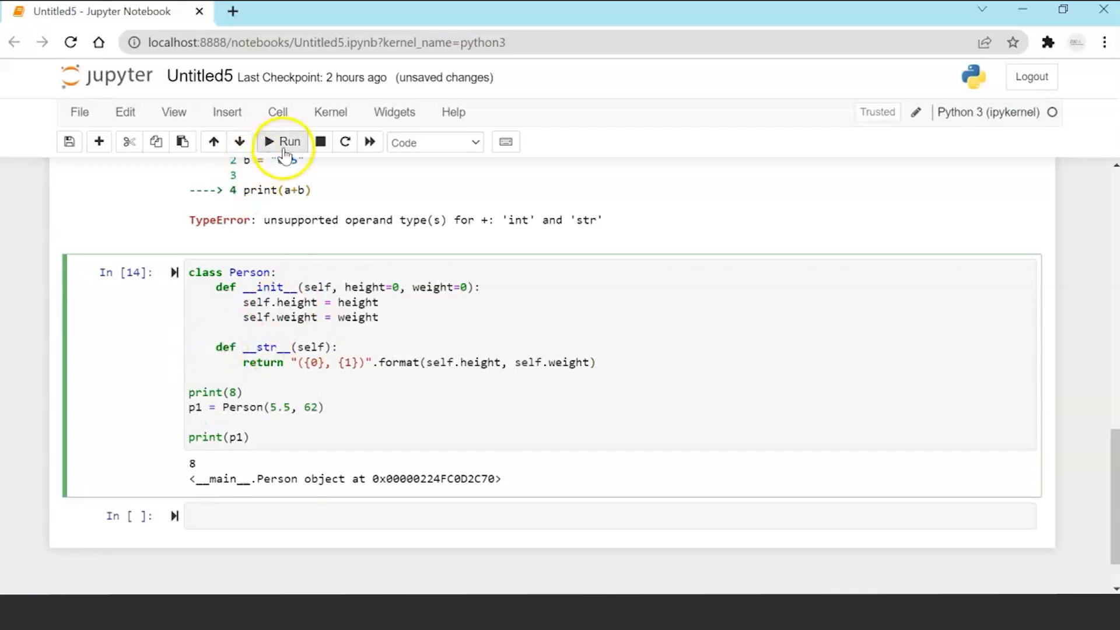
click(281, 141)
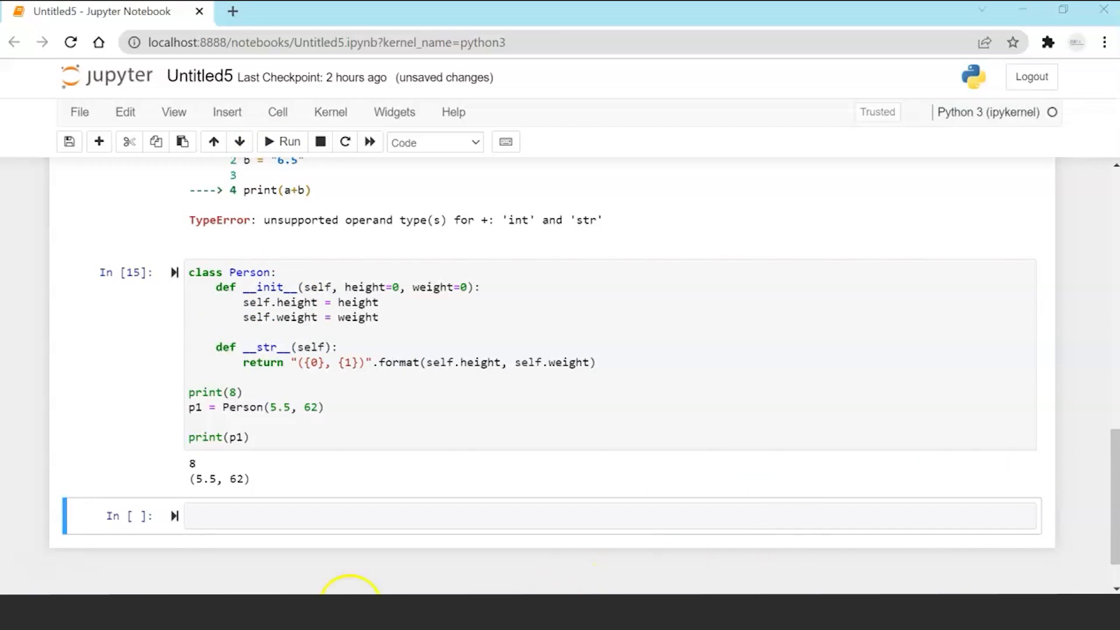
Write class Jaguar with __init__(self, mileage), save and run the fixed cell, then start class Audi.
text(class Jaguar:)
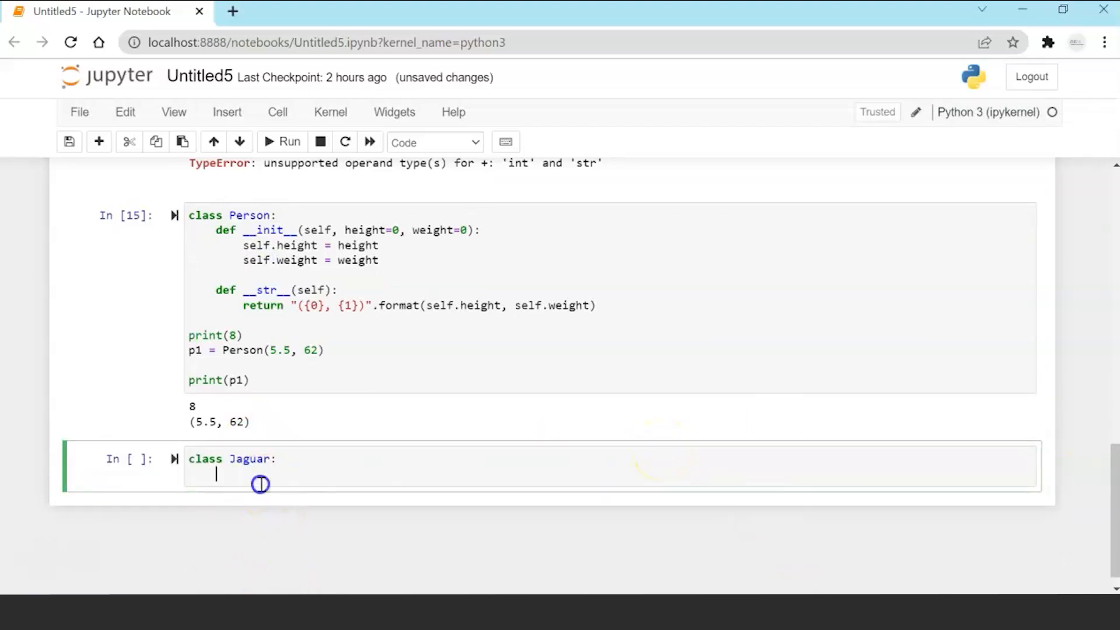
text(def __init__(self,mileage):)
text(return self.mileage-second.mileage)
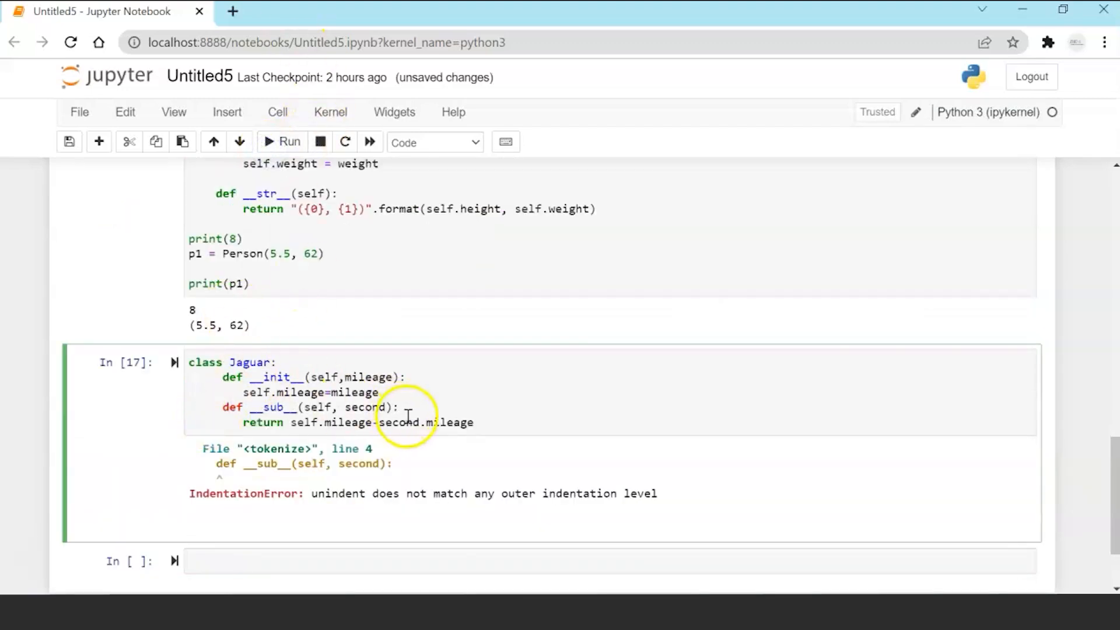
key(ctrl+s)
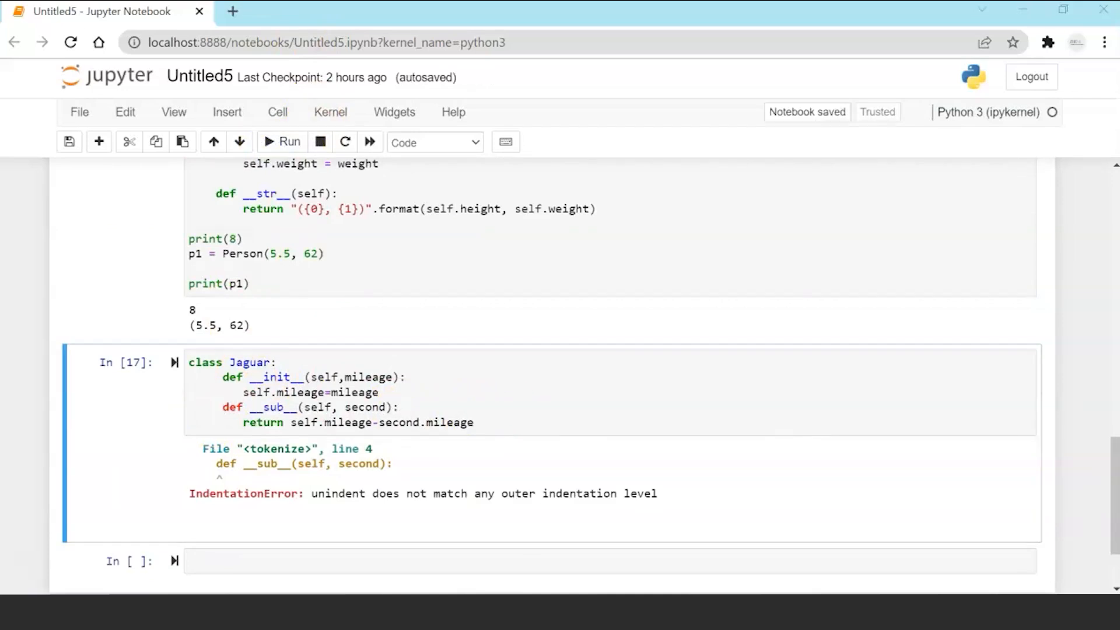
mouse_move(450, 397)
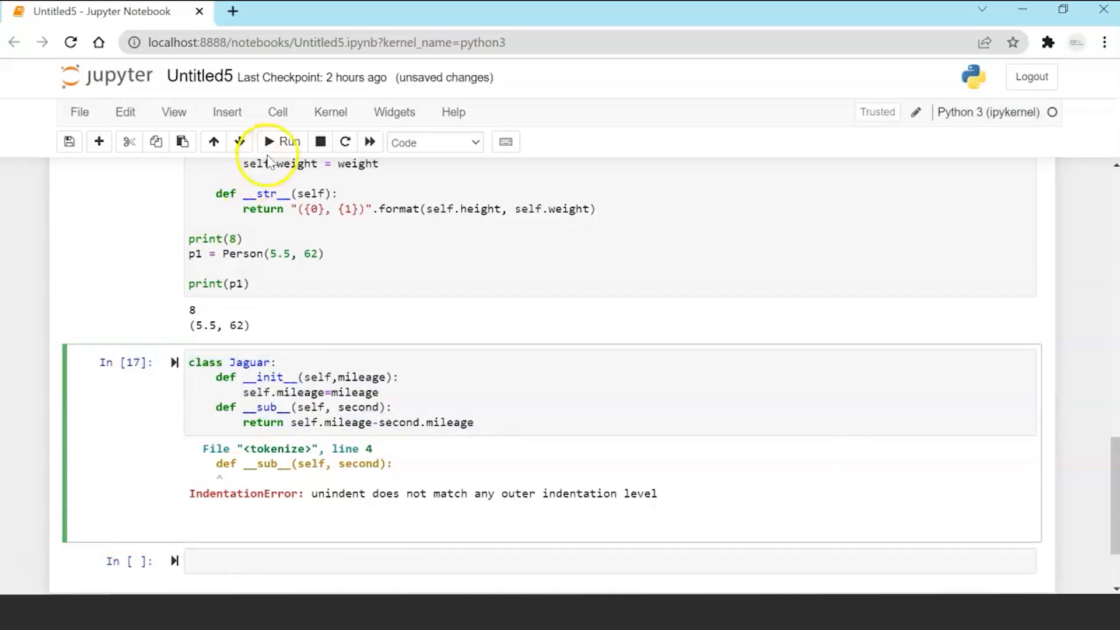
click(281, 141)
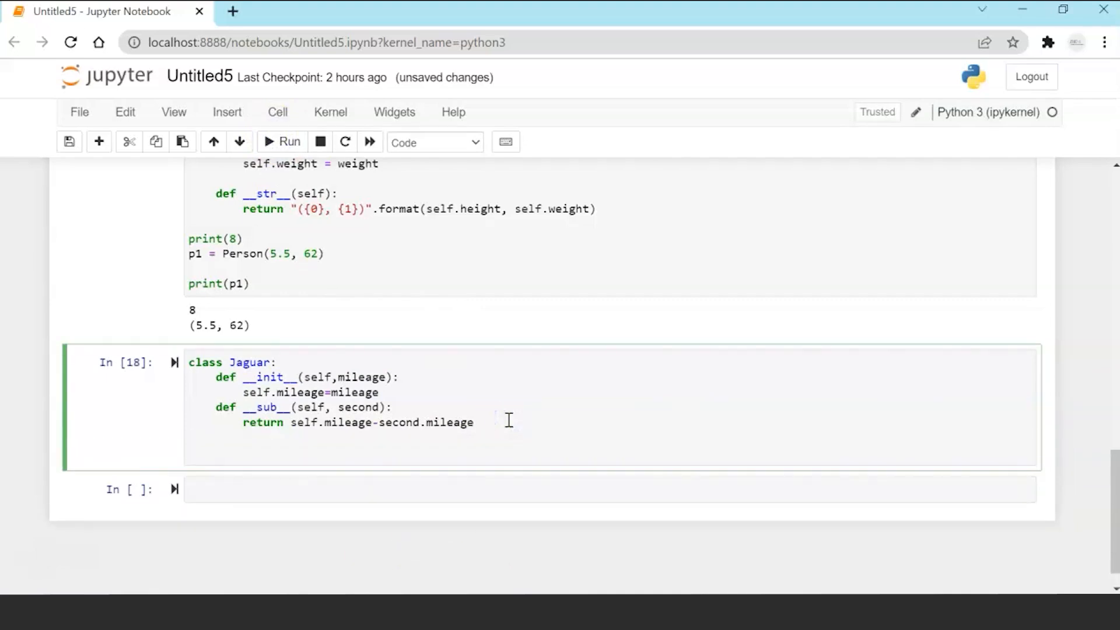
text(class Audi:)
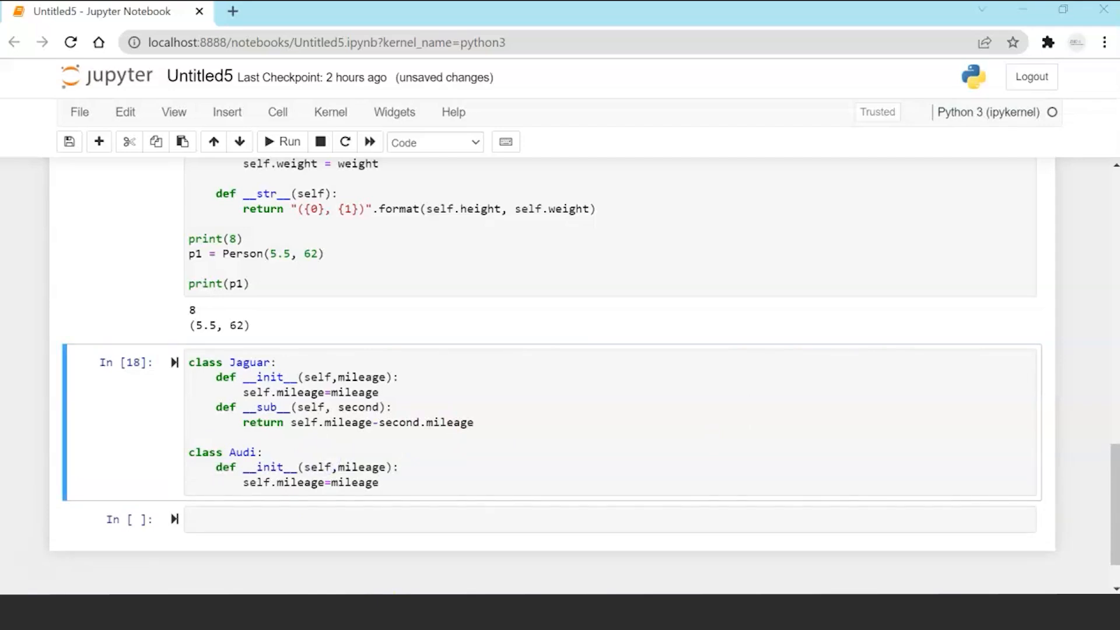
Add x=Jaguar(18) below the Audi class and run the cell so print(x-y) outputs 3.
click(406, 494)
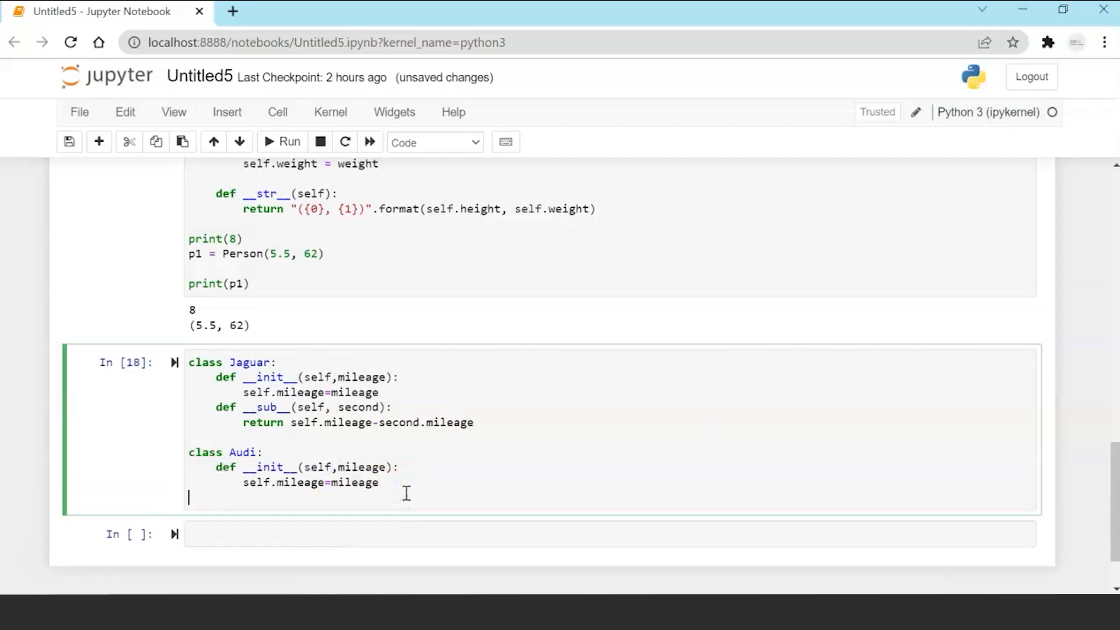
text(x=Jaguar(18))
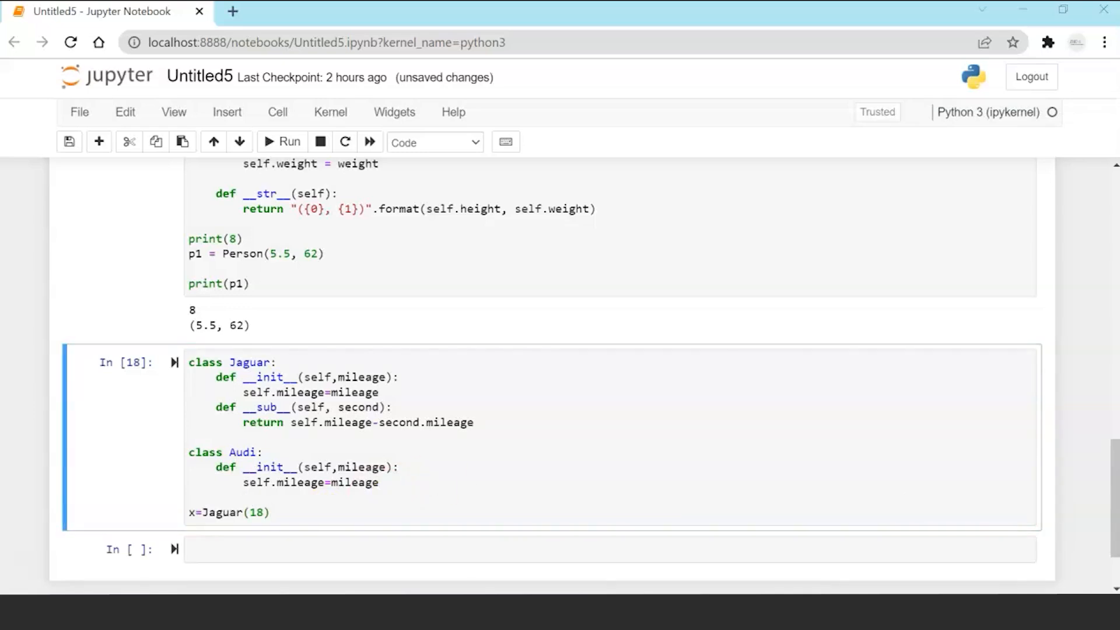
click(396, 512)
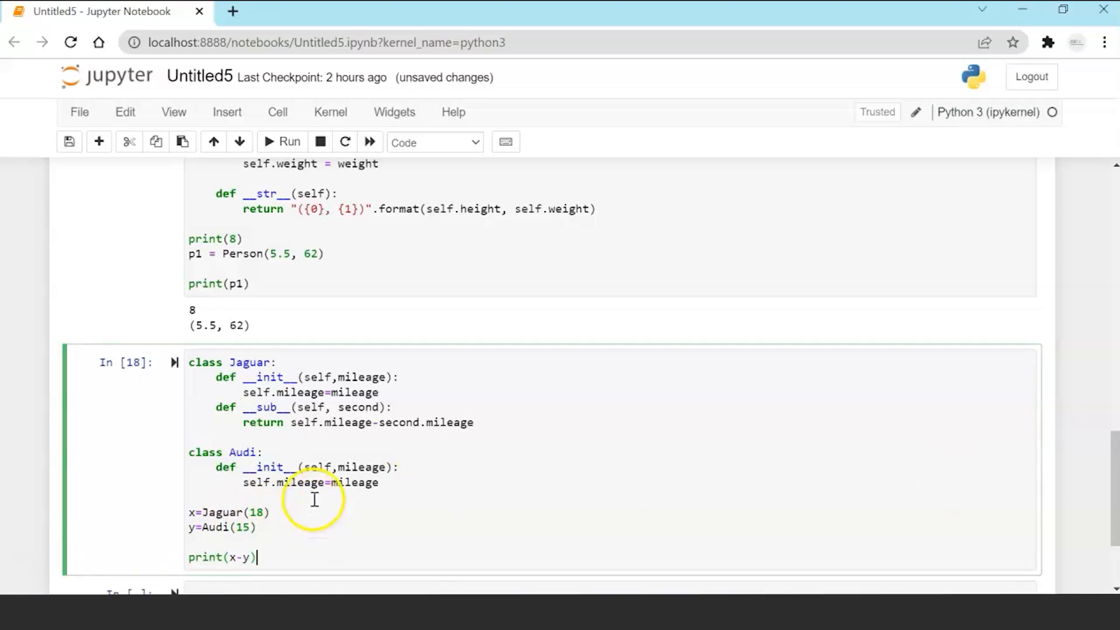
mouse_move(318, 494)
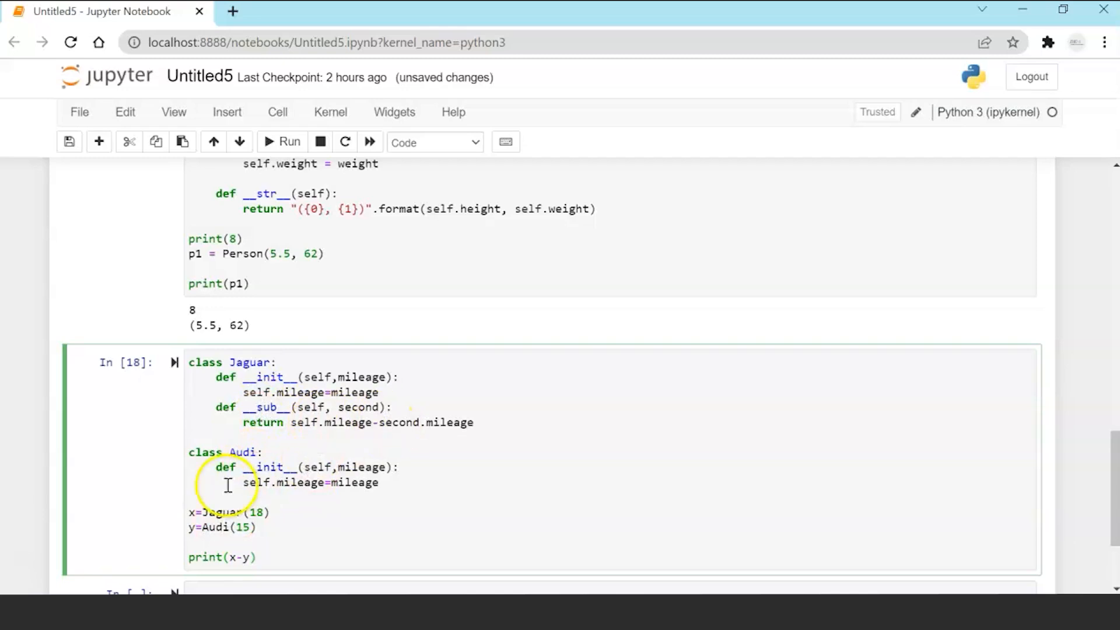
mouse_move(331, 416)
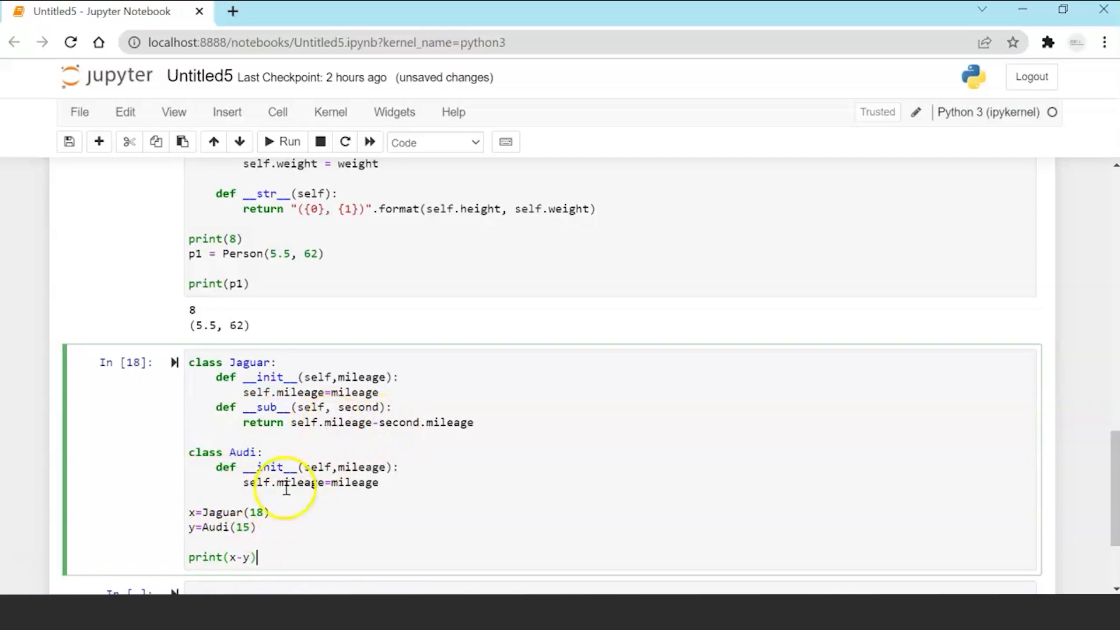
mouse_move(311, 366)
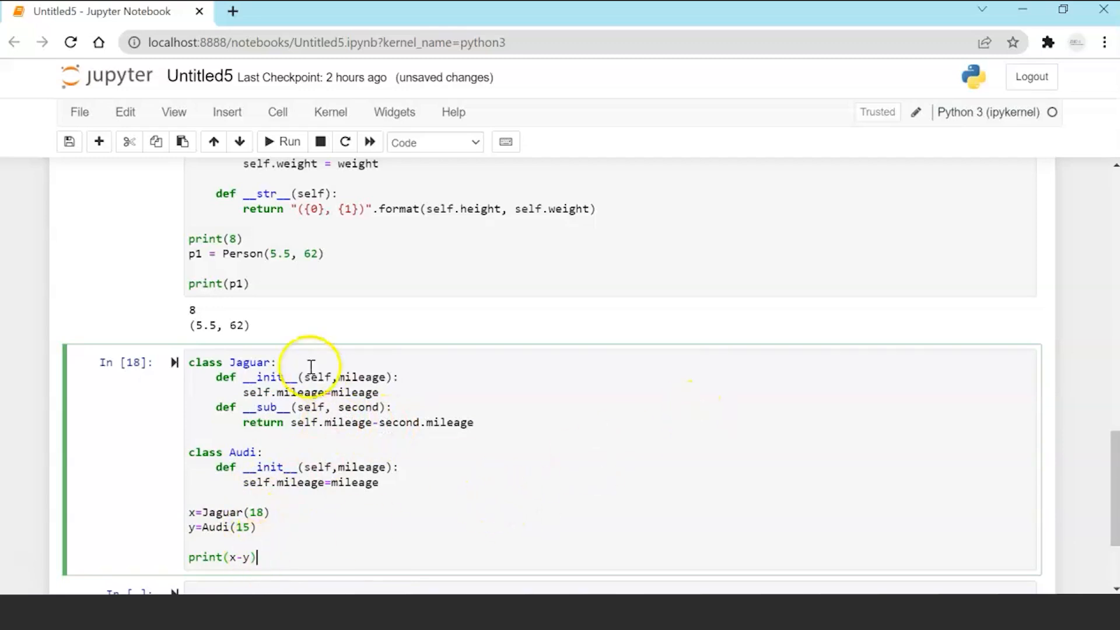
click(289, 141)
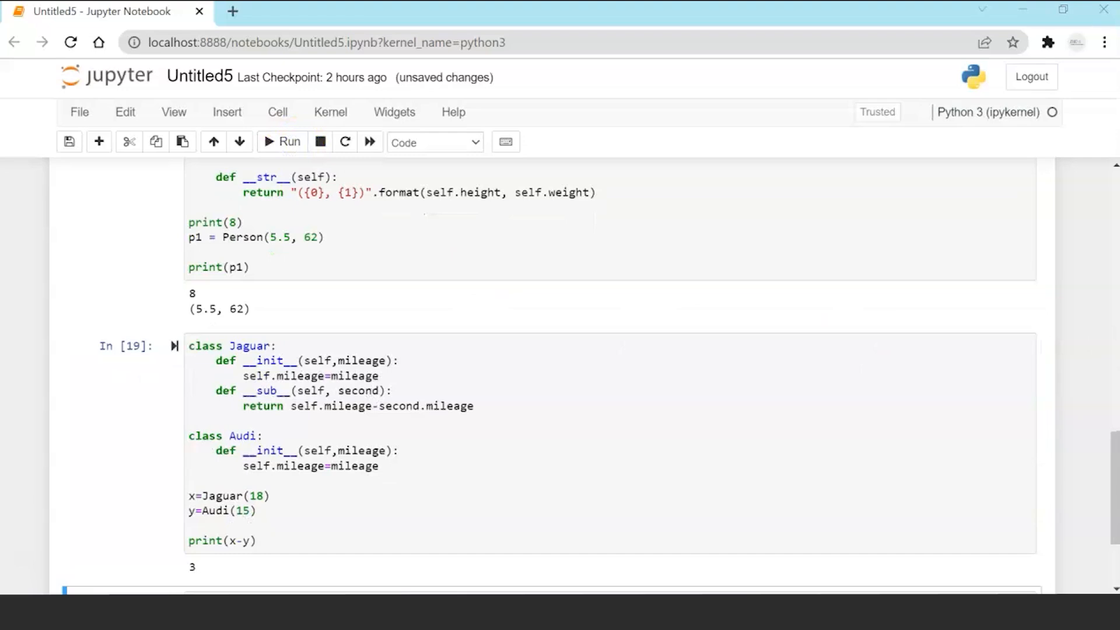
Add the comment '#Jaguar.__sub__(18, 15) will run' under print(x-y) and leave edit mode.
text(#Jaguar.__sub__(18, 15) will run)
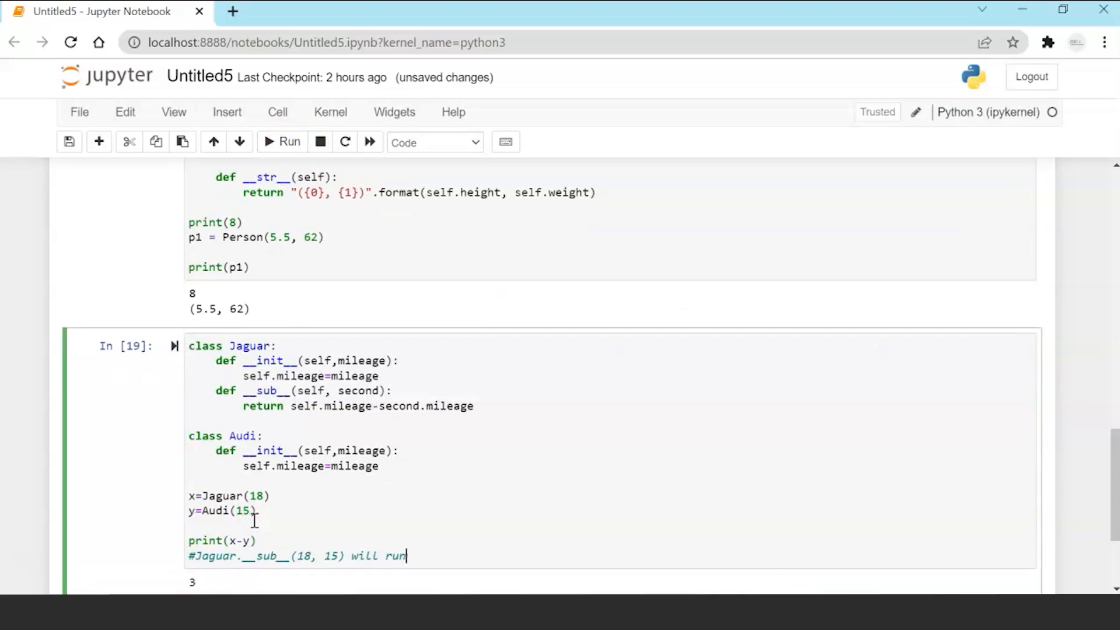
scroll(down, 3)
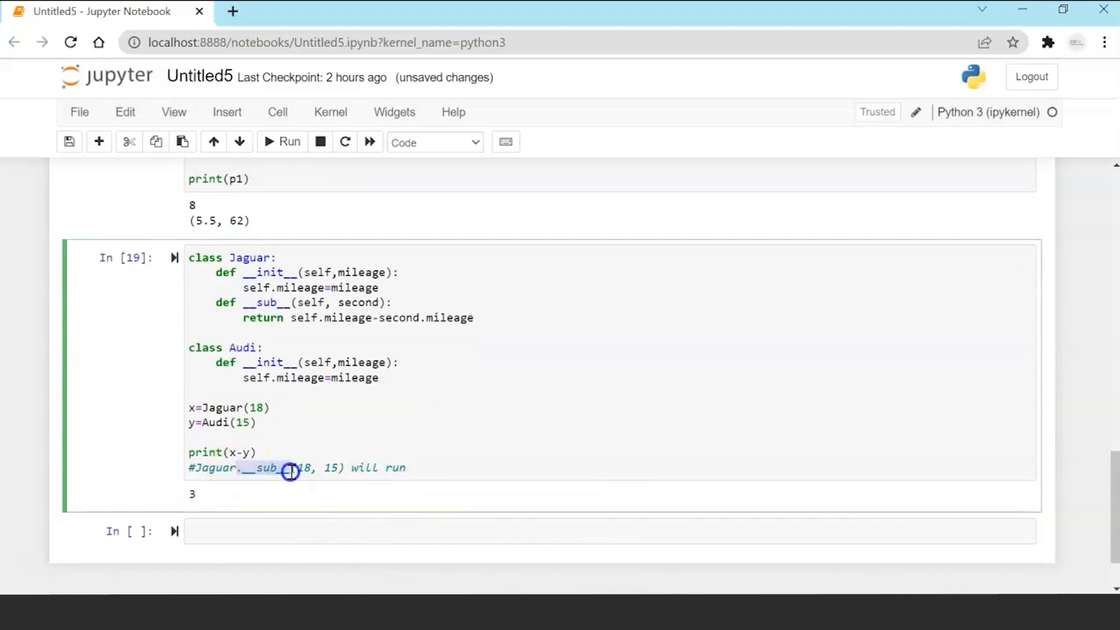
mouse_move(213, 303)
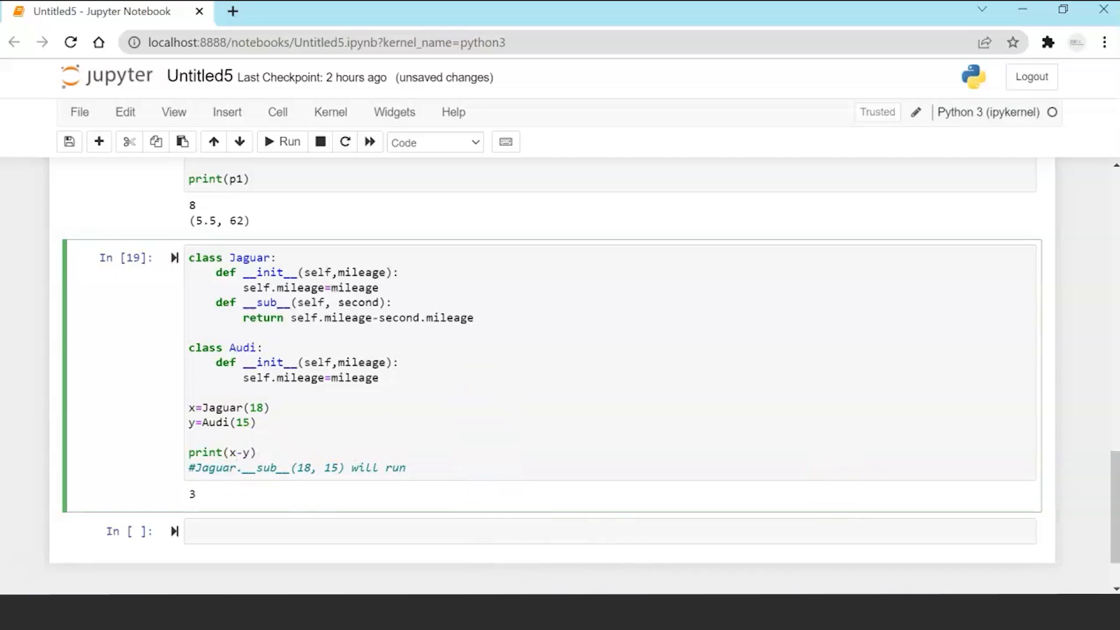
click(235, 452)
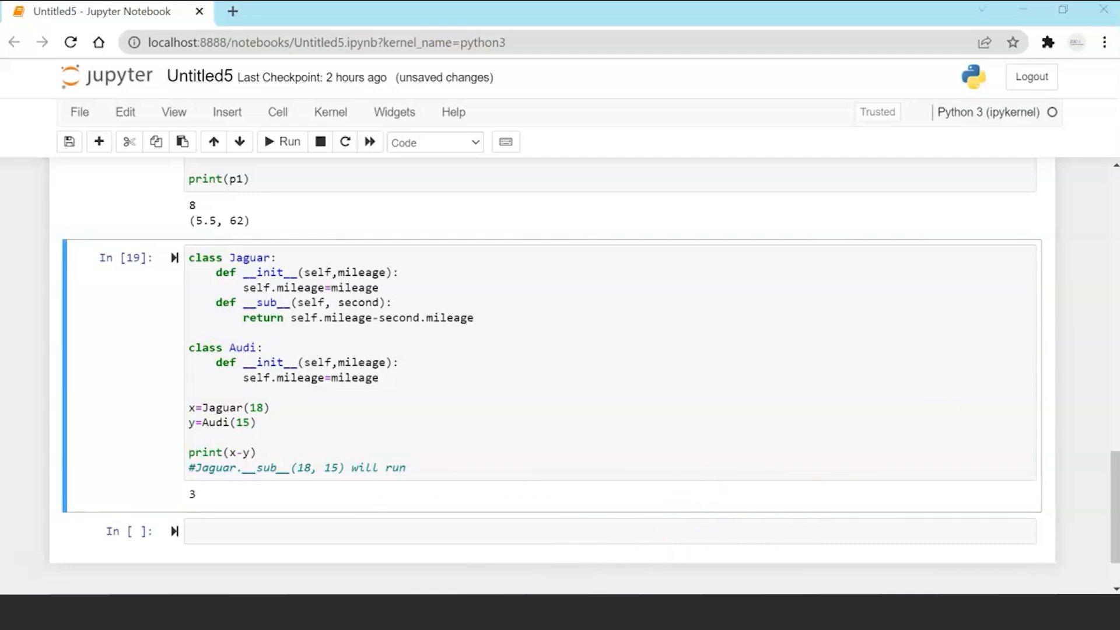
mouse_move(381, 544)
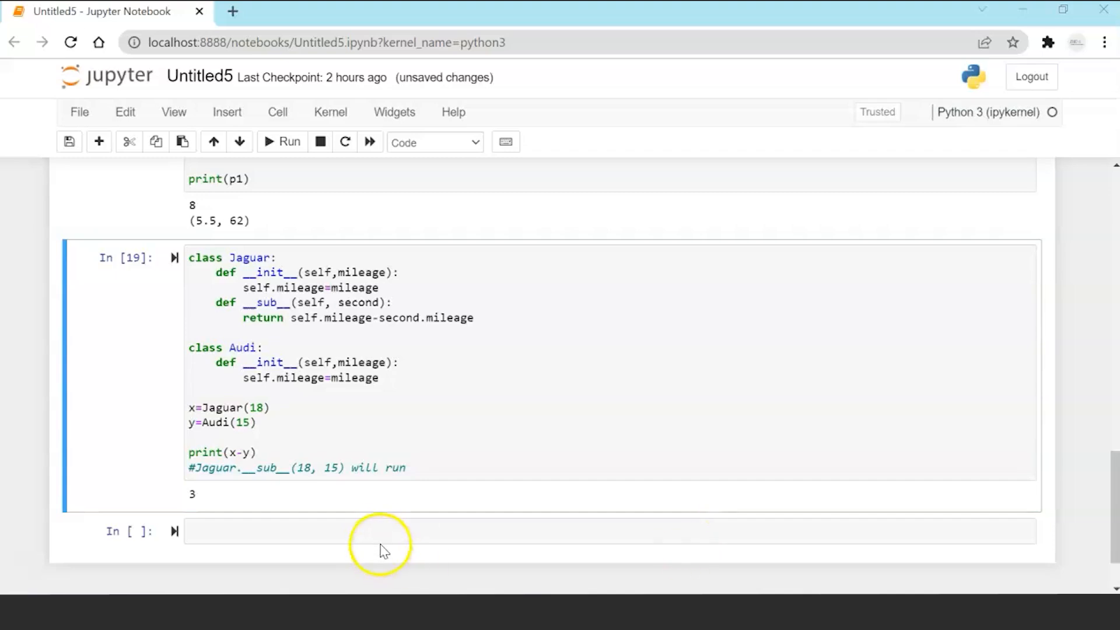
Type a new Jaguar class with __init__ and a __gt__ method assigning x1=self.mileage.
text(class Jaguar:)
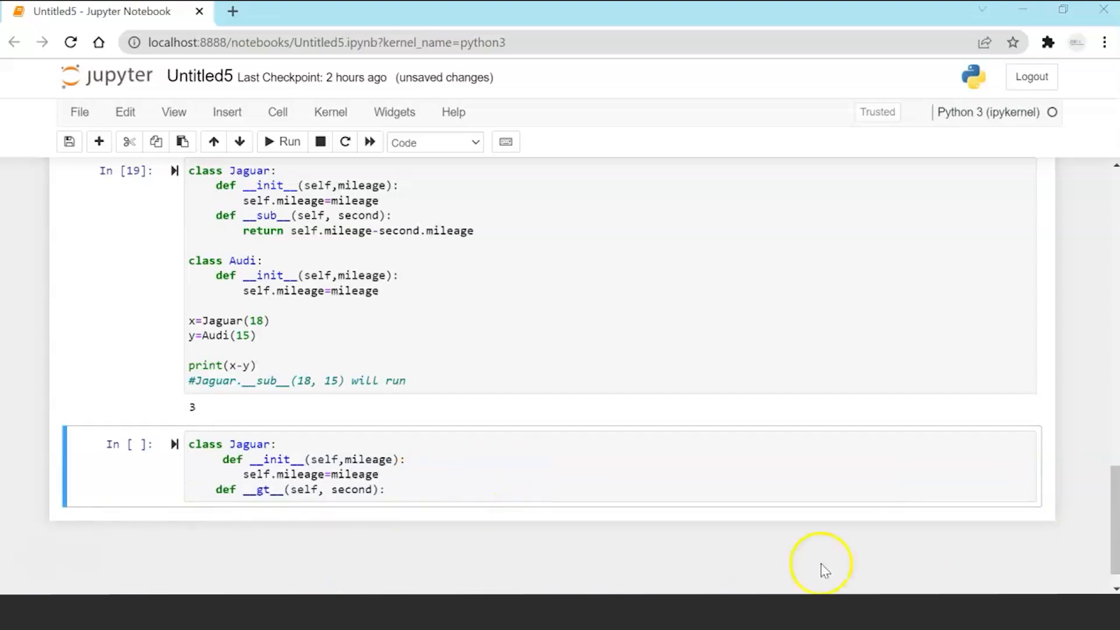
text(x1=self.mileage)
text(return True)
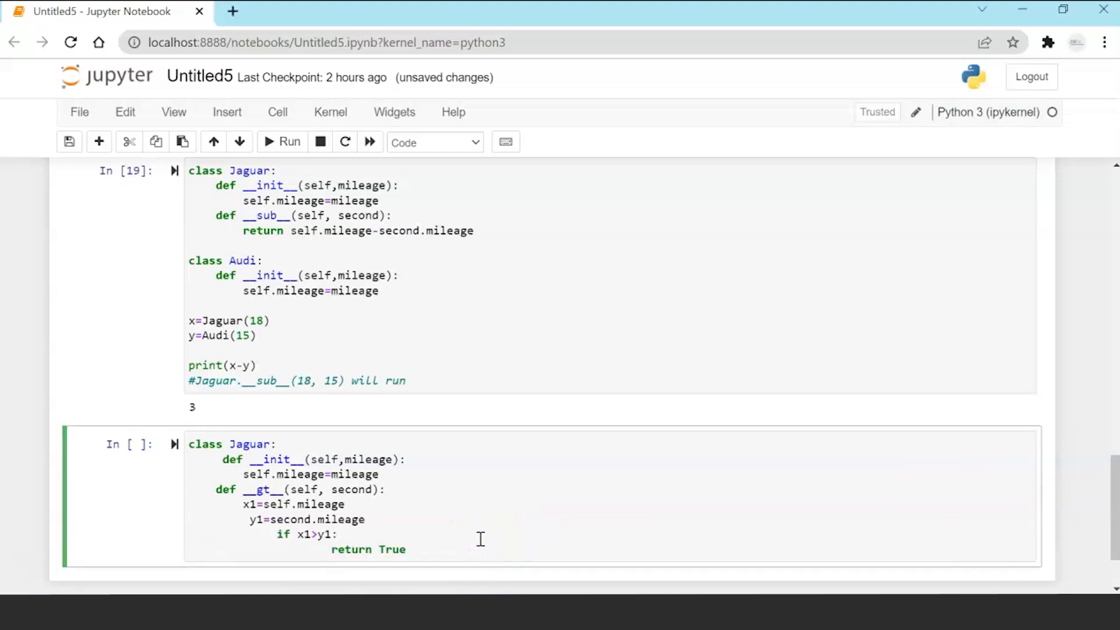
scroll(down, 3)
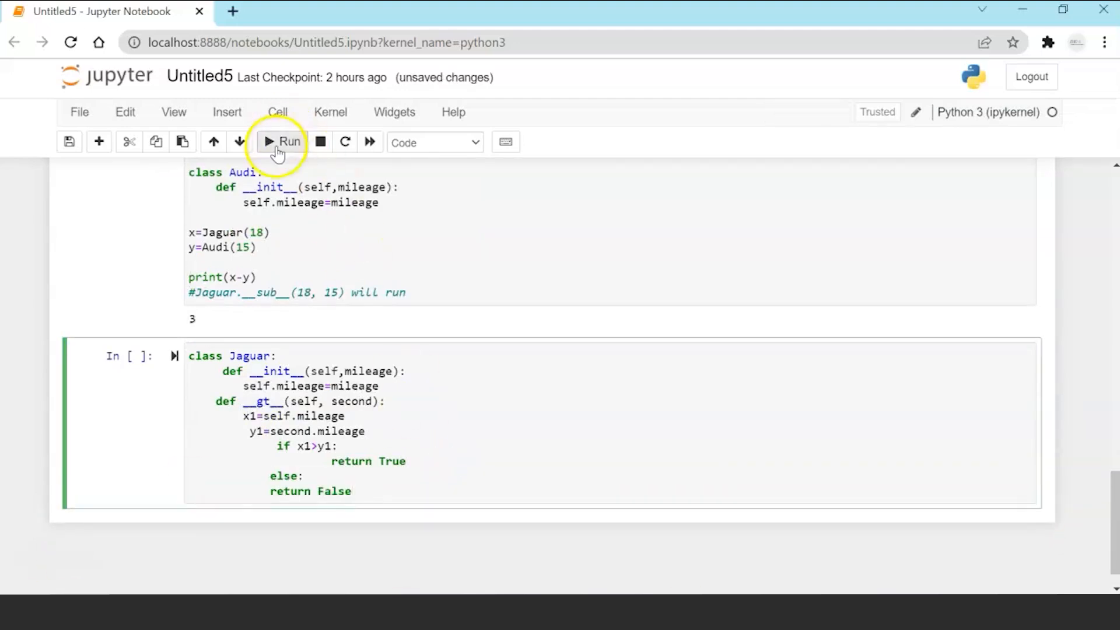
Run the Jaguar cell and re-indent the if/else lines to fix the IndentationError.
click(281, 141)
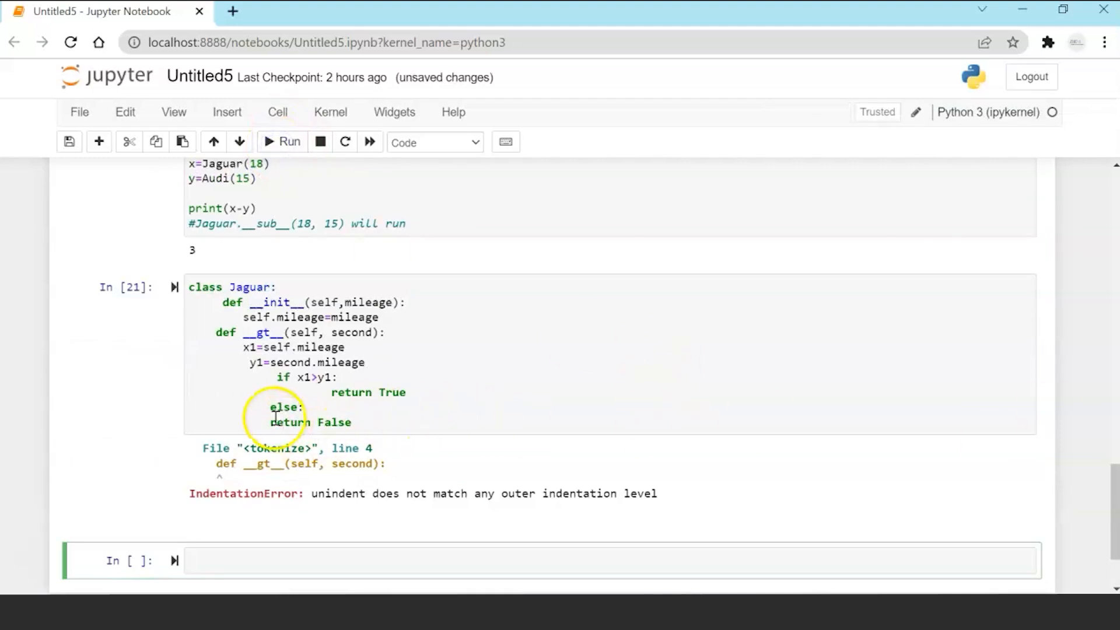
click(289, 142)
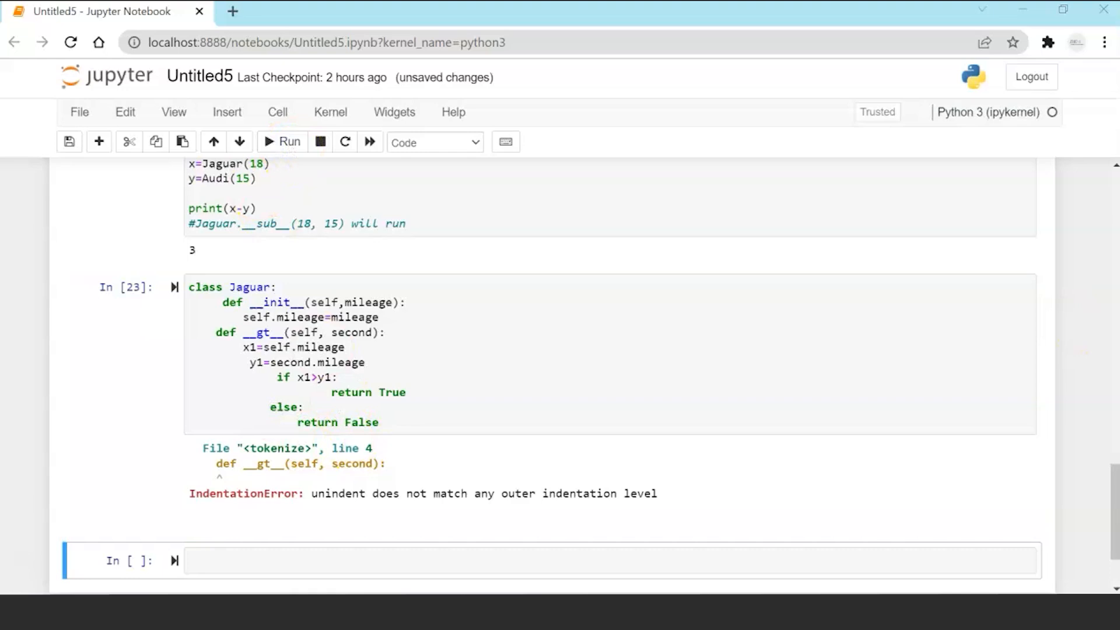
click(286, 377)
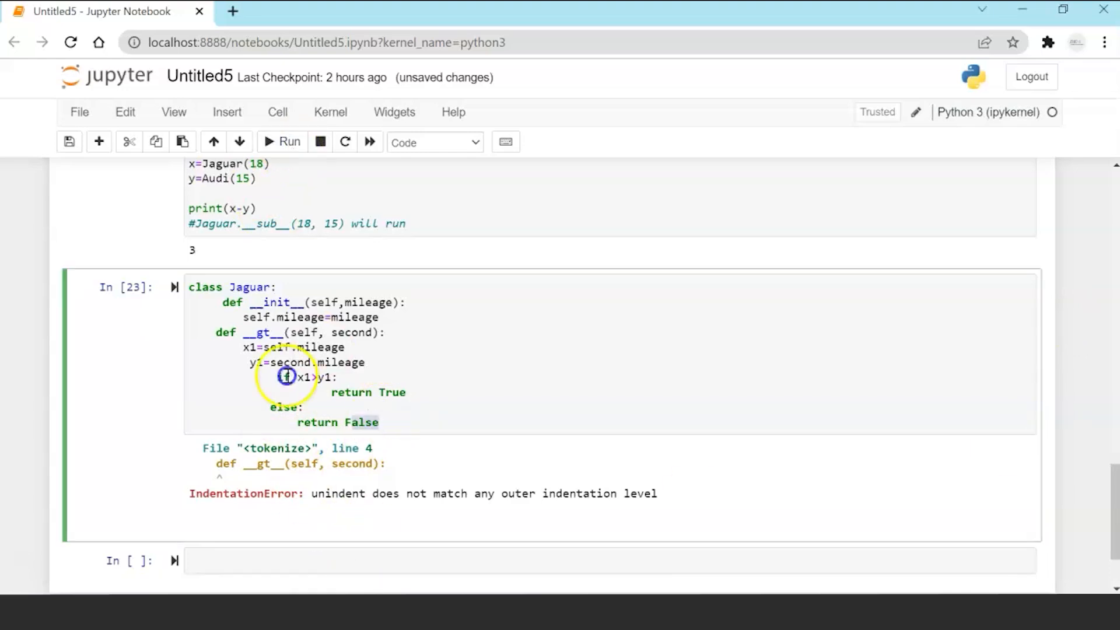
click(282, 141)
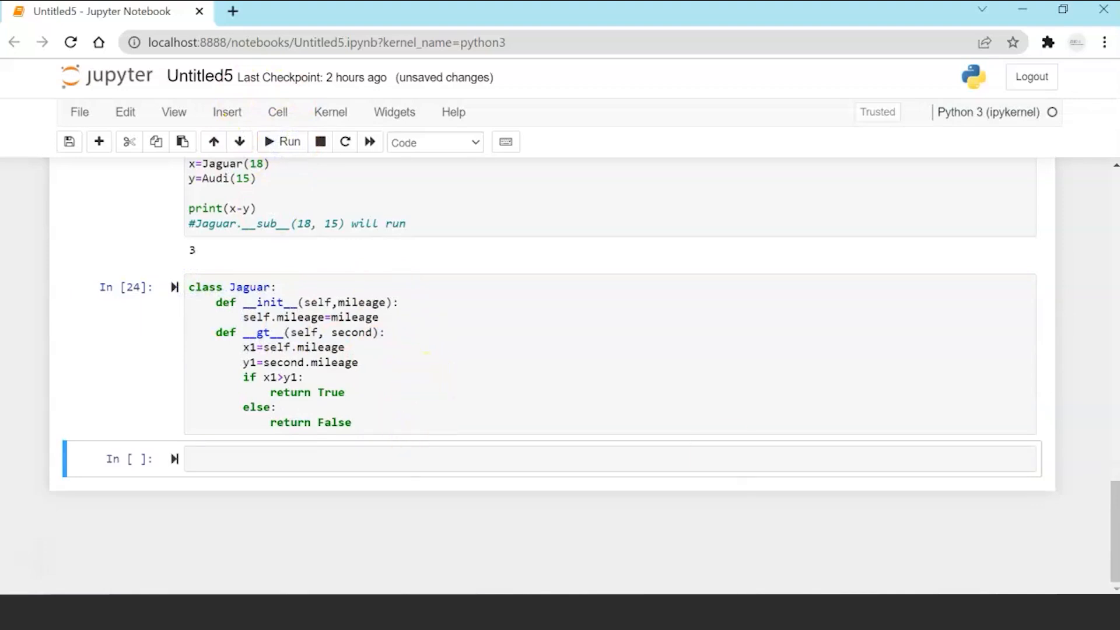
Add class Audi with def __init__(self,mileage): and run the cell.
click(456, 422)
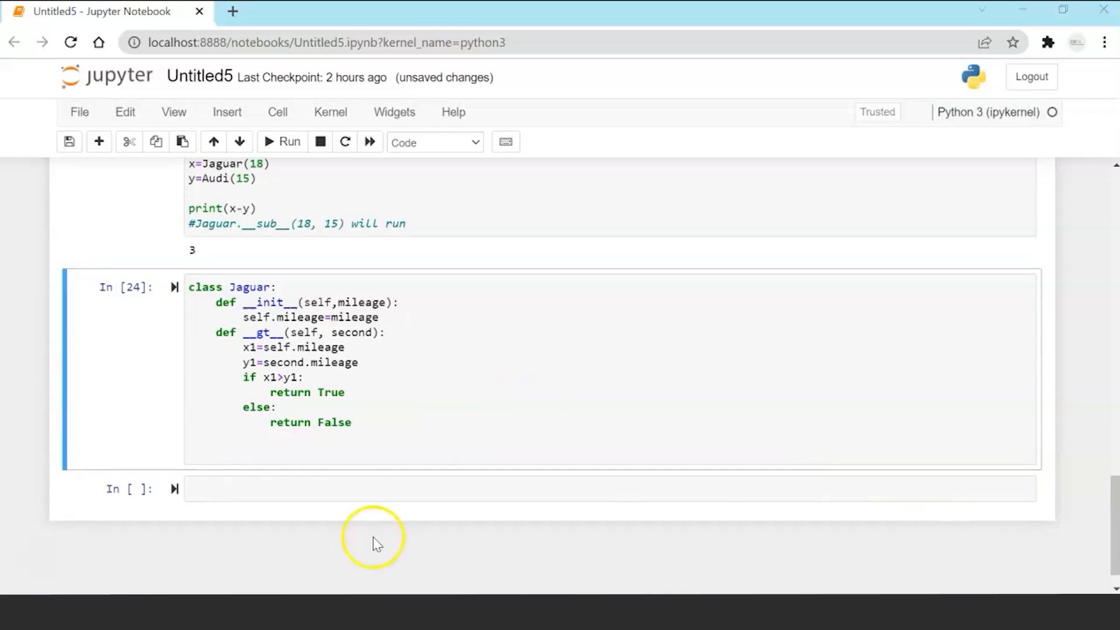
text(class Audi:)
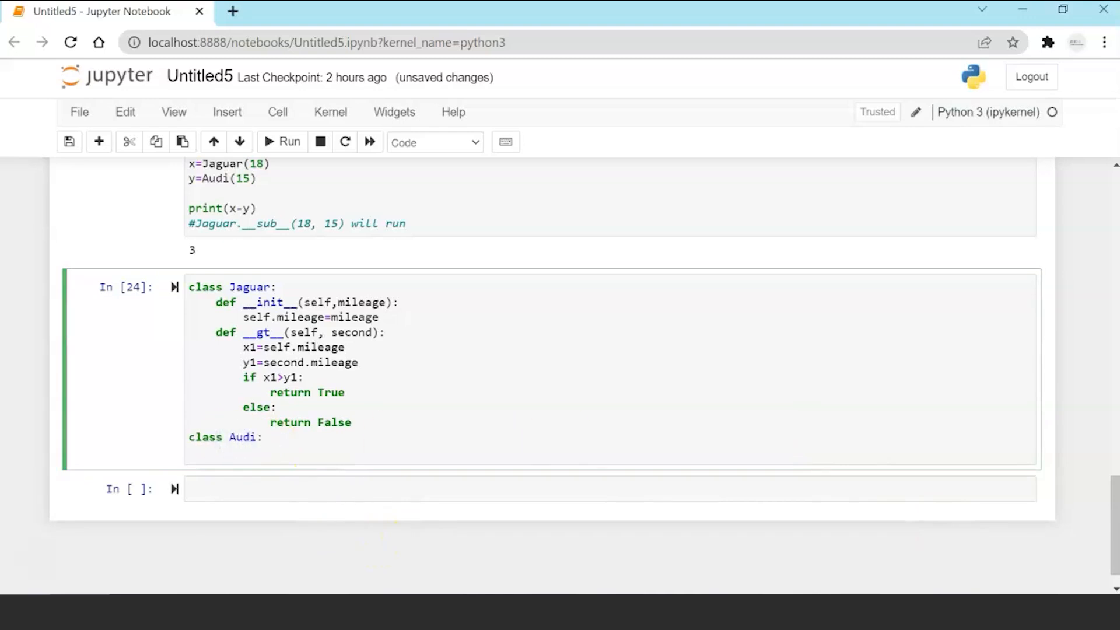
click(255, 461)
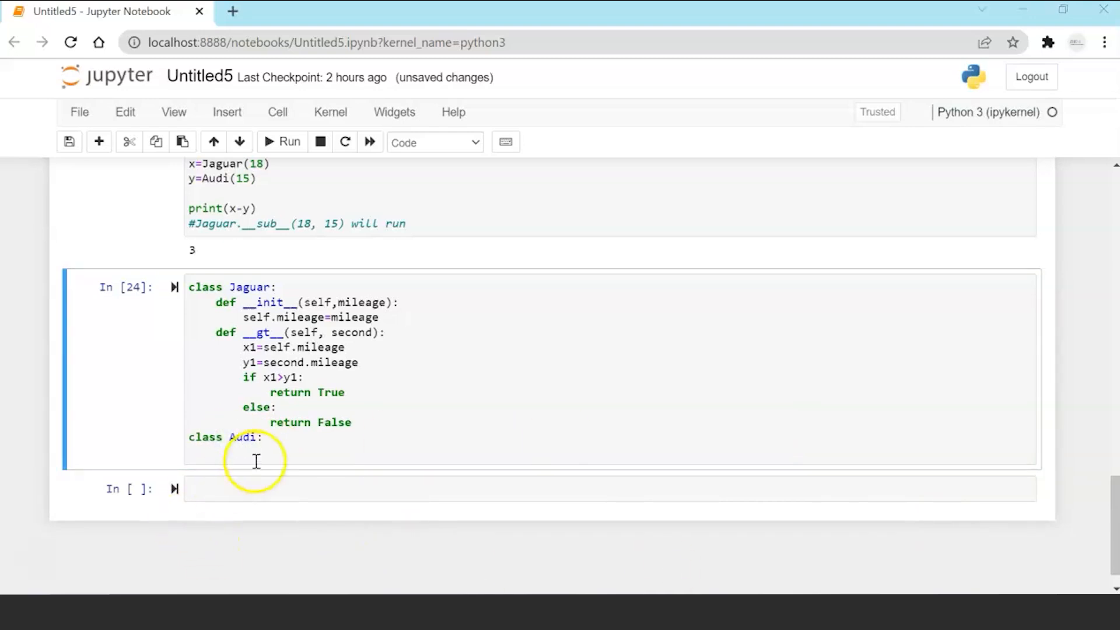
text(def __init__(self,mileage):)
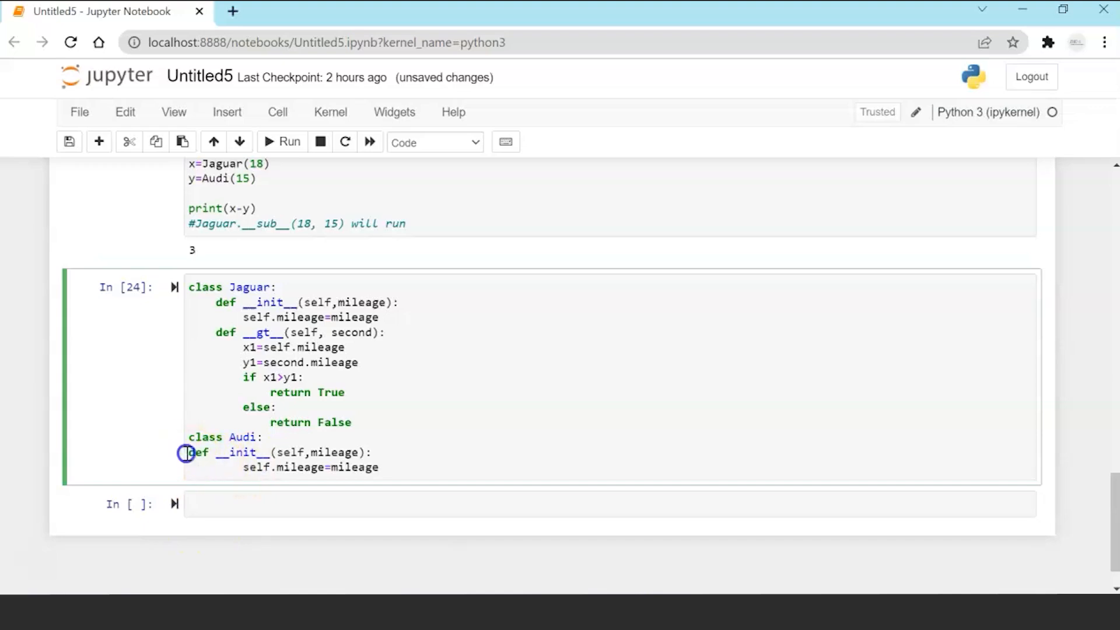
click(283, 142)
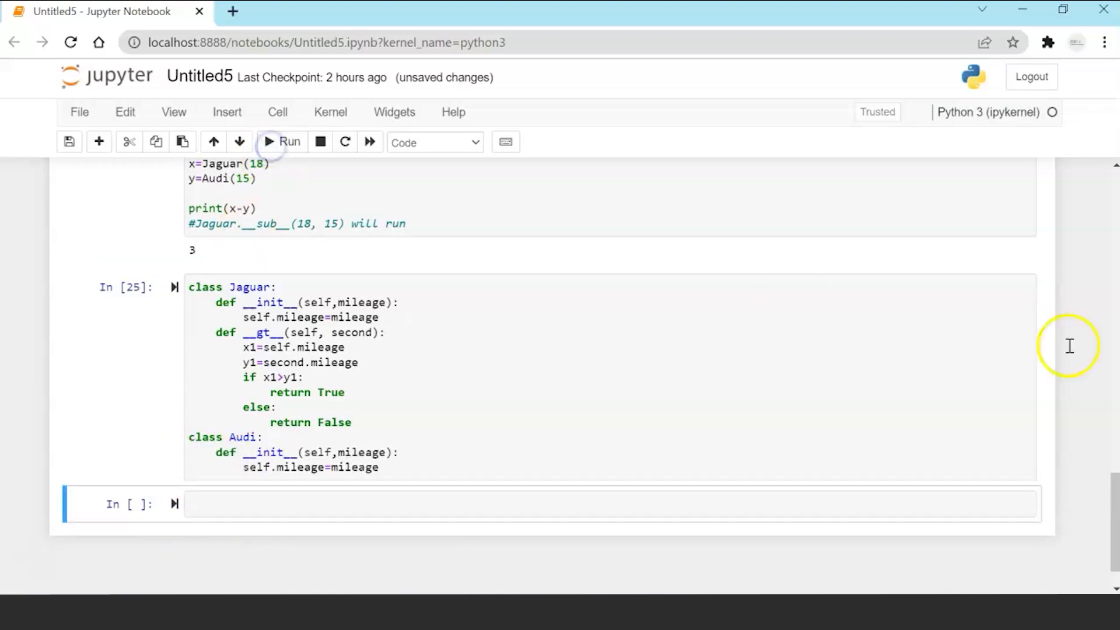
mouse_move(550, 491)
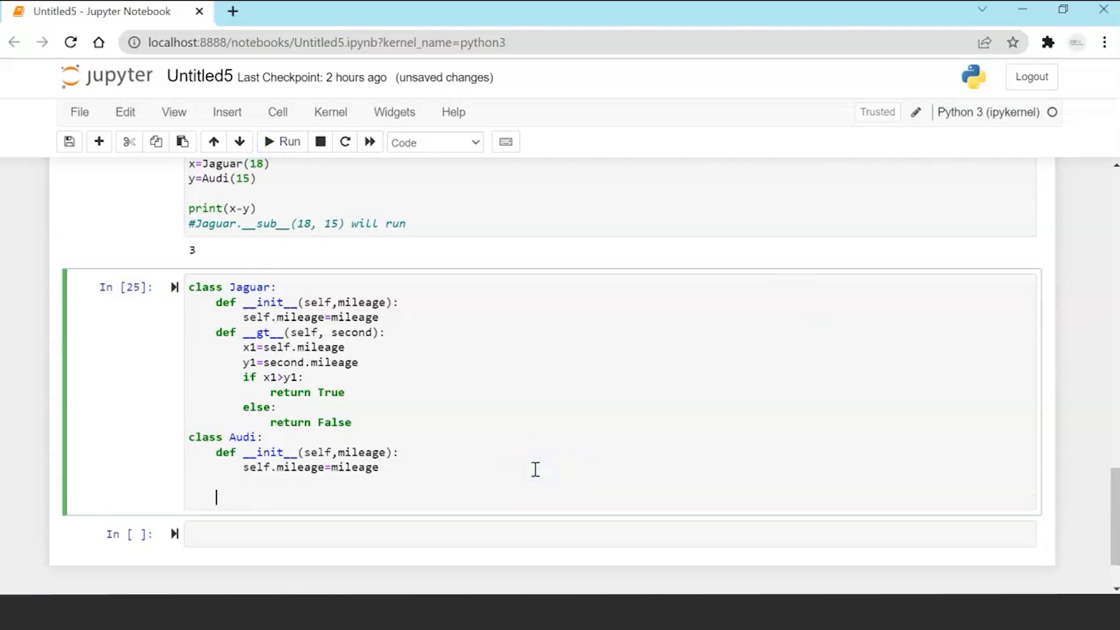
Create x=Jaguar(18) and y=Audi(15), then print "Jaguar mileage is greater" when x>y.
text(x=Jaguar(18))
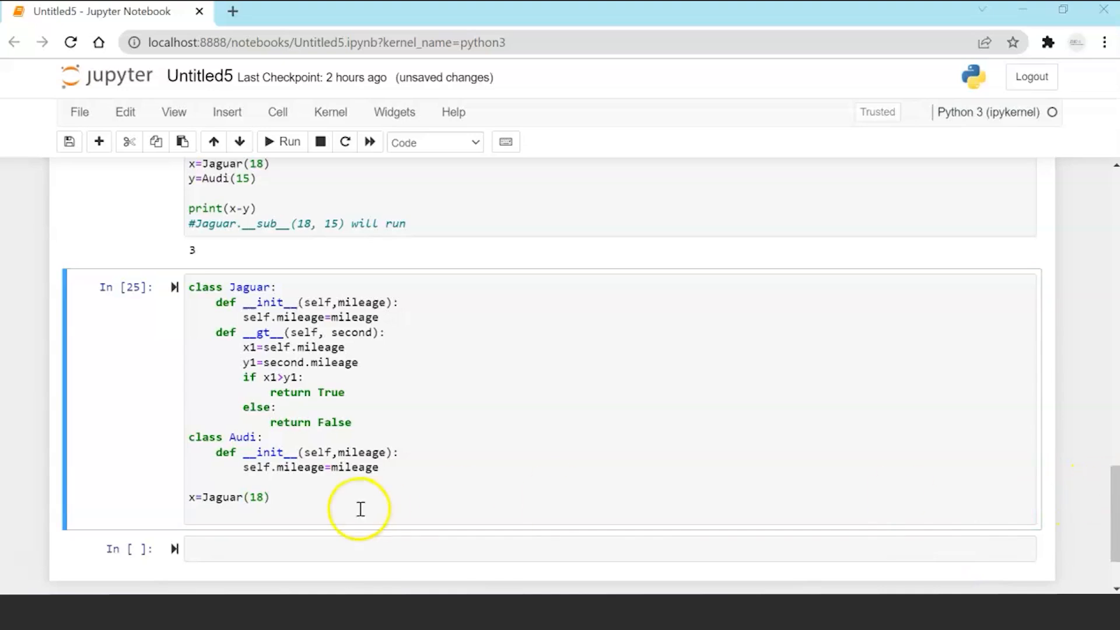
text(y=Audi(15))
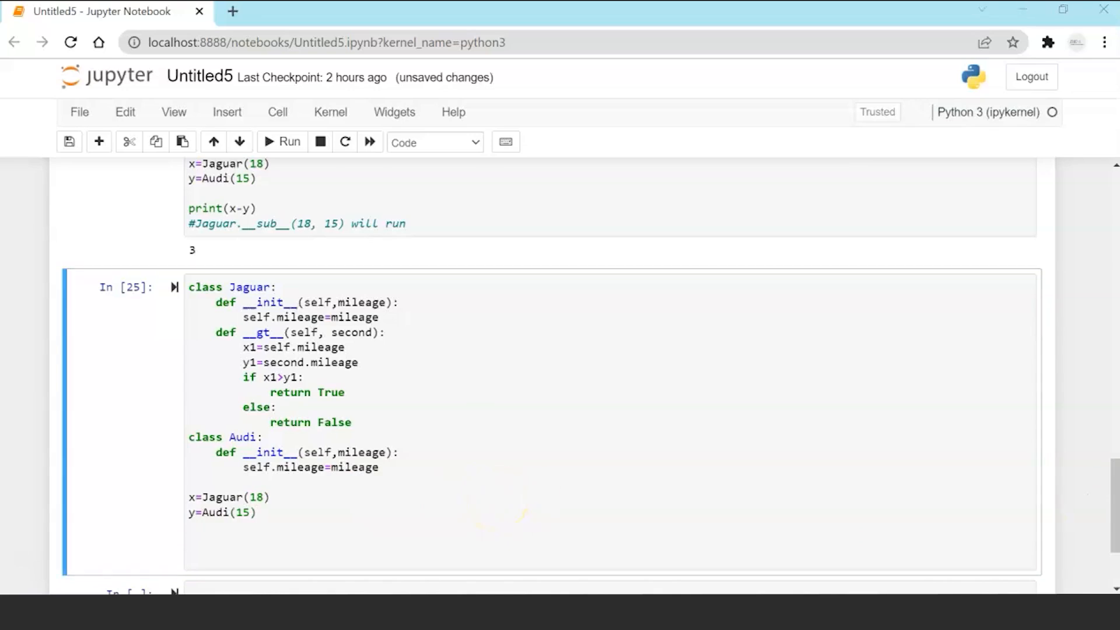
click(332, 559)
text(if x>y:)
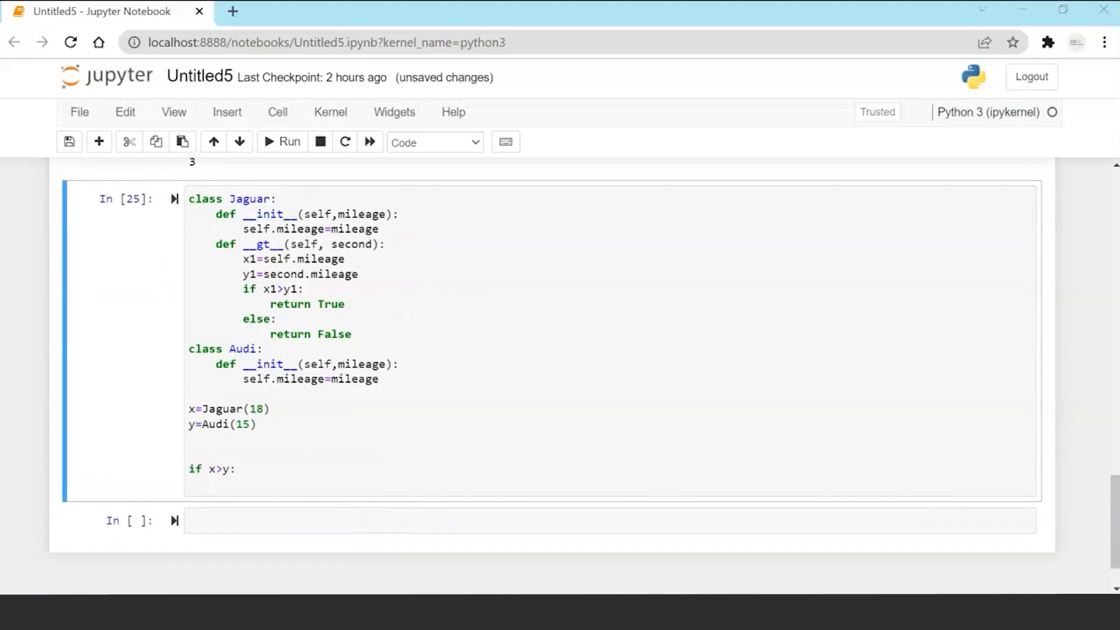
text(print("Jaguar mileage is greater"))
text(print("Audi mileage is greater"))
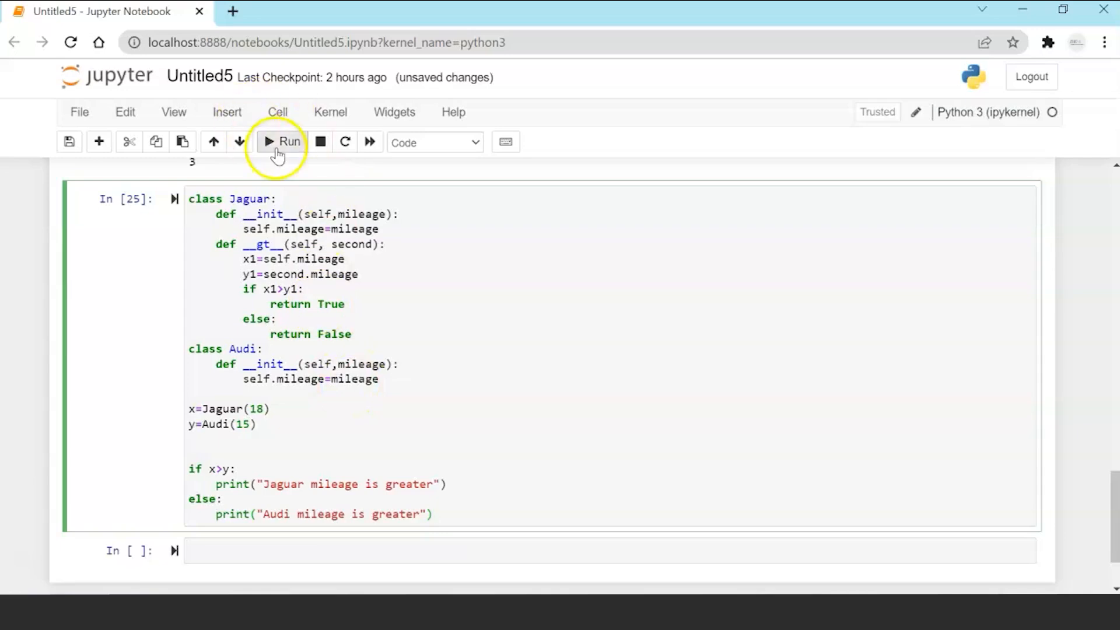
Run the comparison cell to print "Jaguar mileage is greater", then select its code.
click(281, 142)
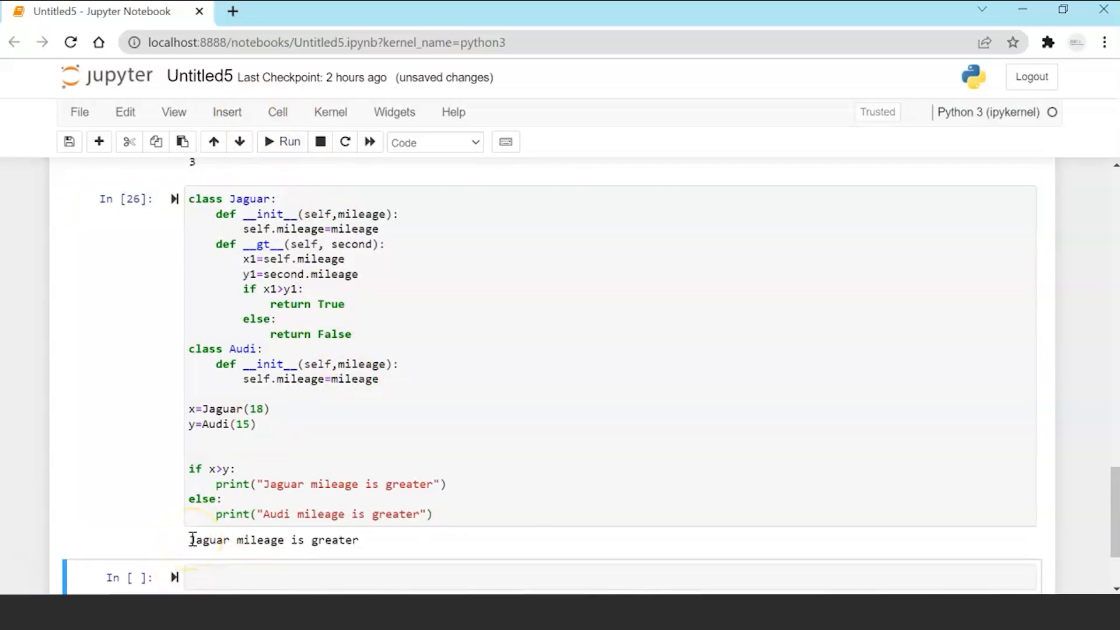
click(288, 244)
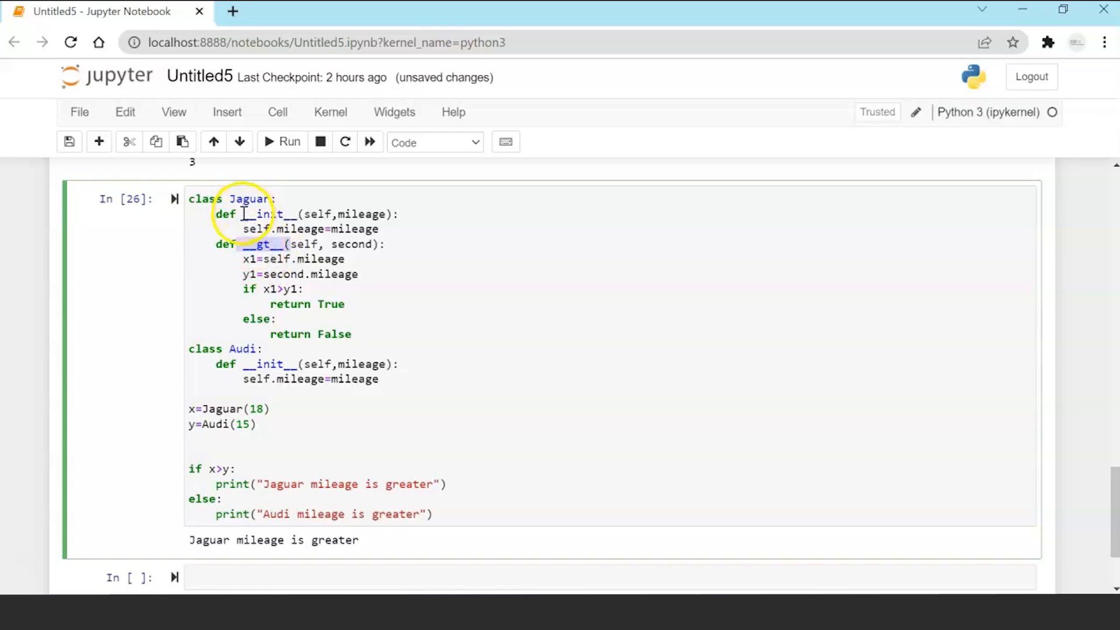
mouse_move(399, 475)
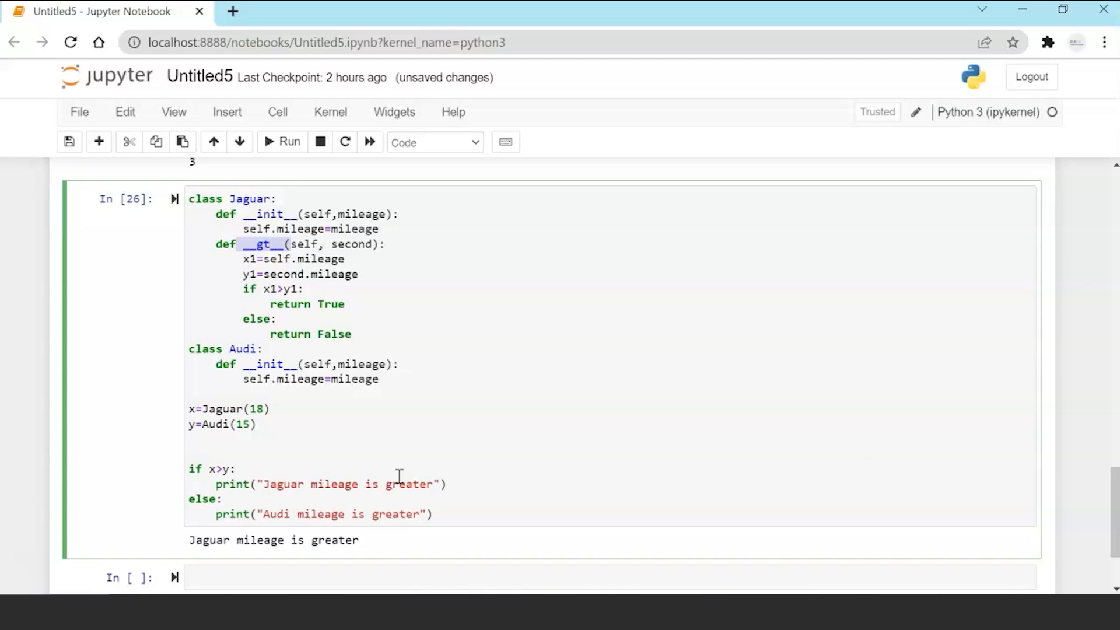
mouse_move(400, 465)
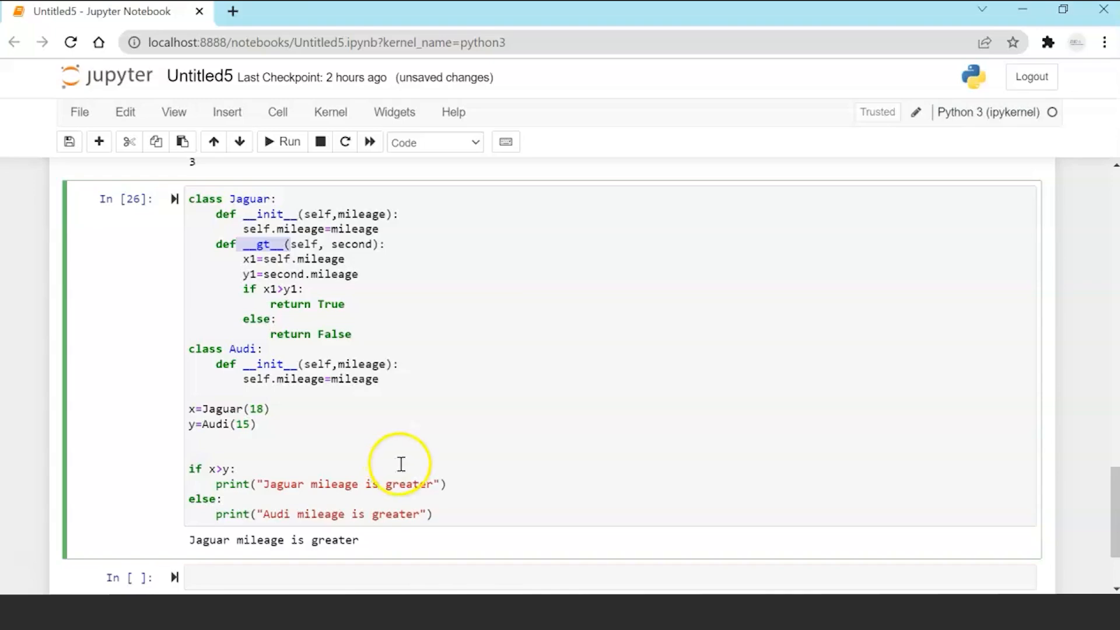